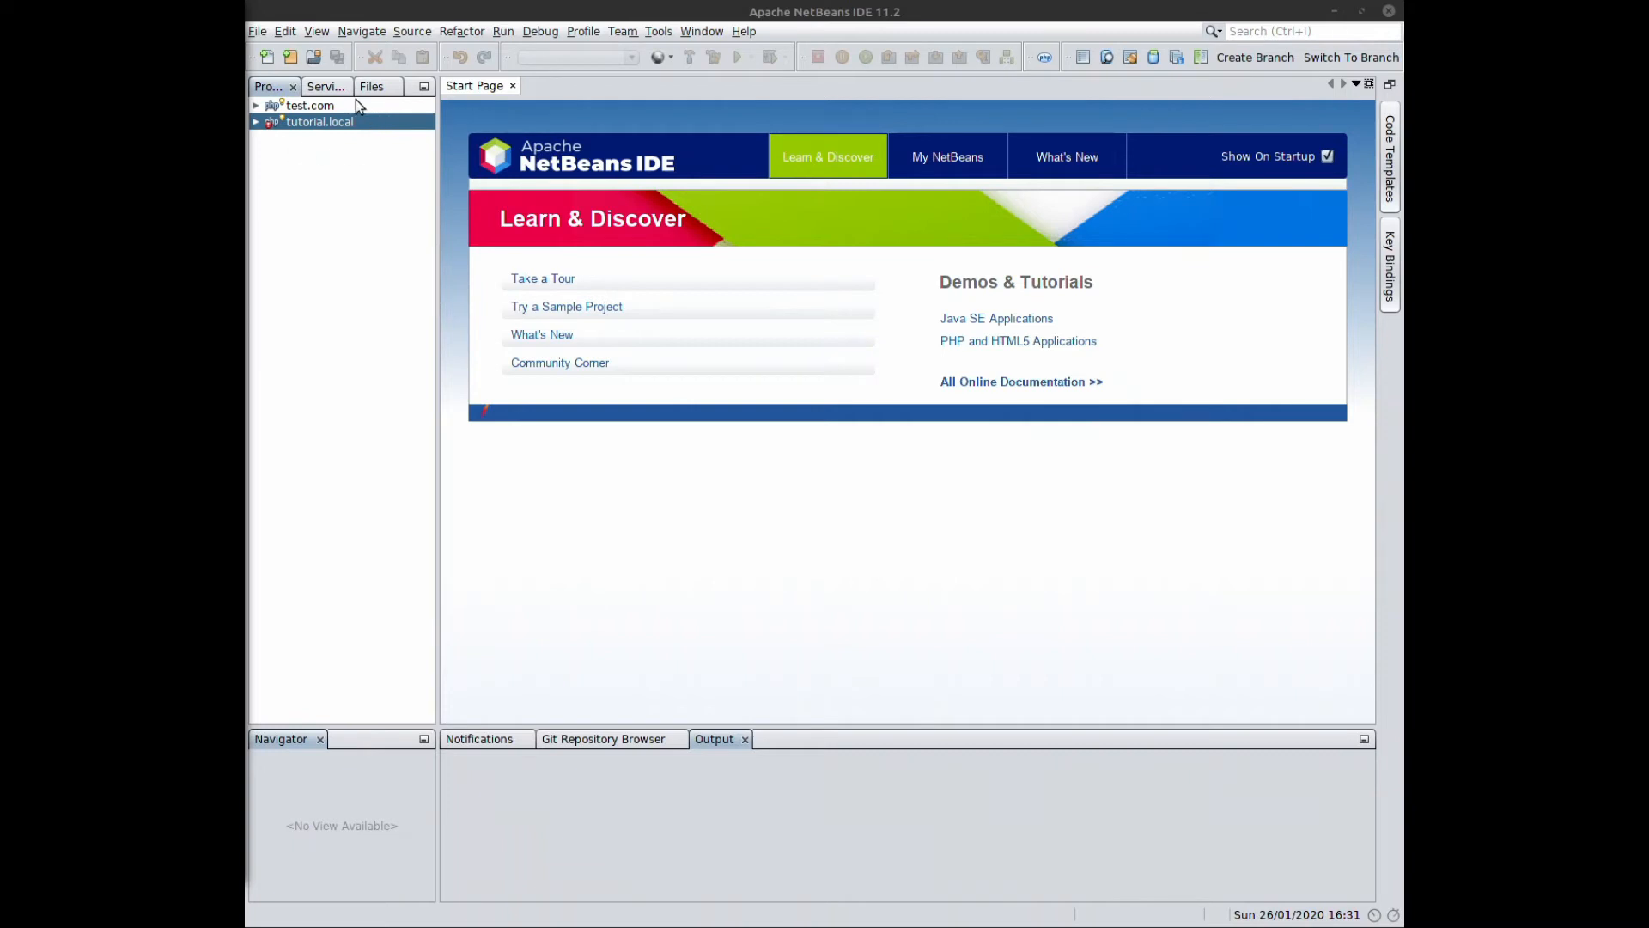
pyautogui.moveTo(733, 116)
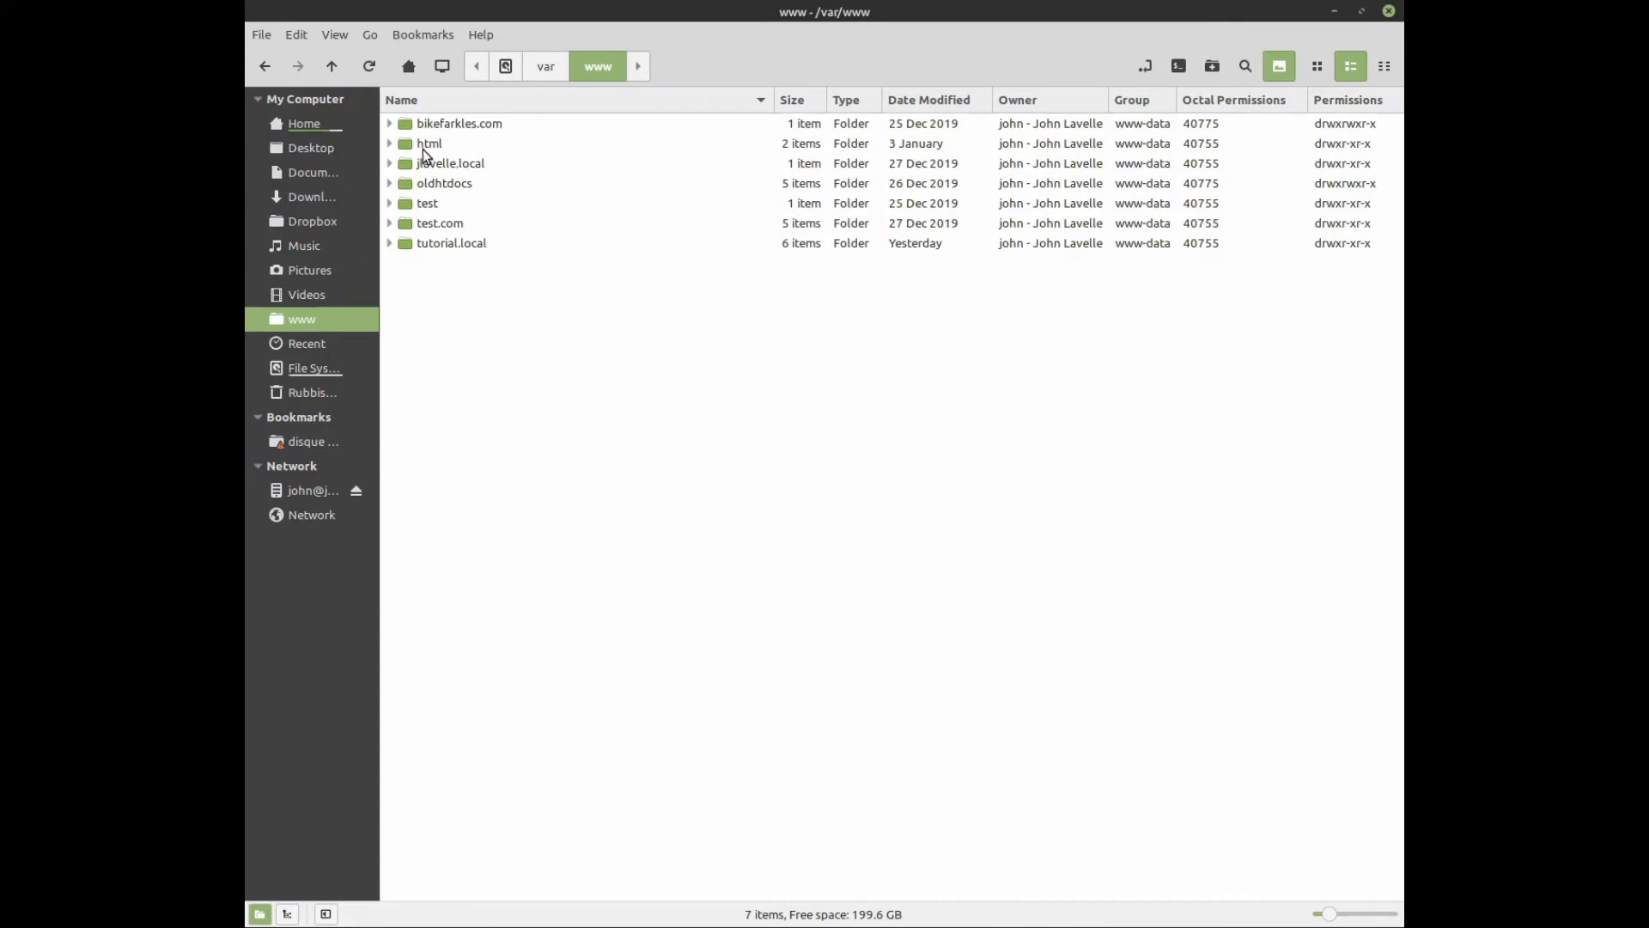
pyautogui.moveTo(459, 123)
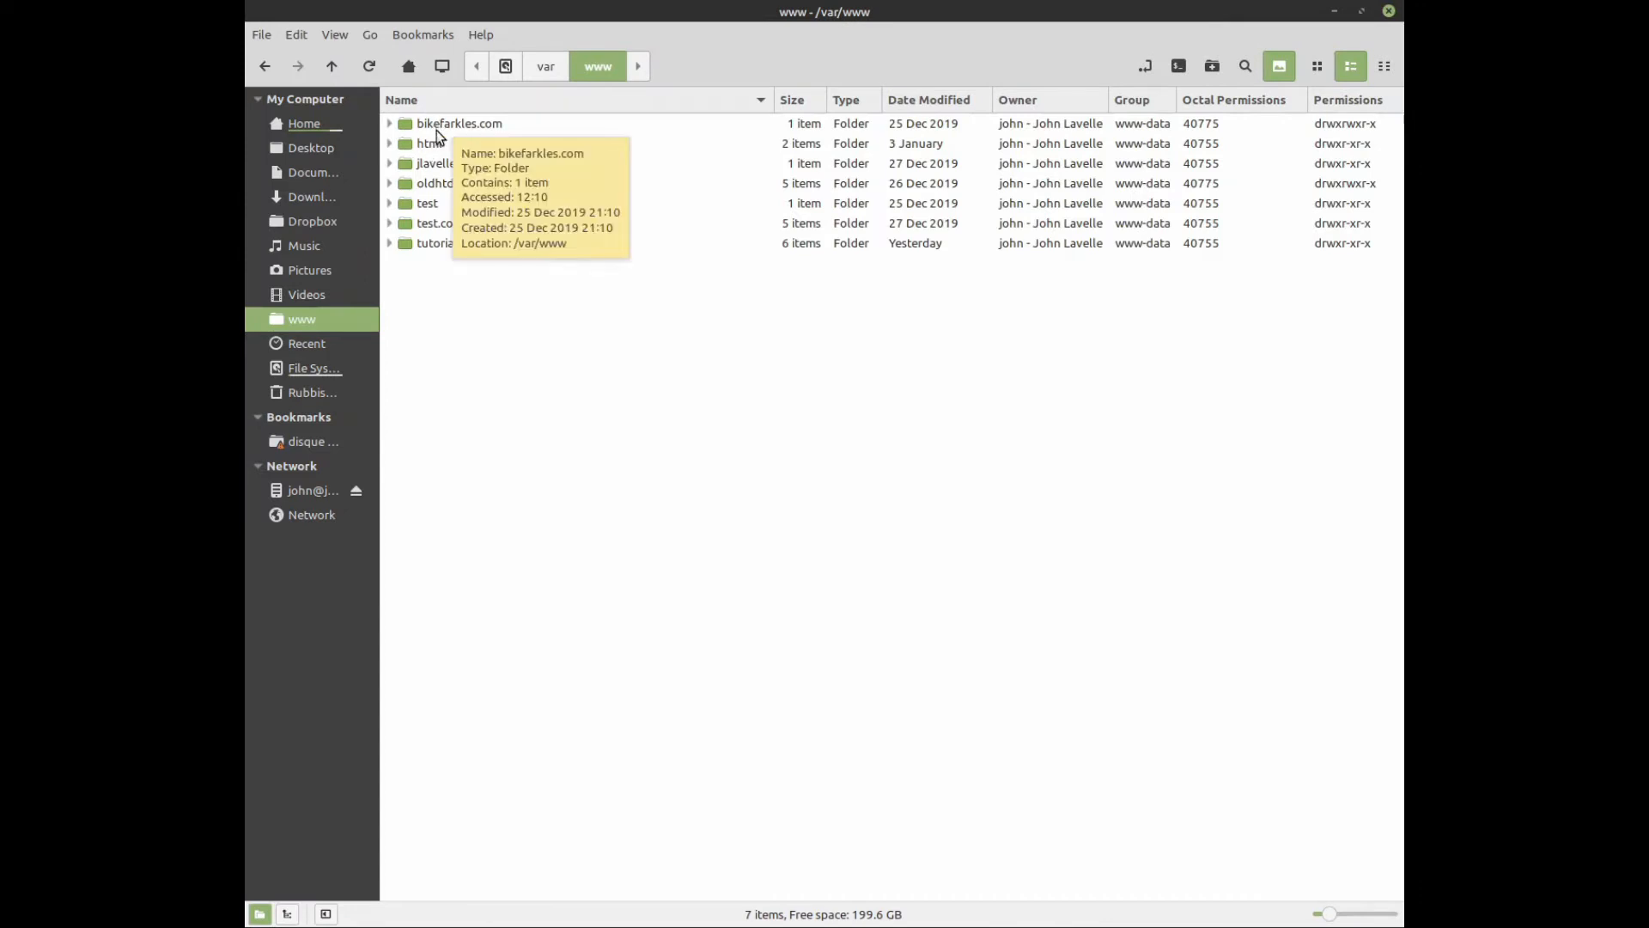
pyautogui.moveTo(441, 156)
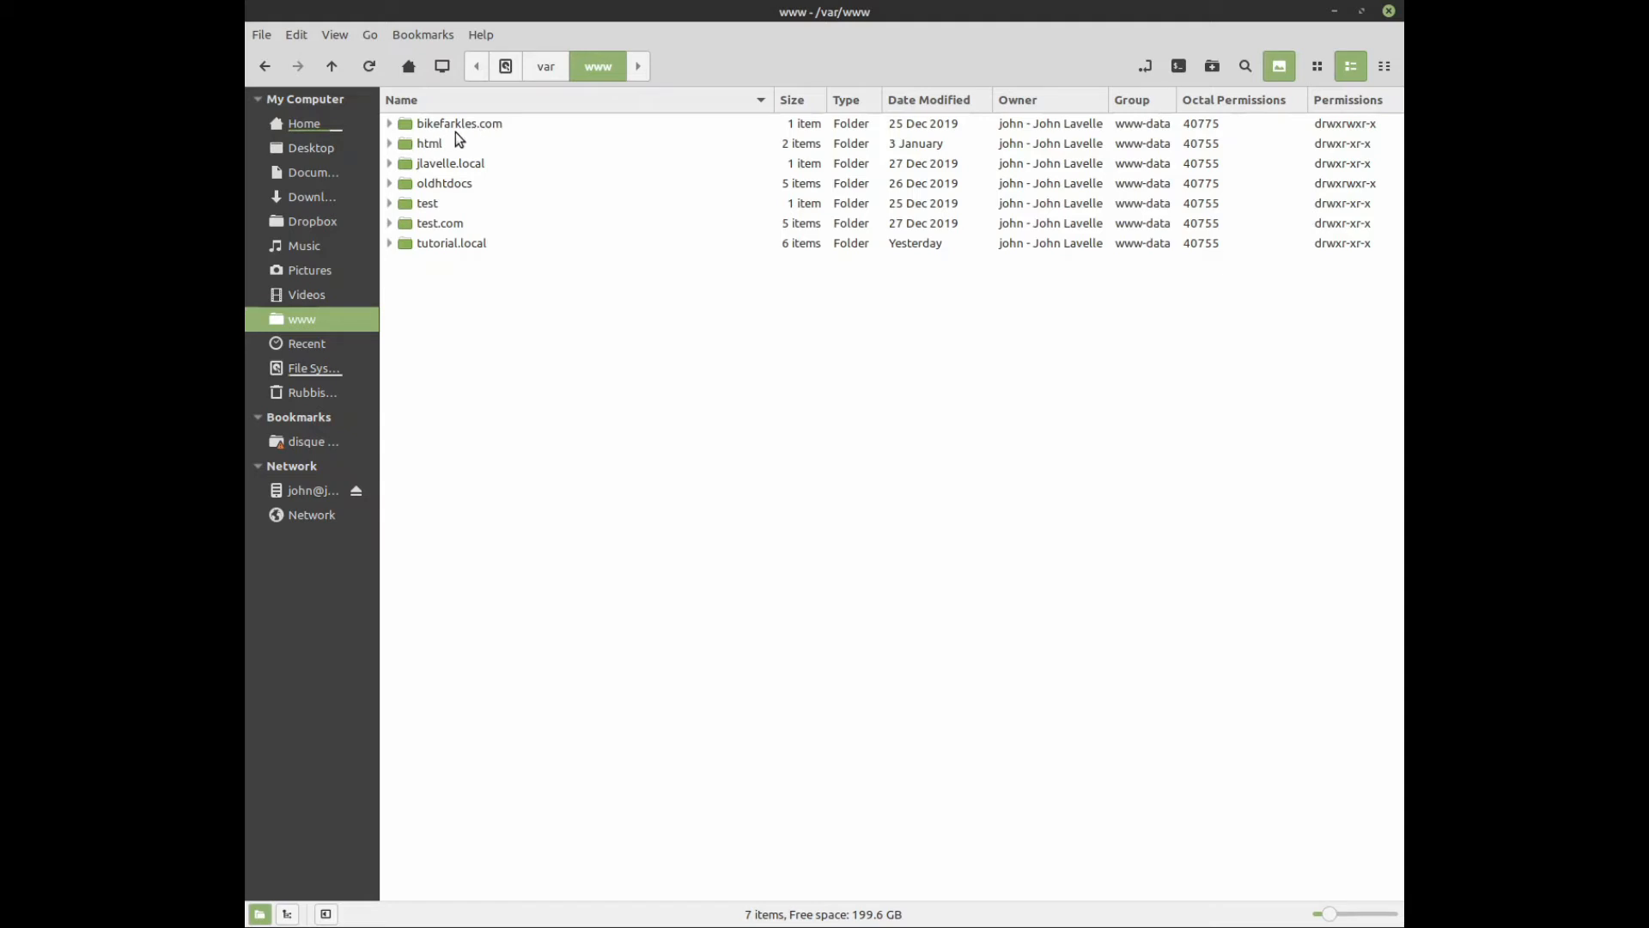
pyautogui.moveTo(450, 126)
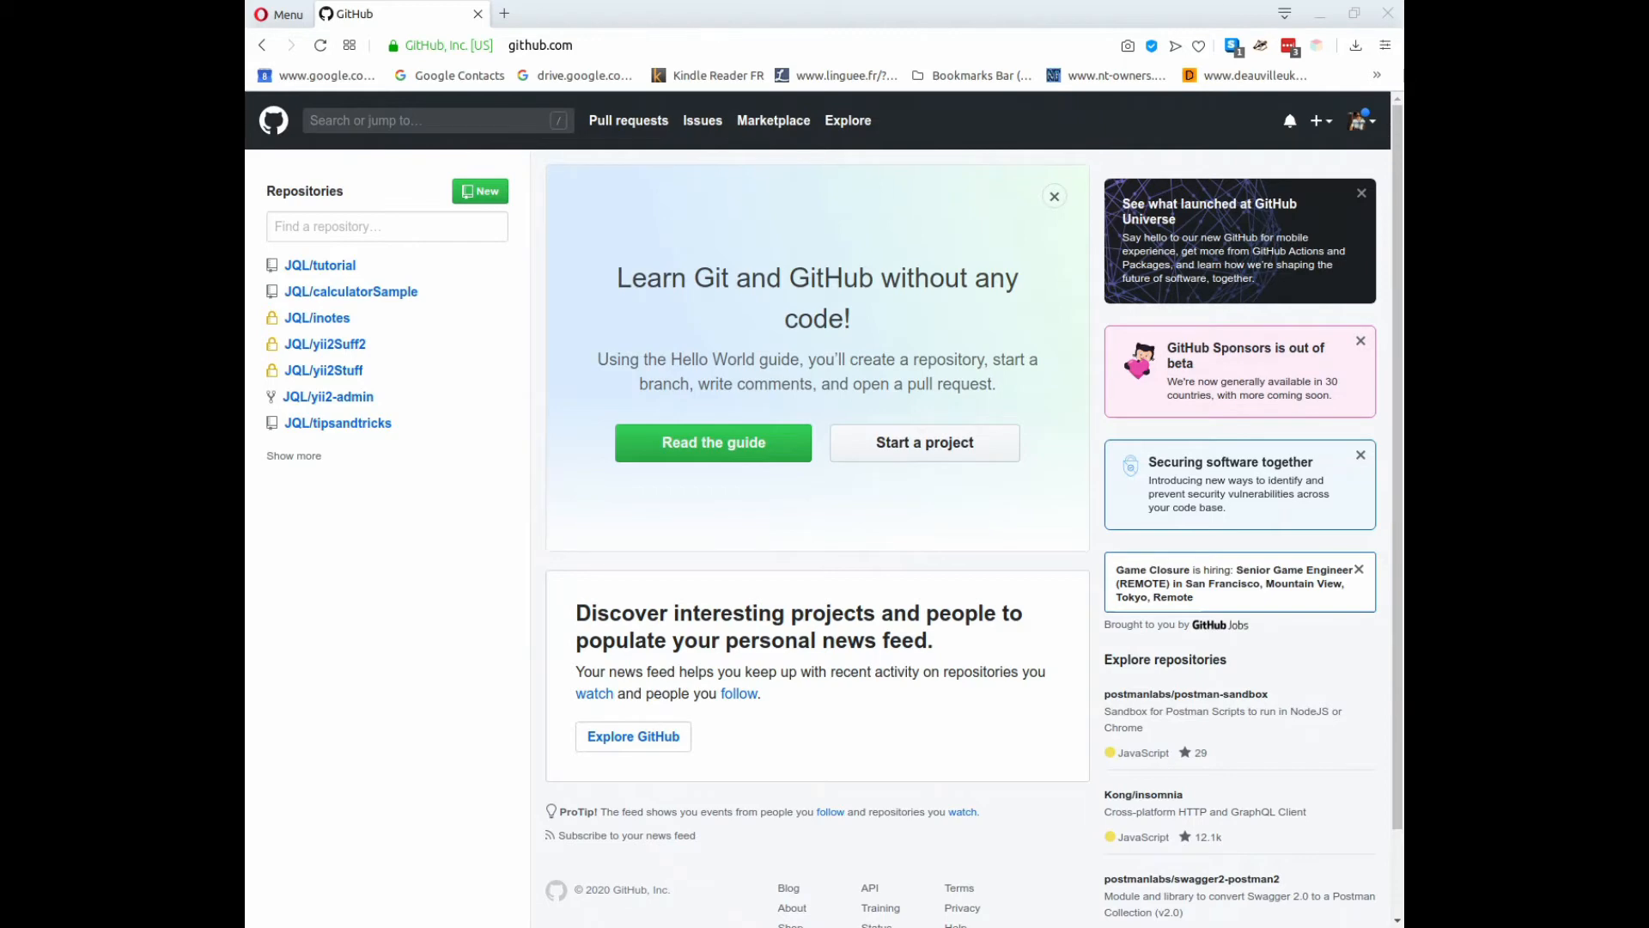
pyautogui.moveTo(351, 292)
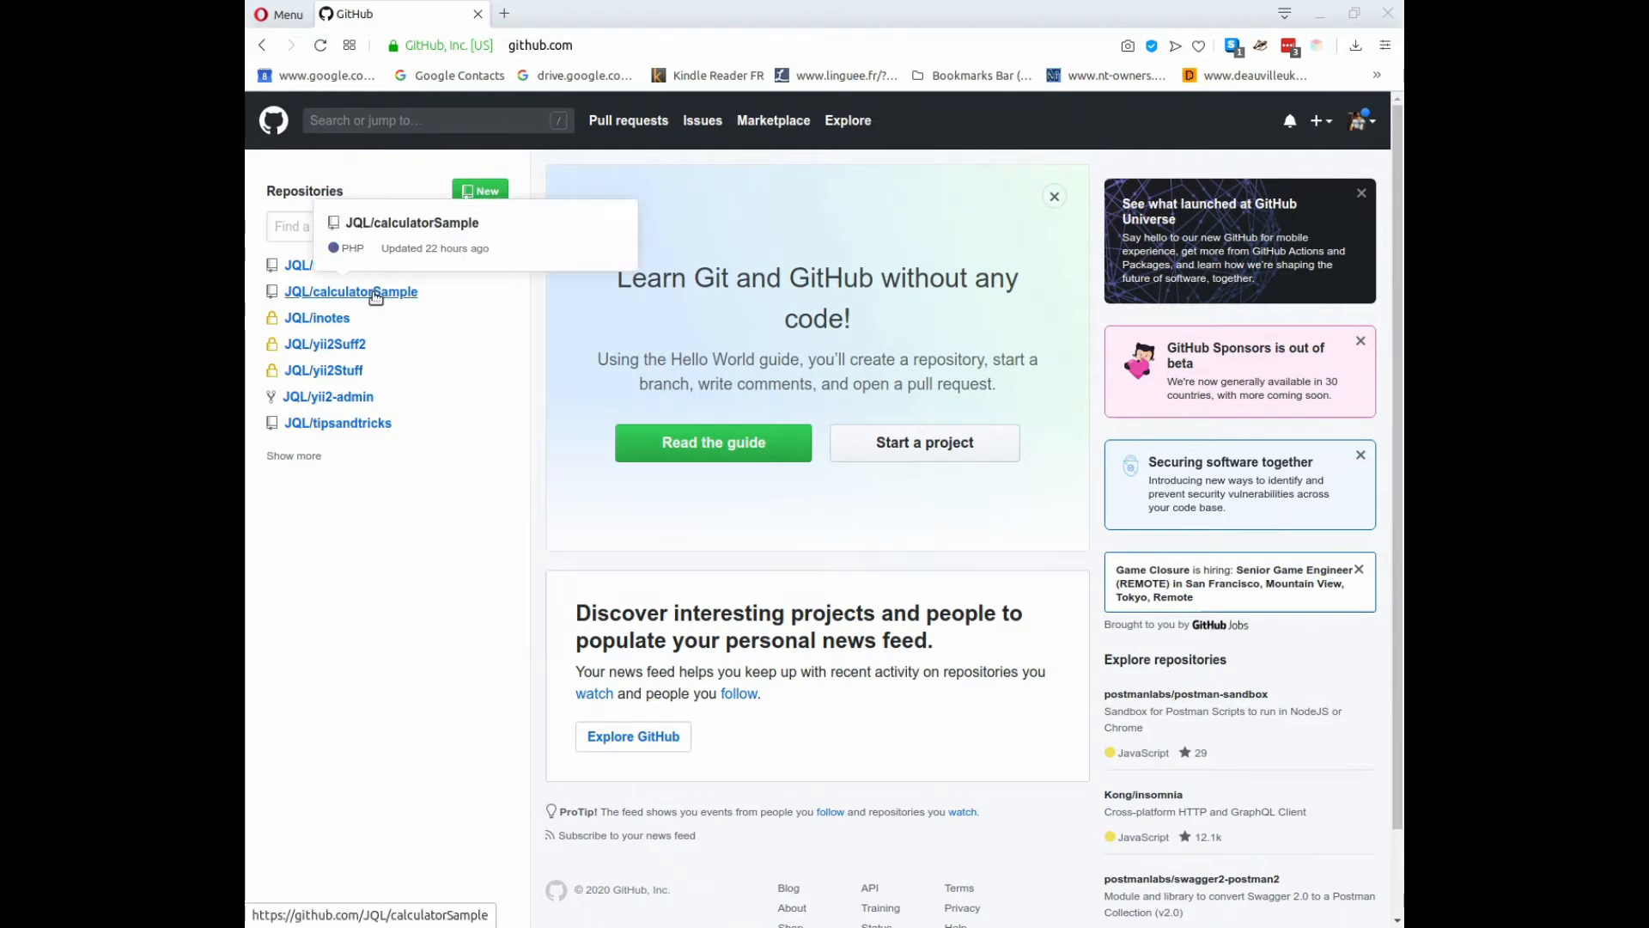
pyautogui.moveTo(350, 291)
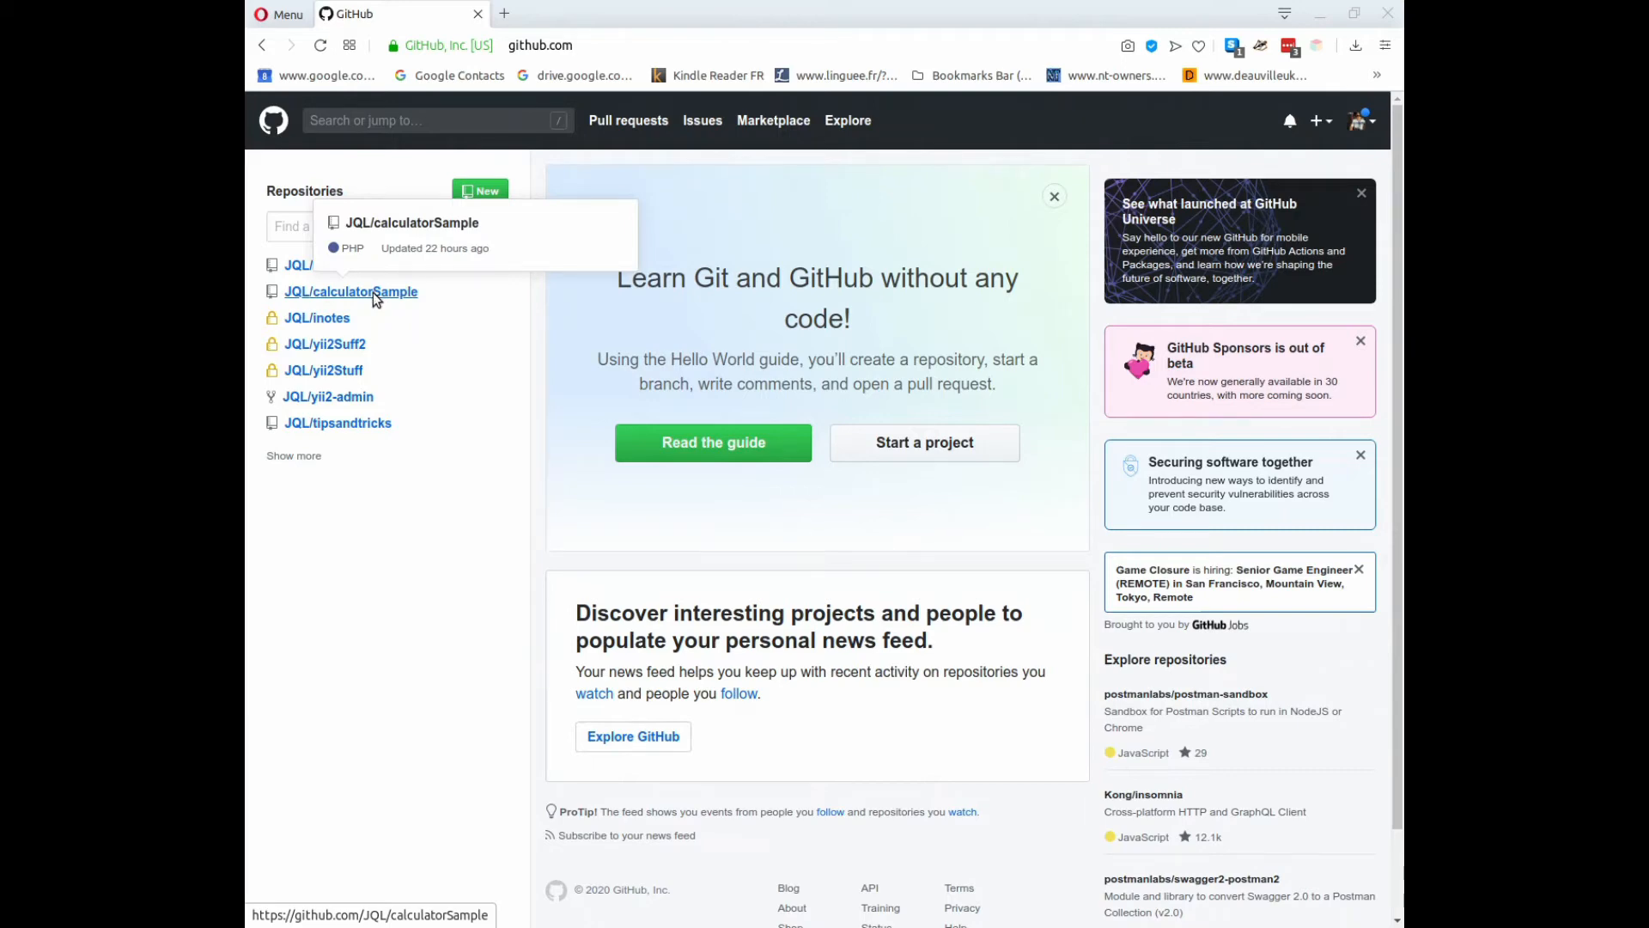
# - Copy the SSH clone URL of the JQL/calculatorSample repository on GitHub
pyautogui.click(350, 291)
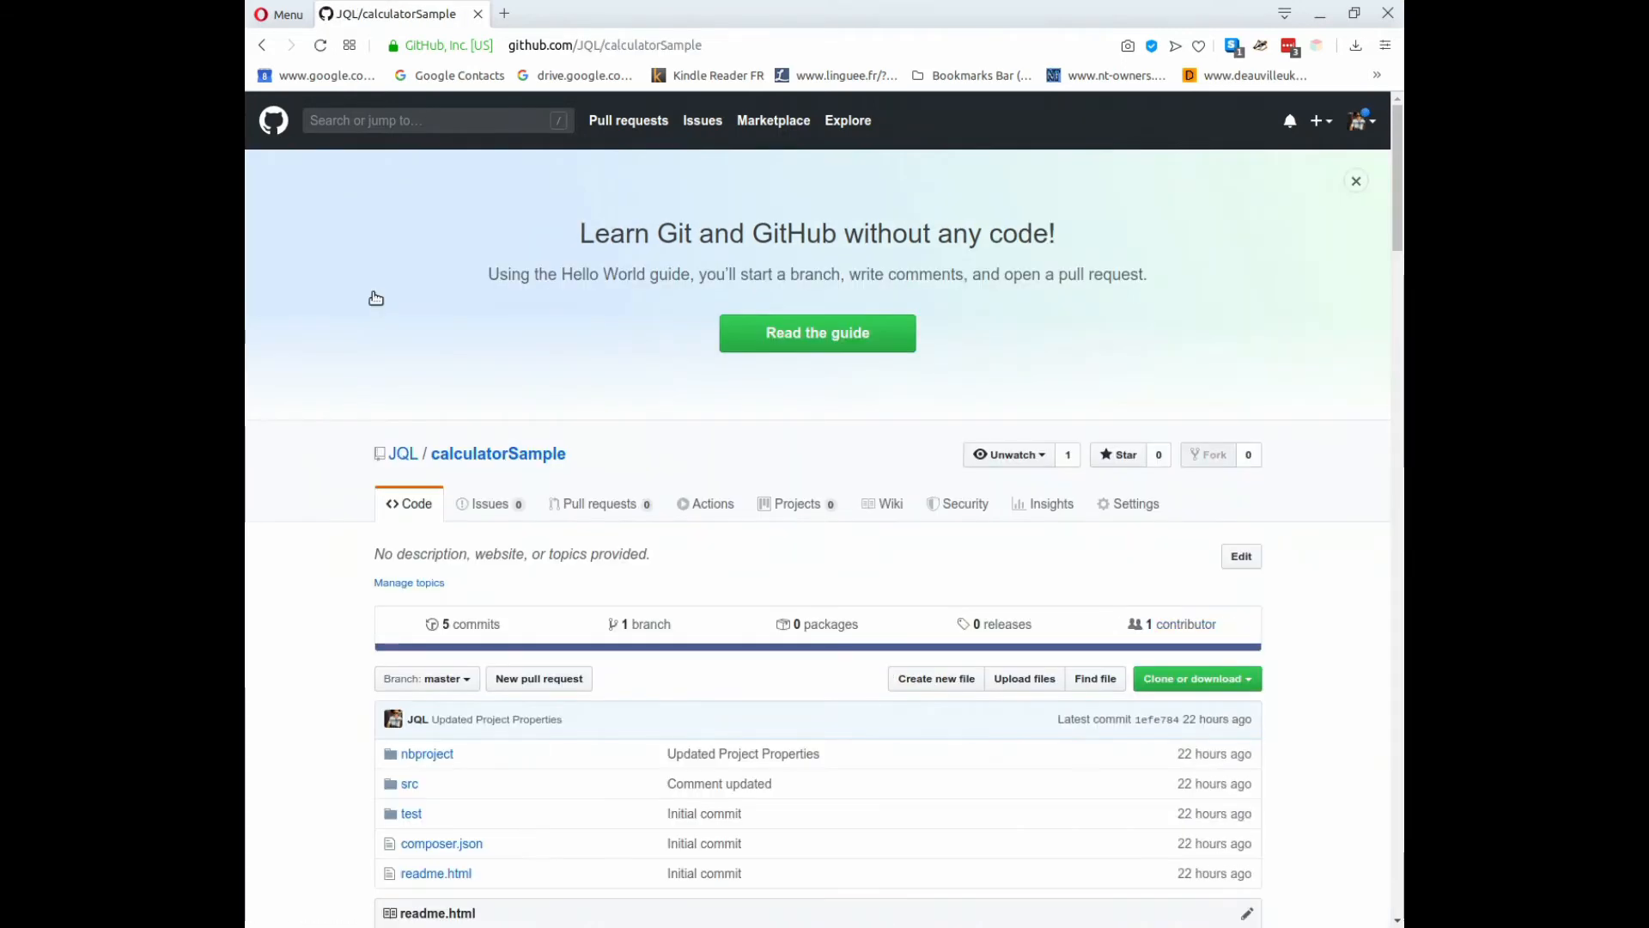
pyautogui.moveTo(547, 315)
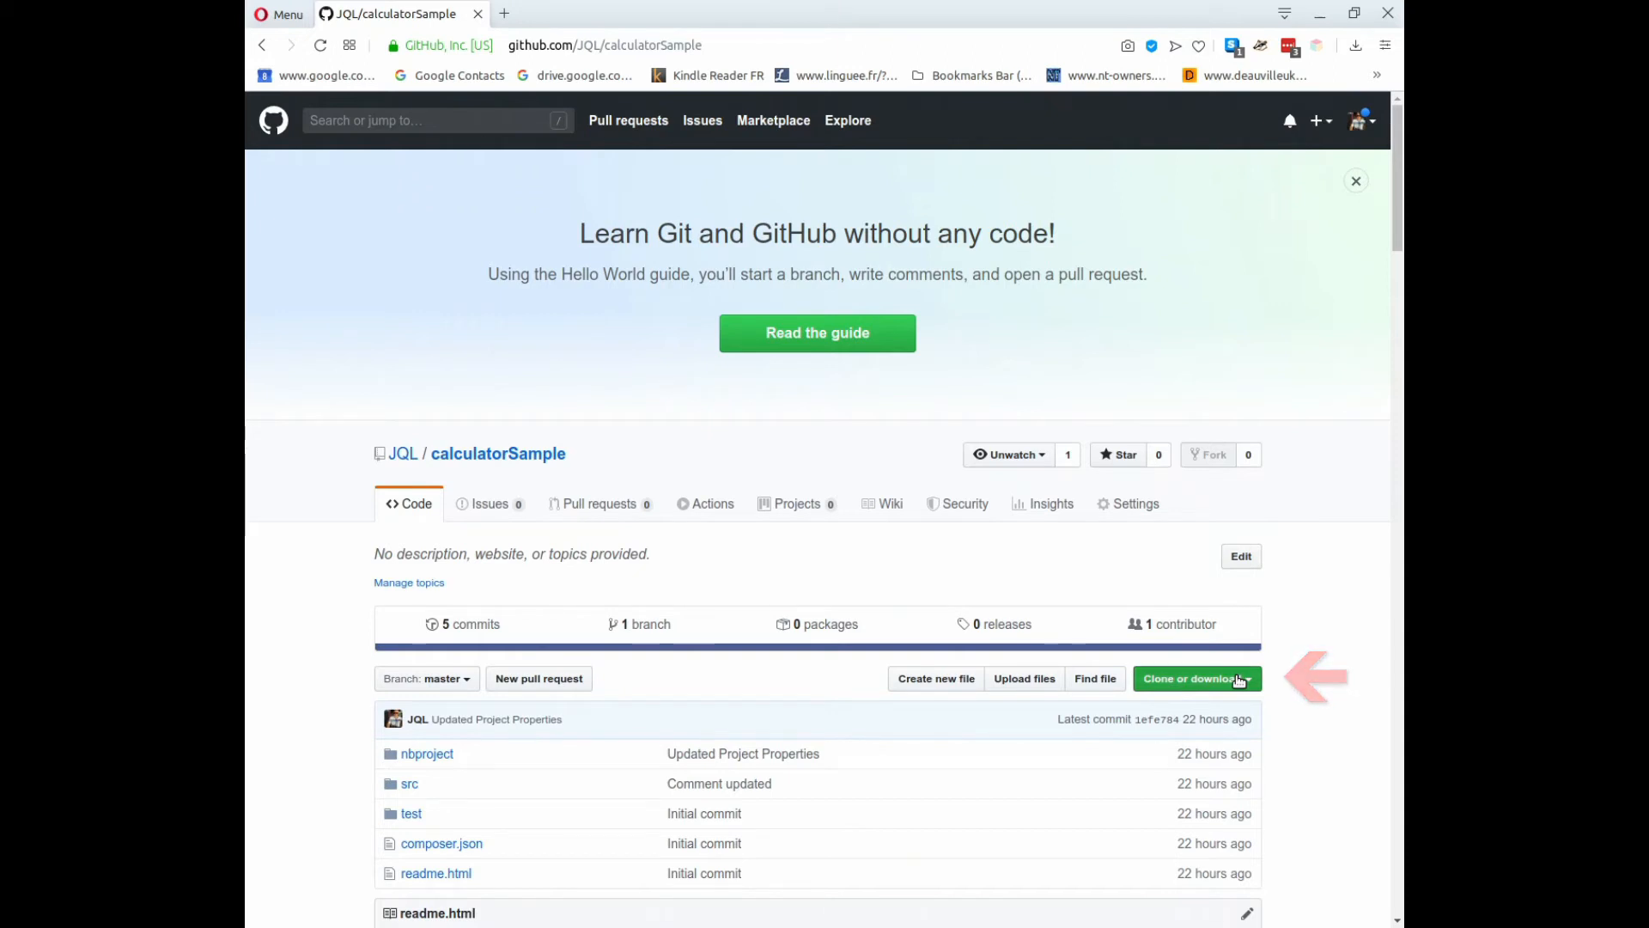
pyautogui.click(1193, 677)
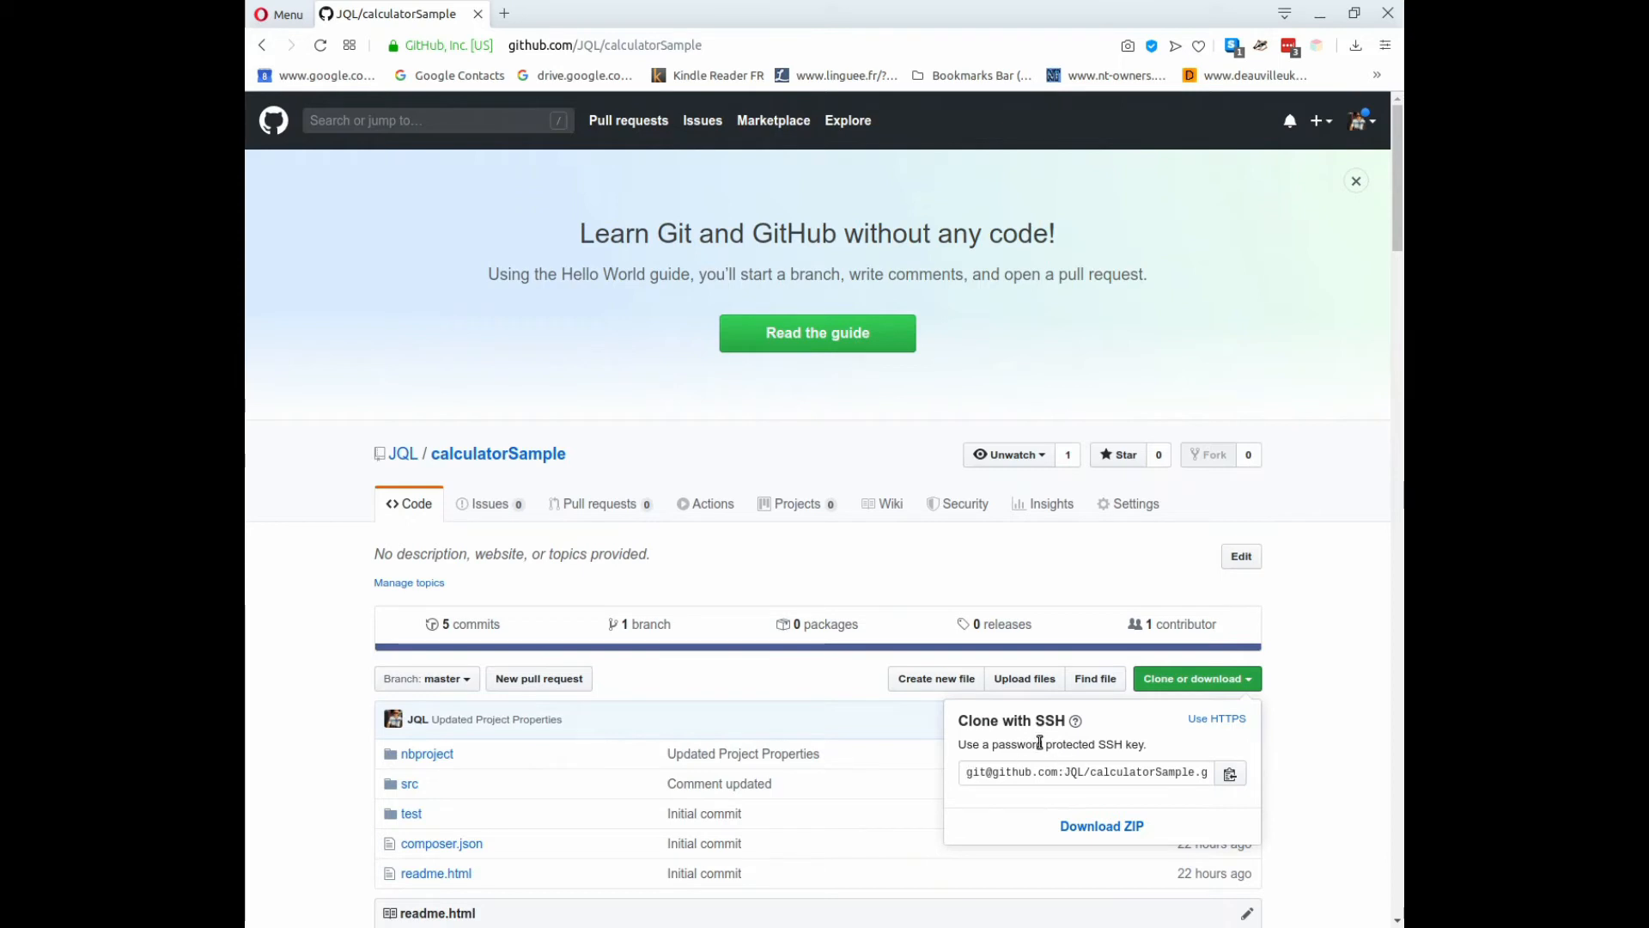
pyautogui.moveTo(1145, 772)
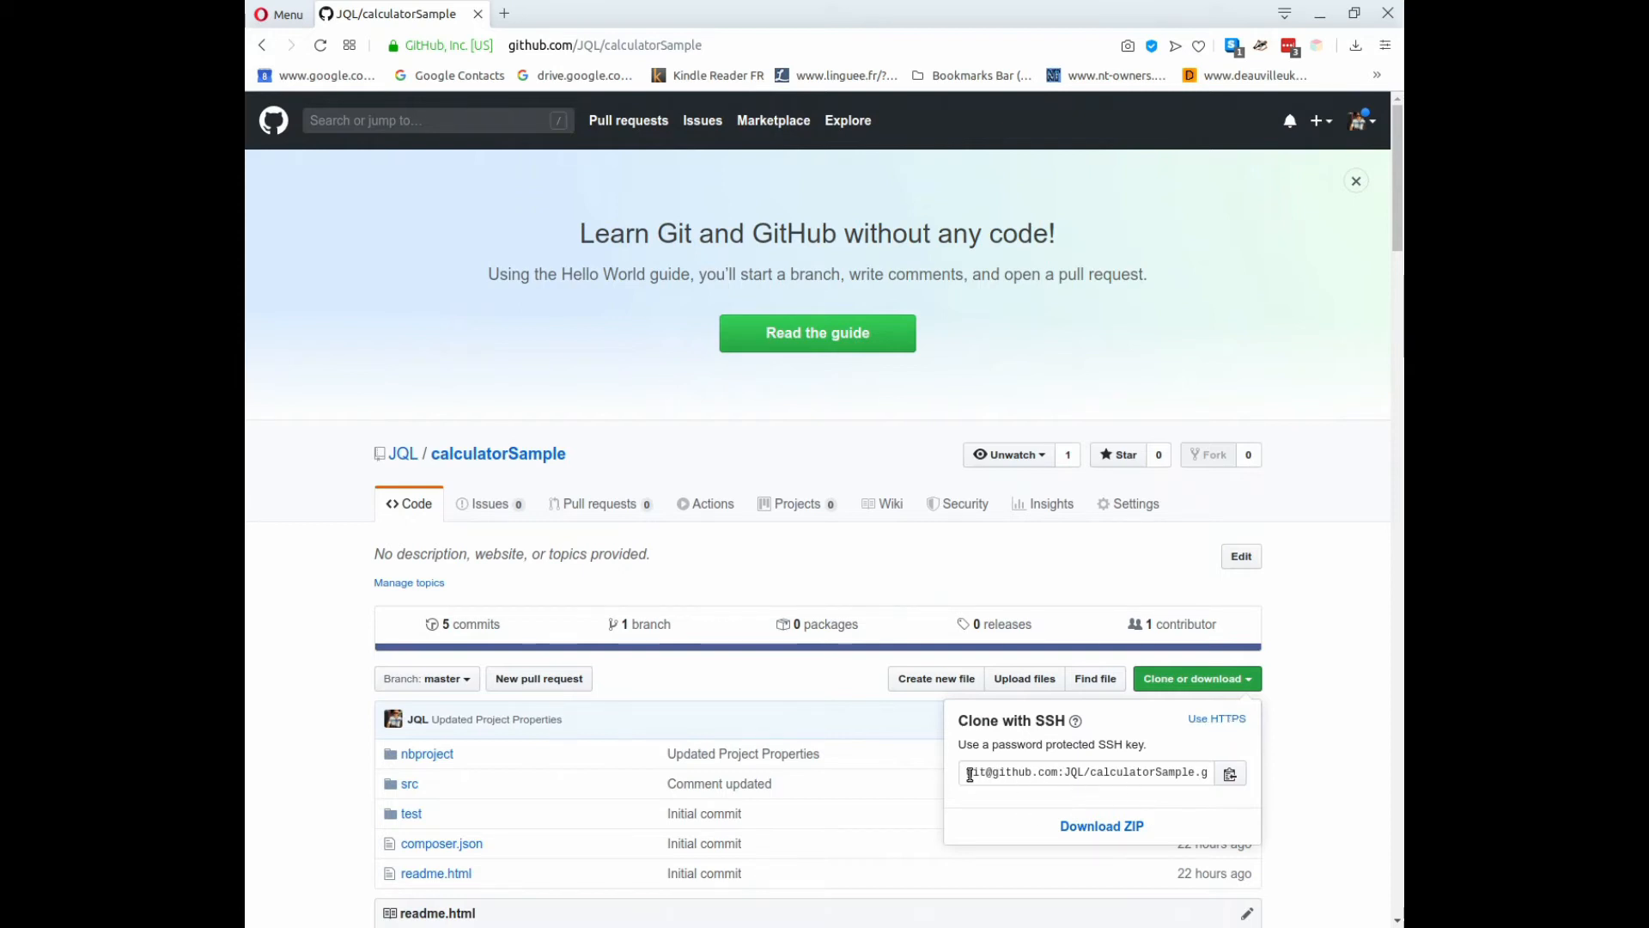
pyautogui.click(1229, 773)
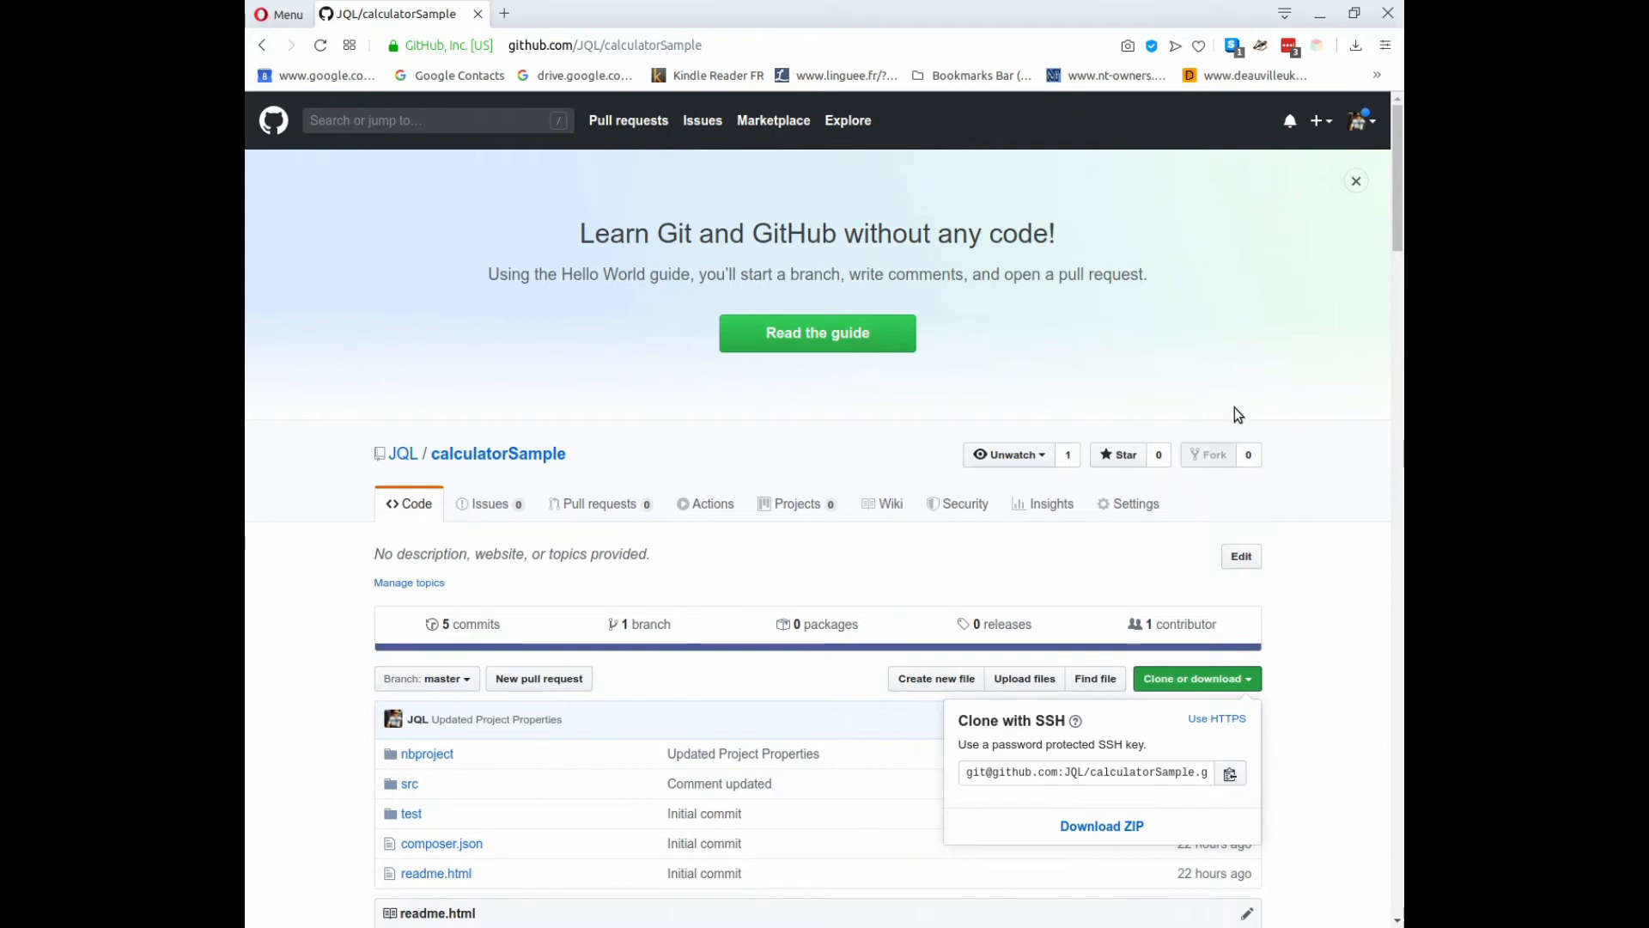
pyautogui.moveTo(411, 763)
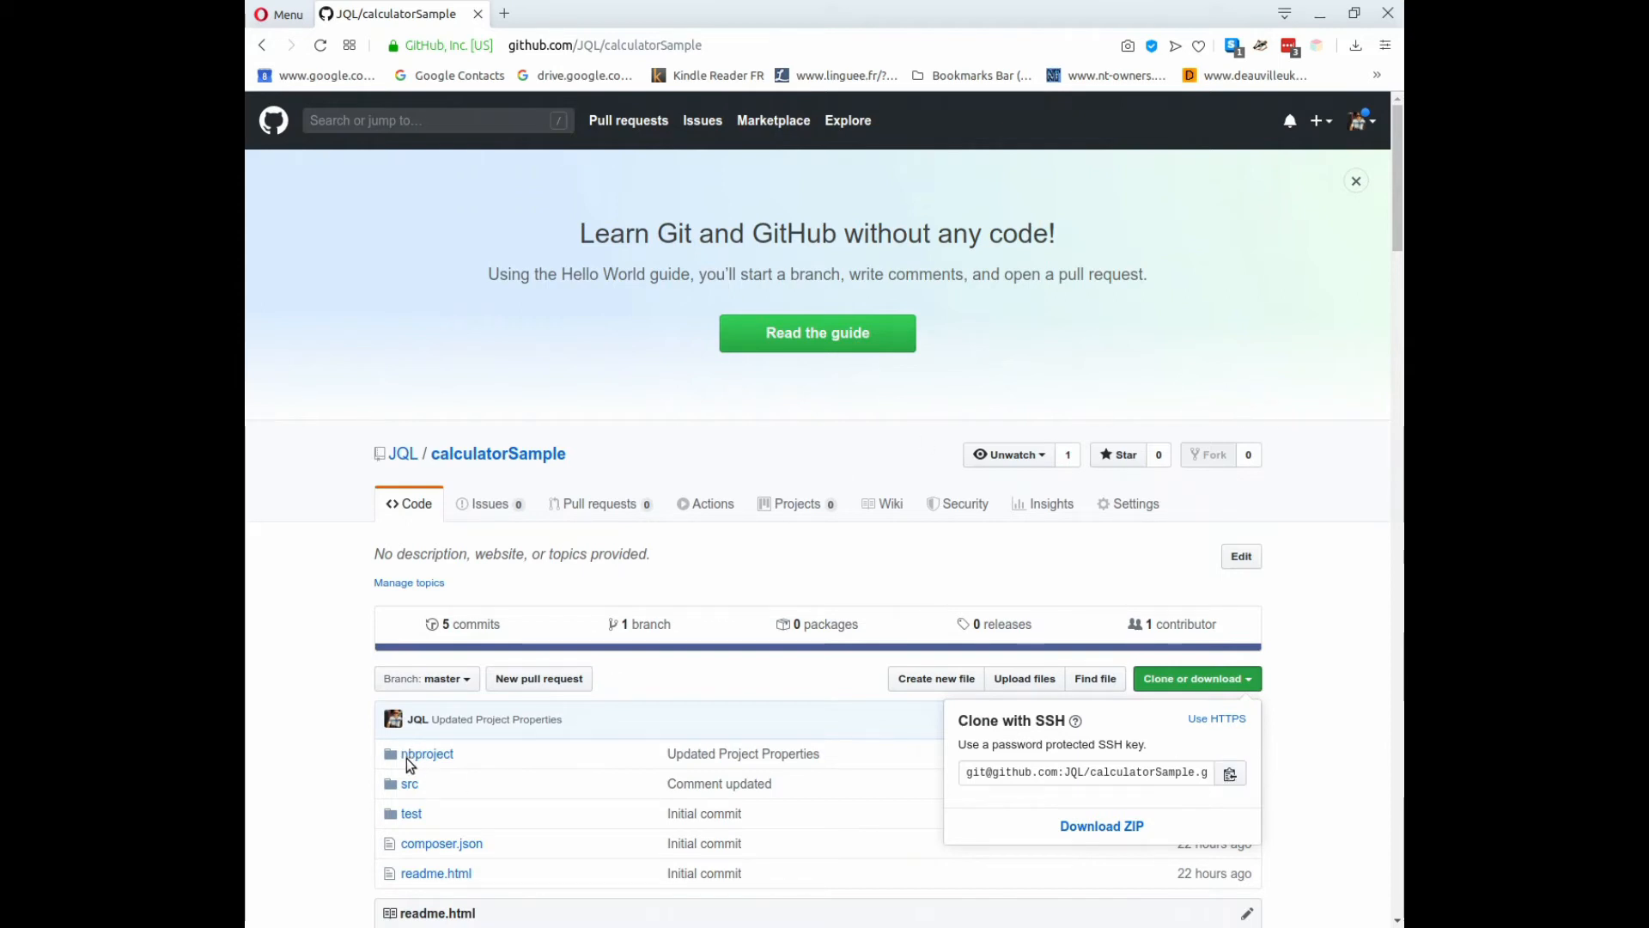
pyautogui.moveTo(441, 767)
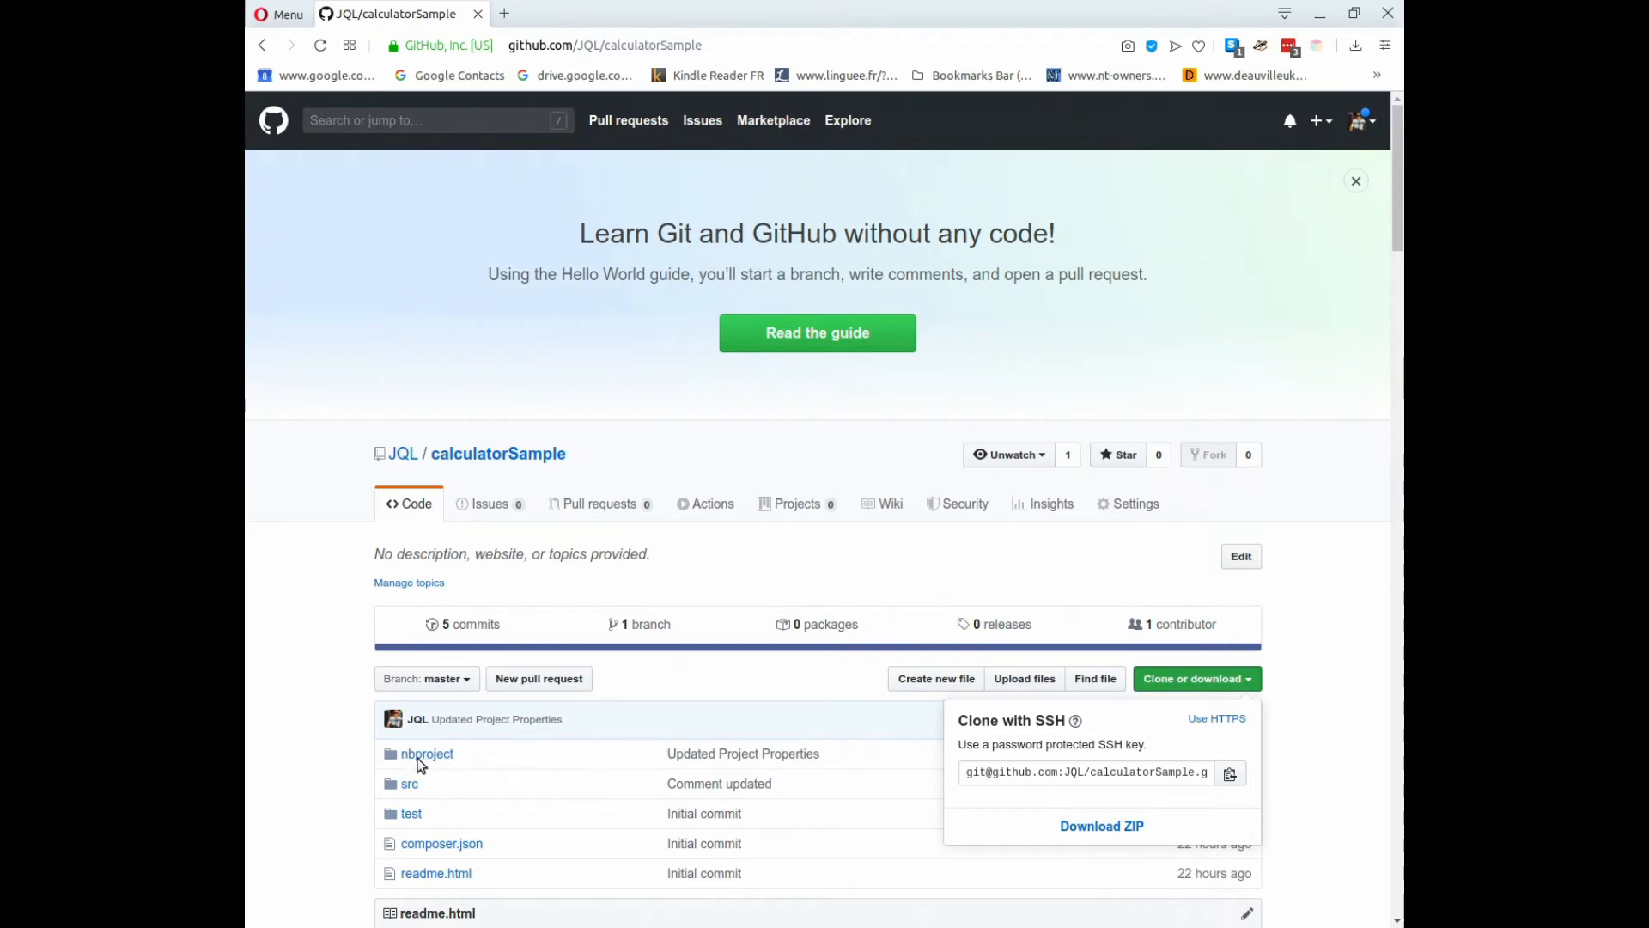
pyautogui.moveTo(431, 760)
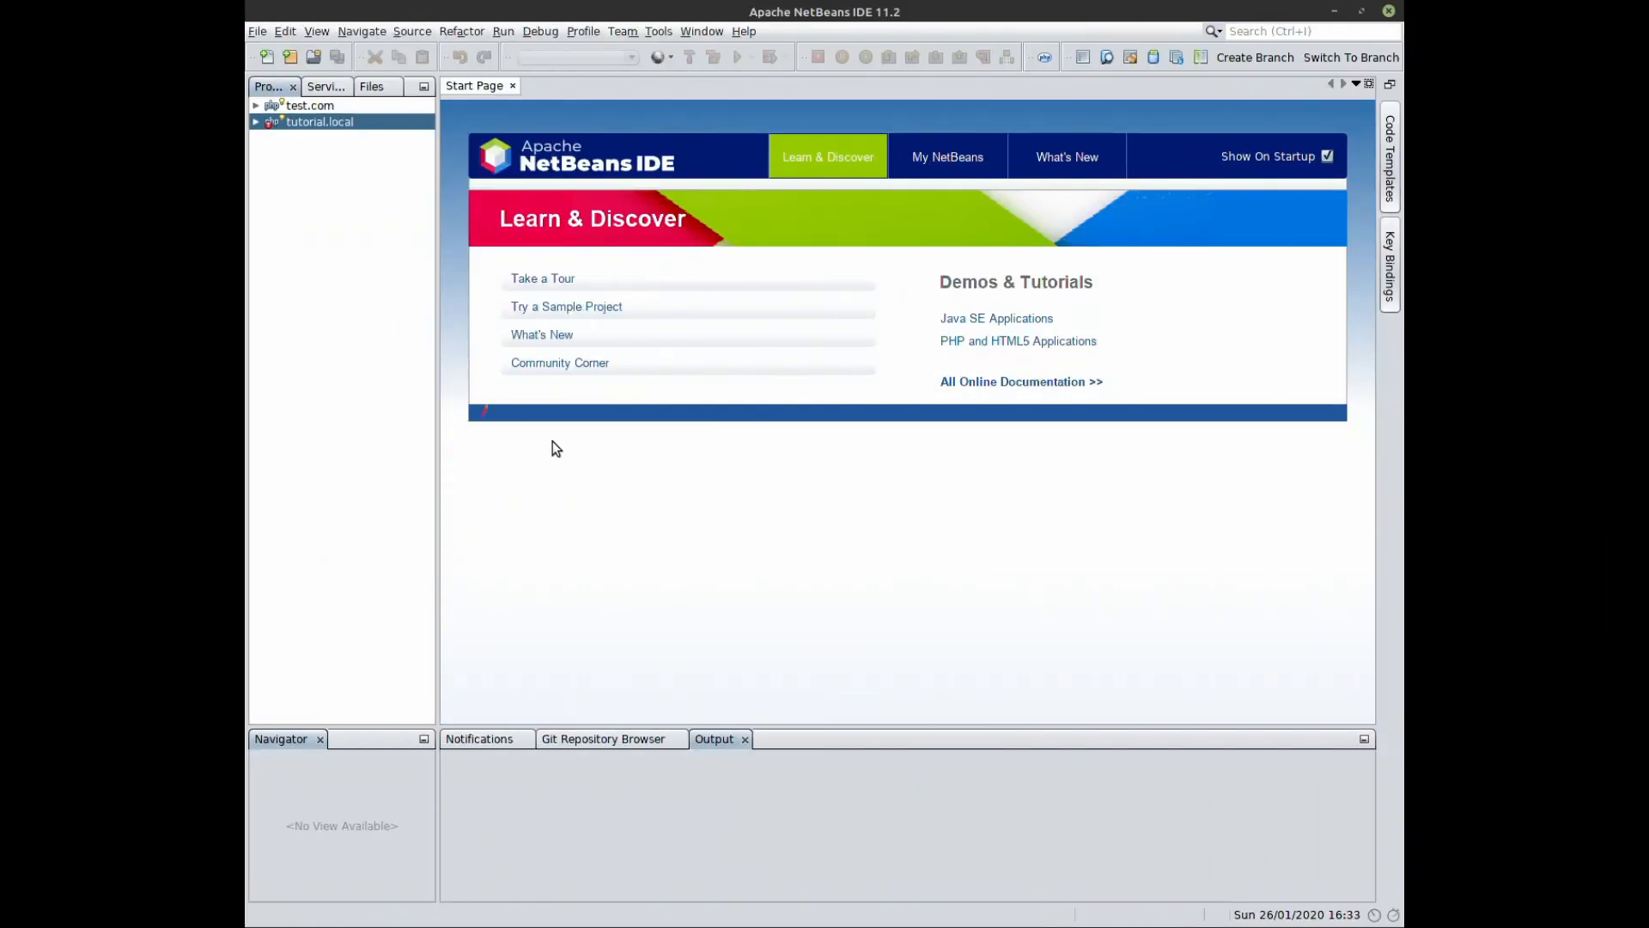
# - Launch the Git Clone wizard and enter the NetBeans master password
pyautogui.click(621, 31)
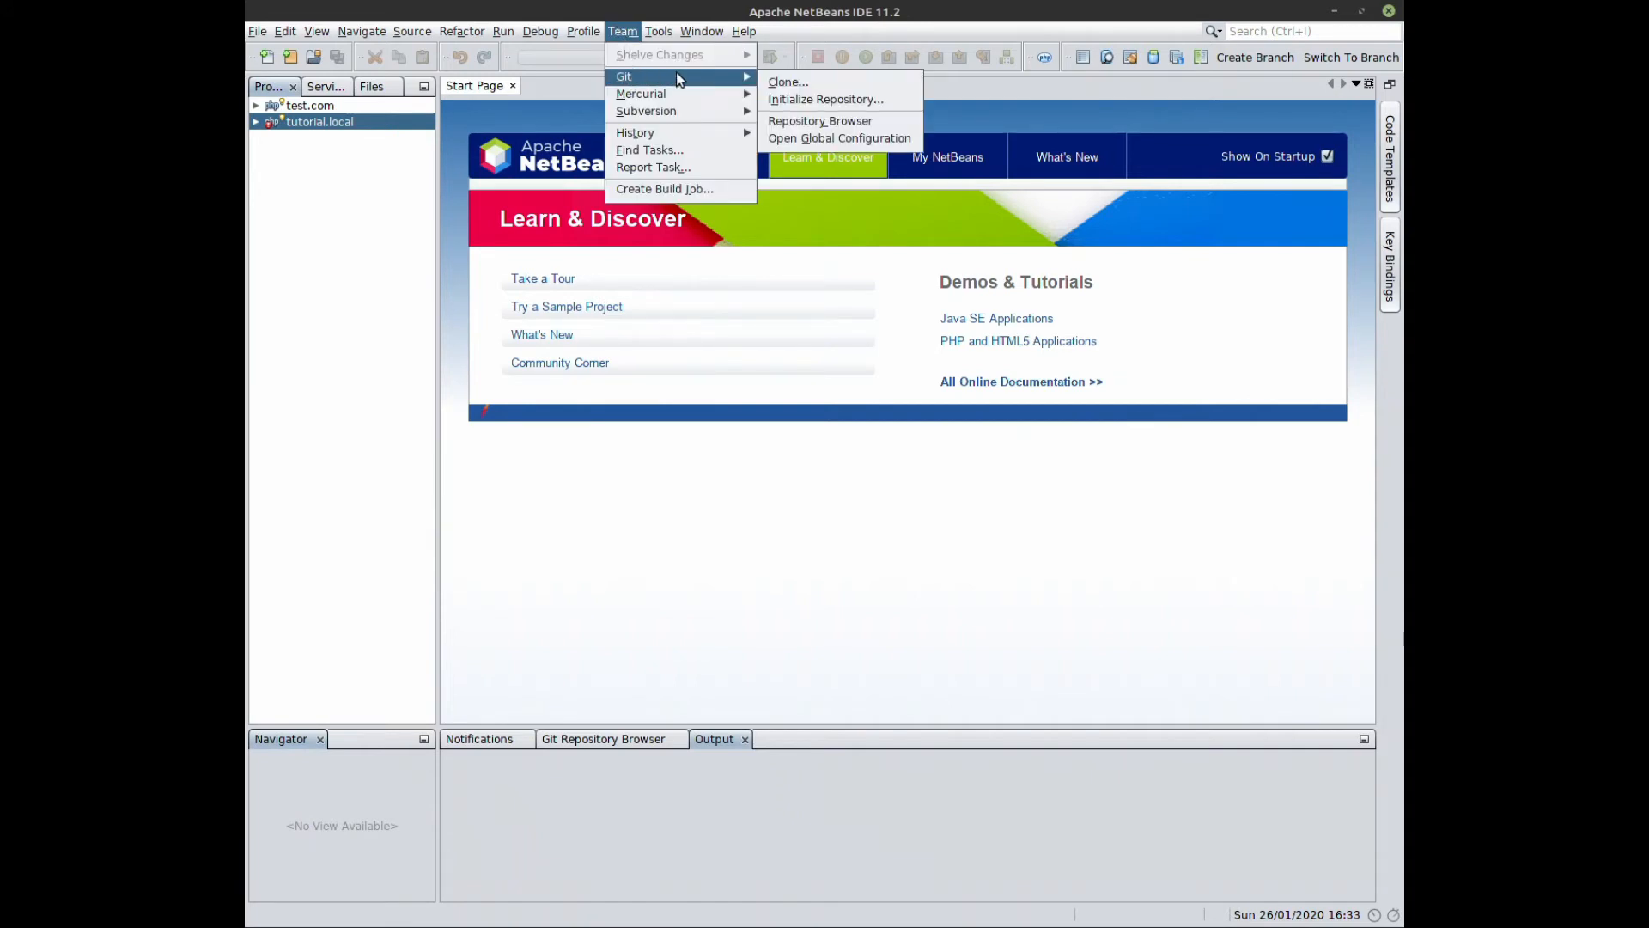
pyautogui.moveTo(786, 82)
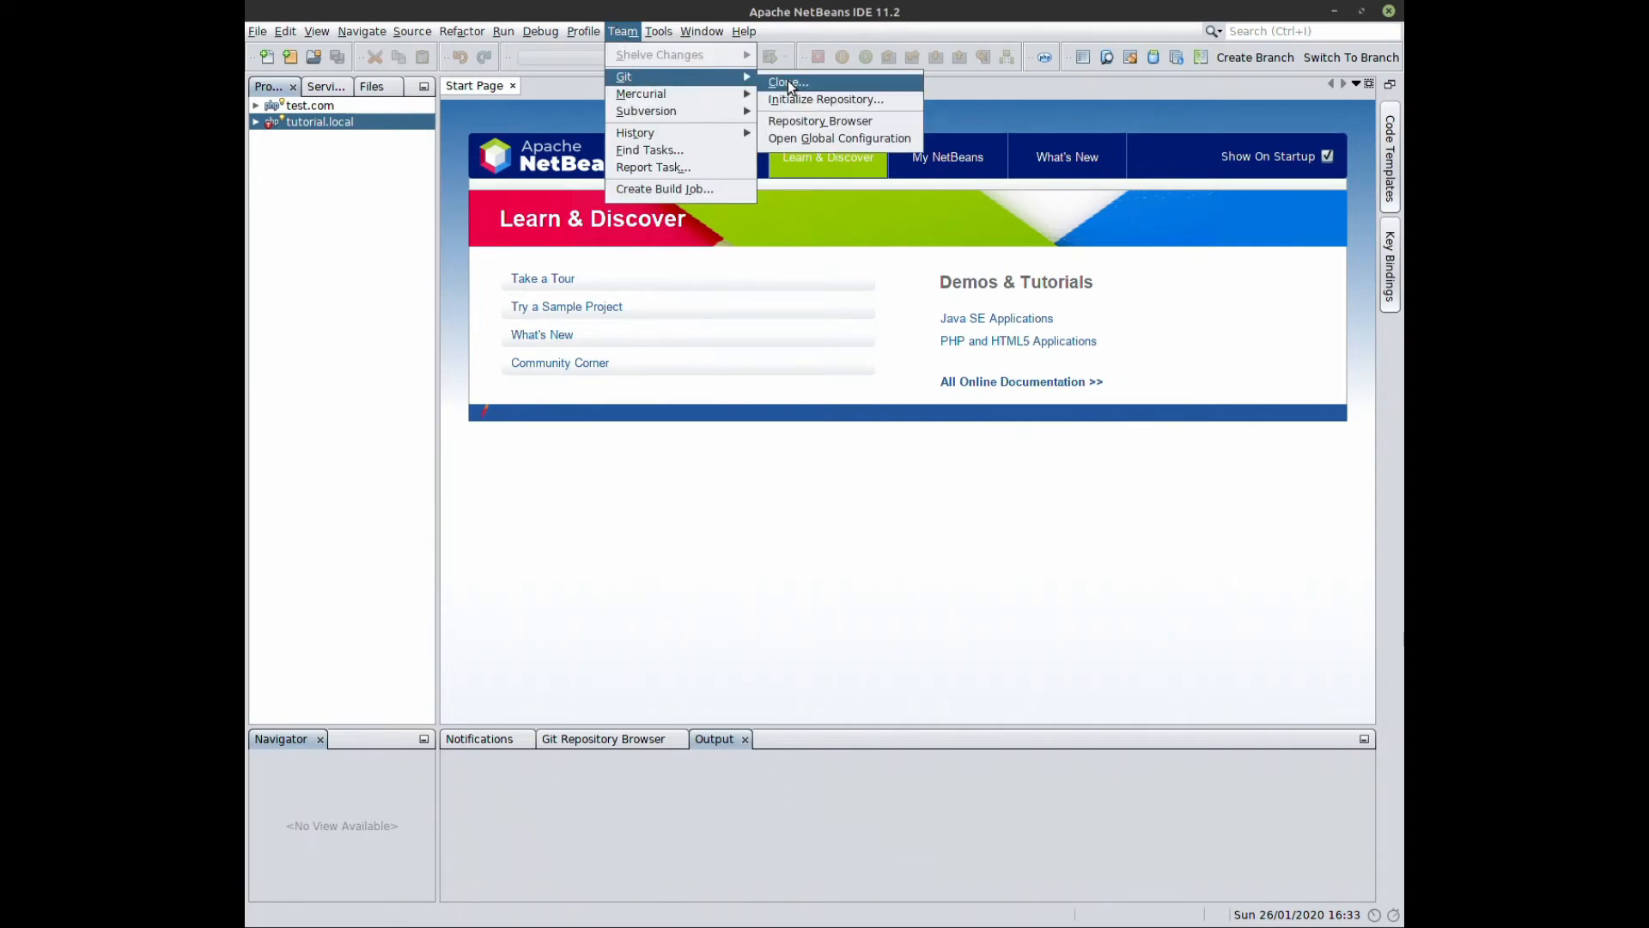
pyautogui.click(786, 82)
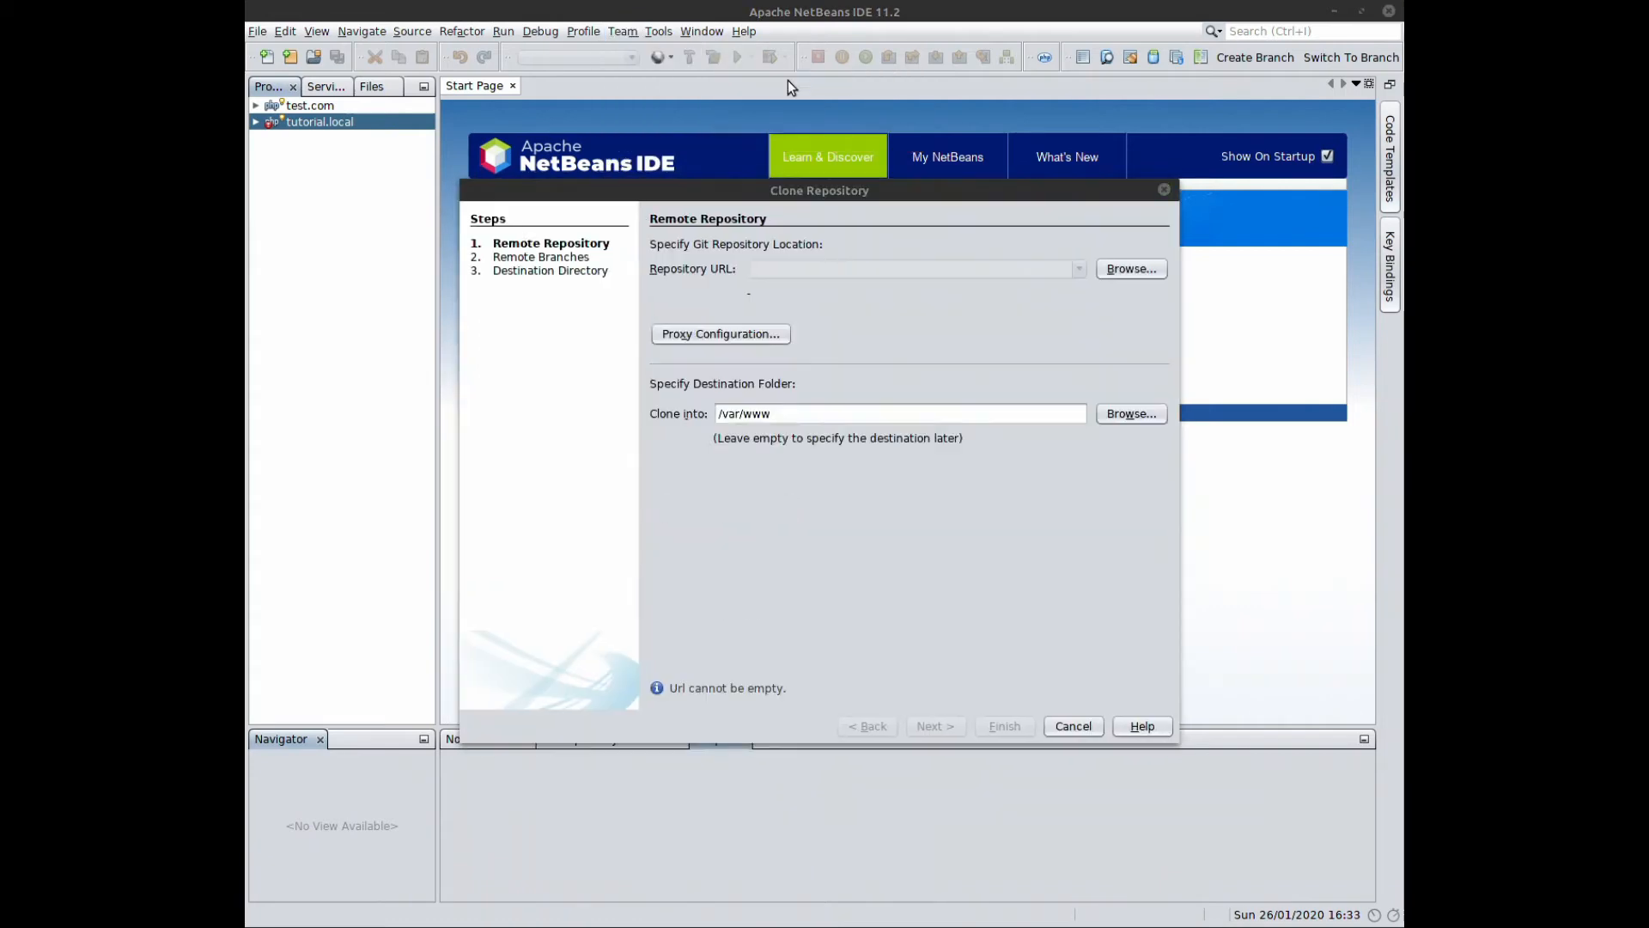
pyautogui.click(720, 333)
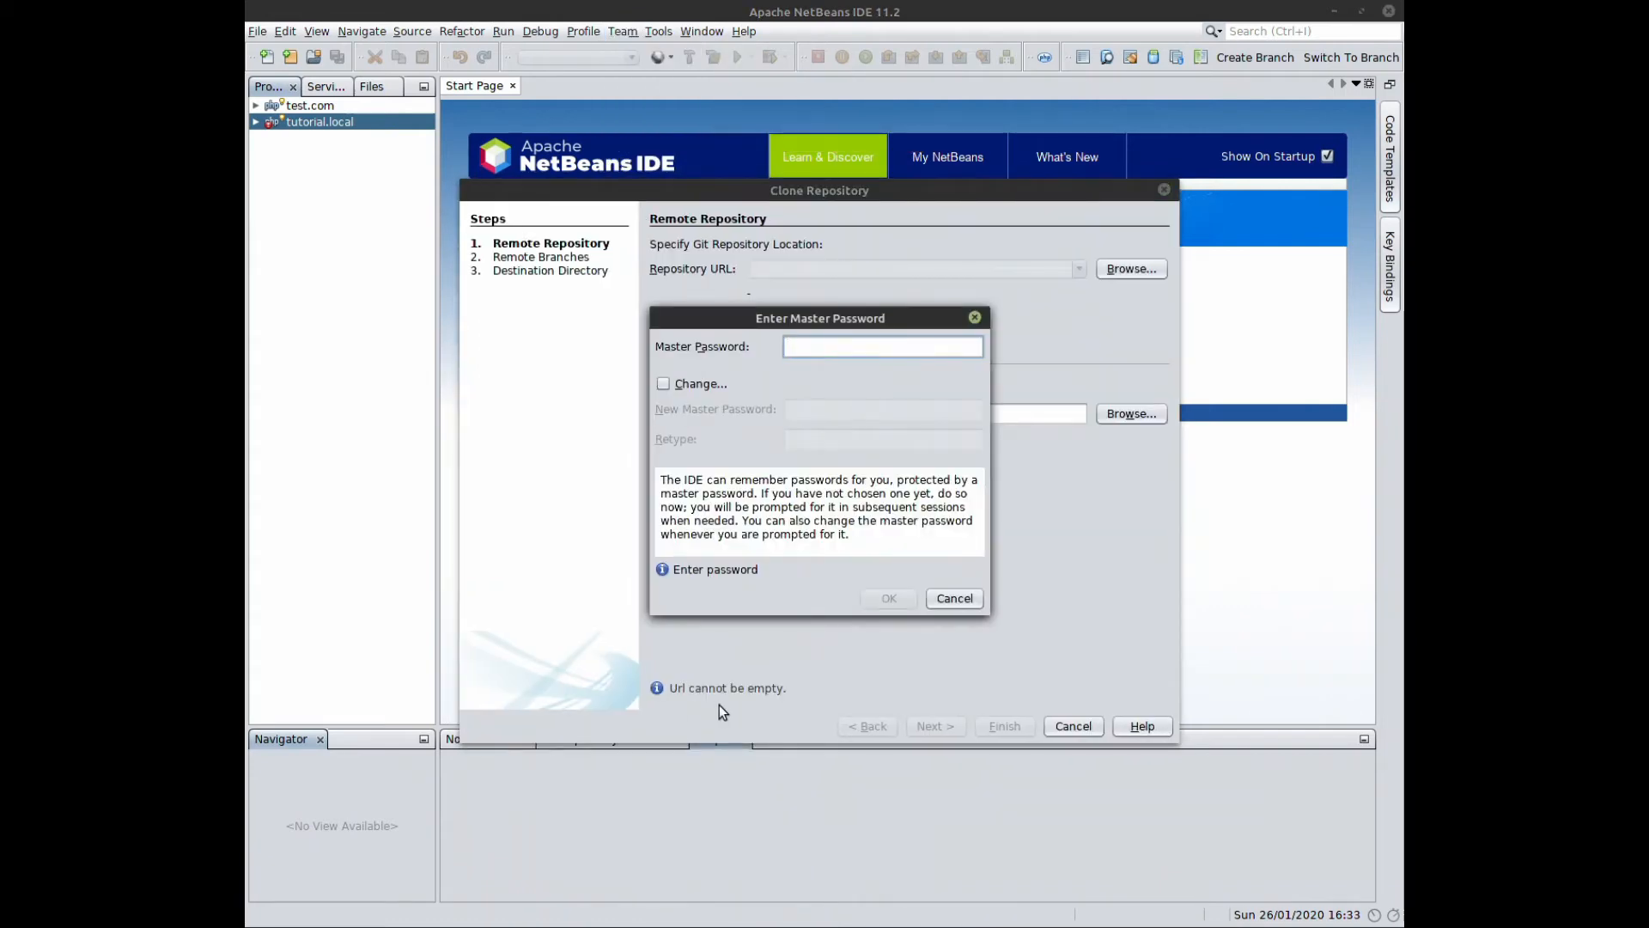
pyautogui.write('******')
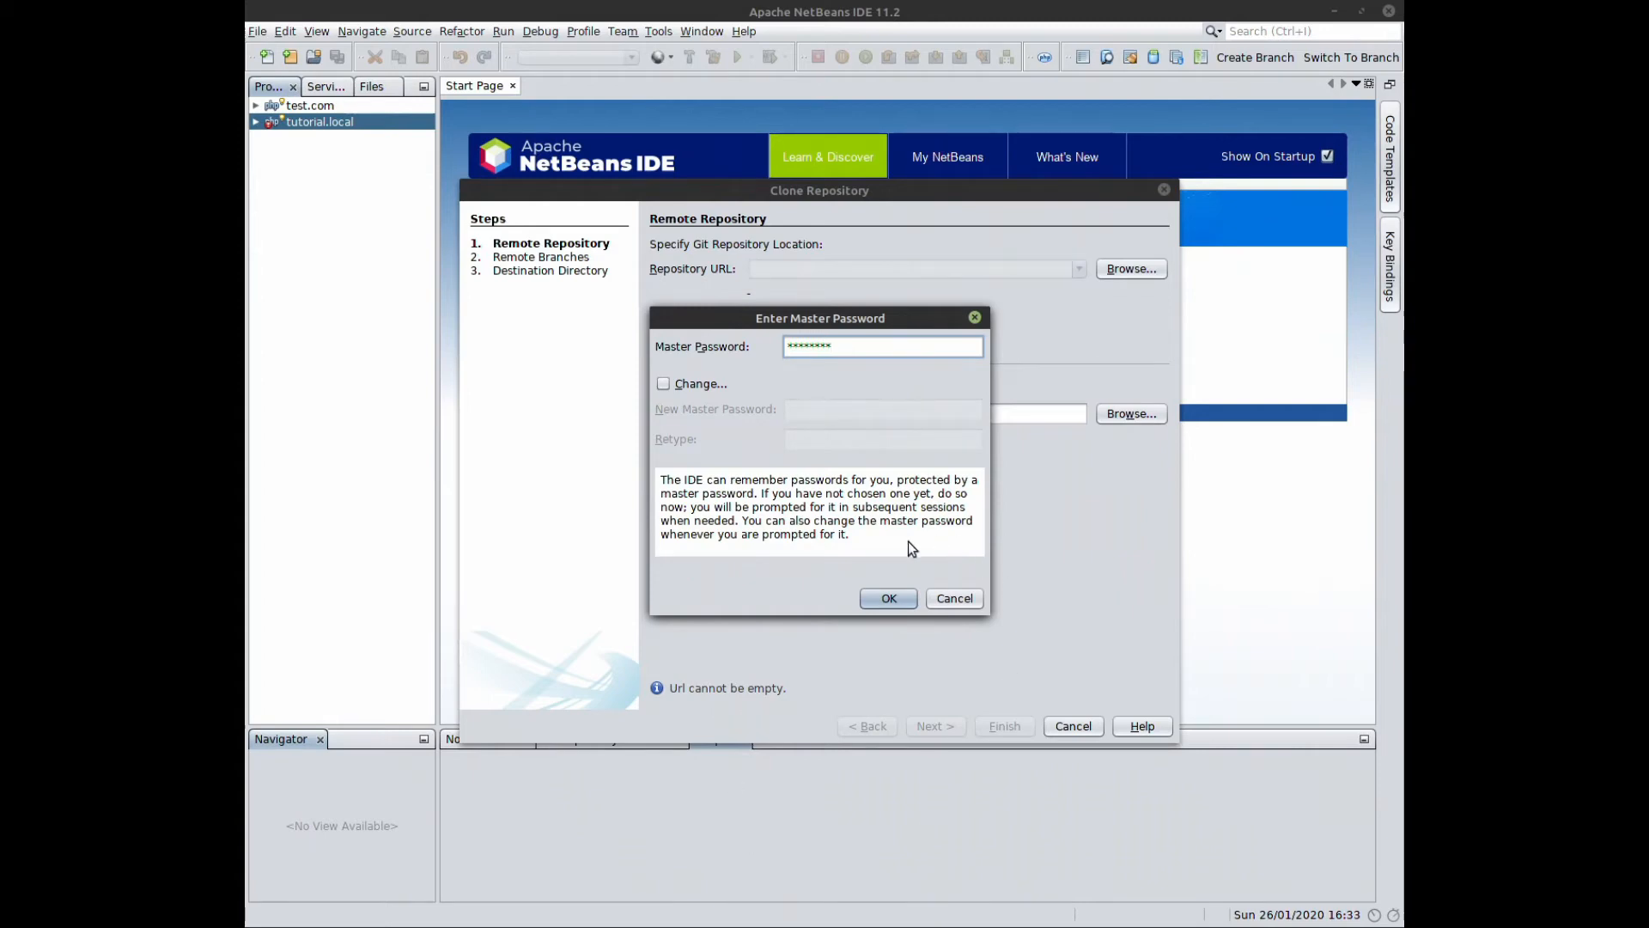
# - Confirm the master password in the NetBeans prompt
pyautogui.click(887, 598)
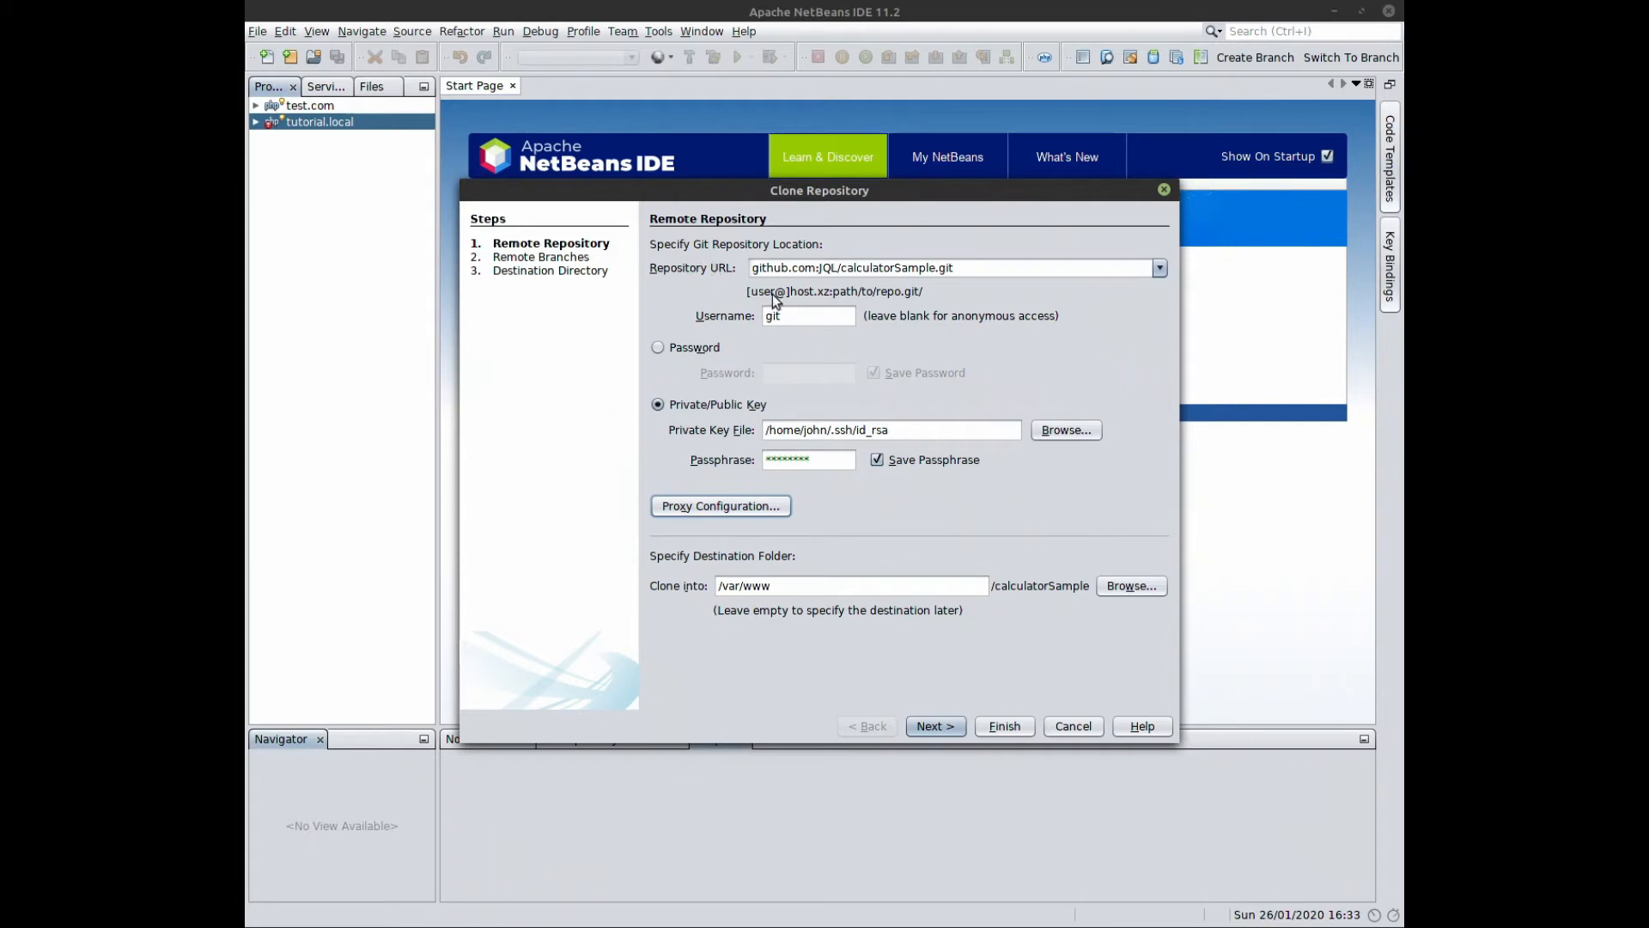
pyautogui.moveTo(736, 310)
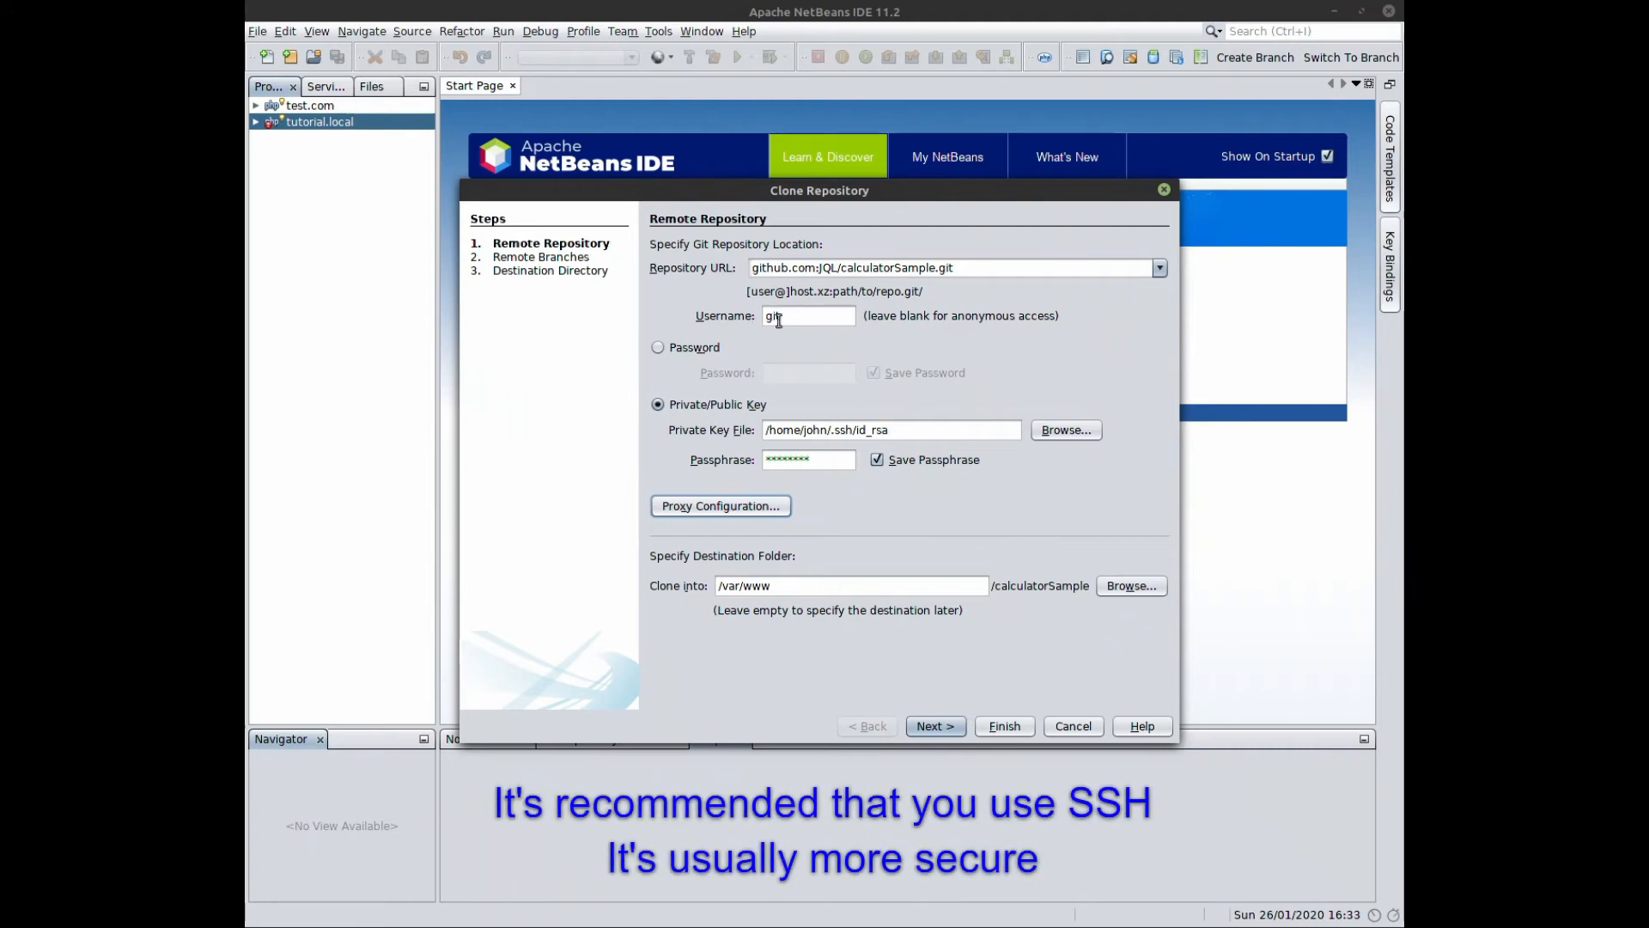
pyautogui.moveTo(763, 364)
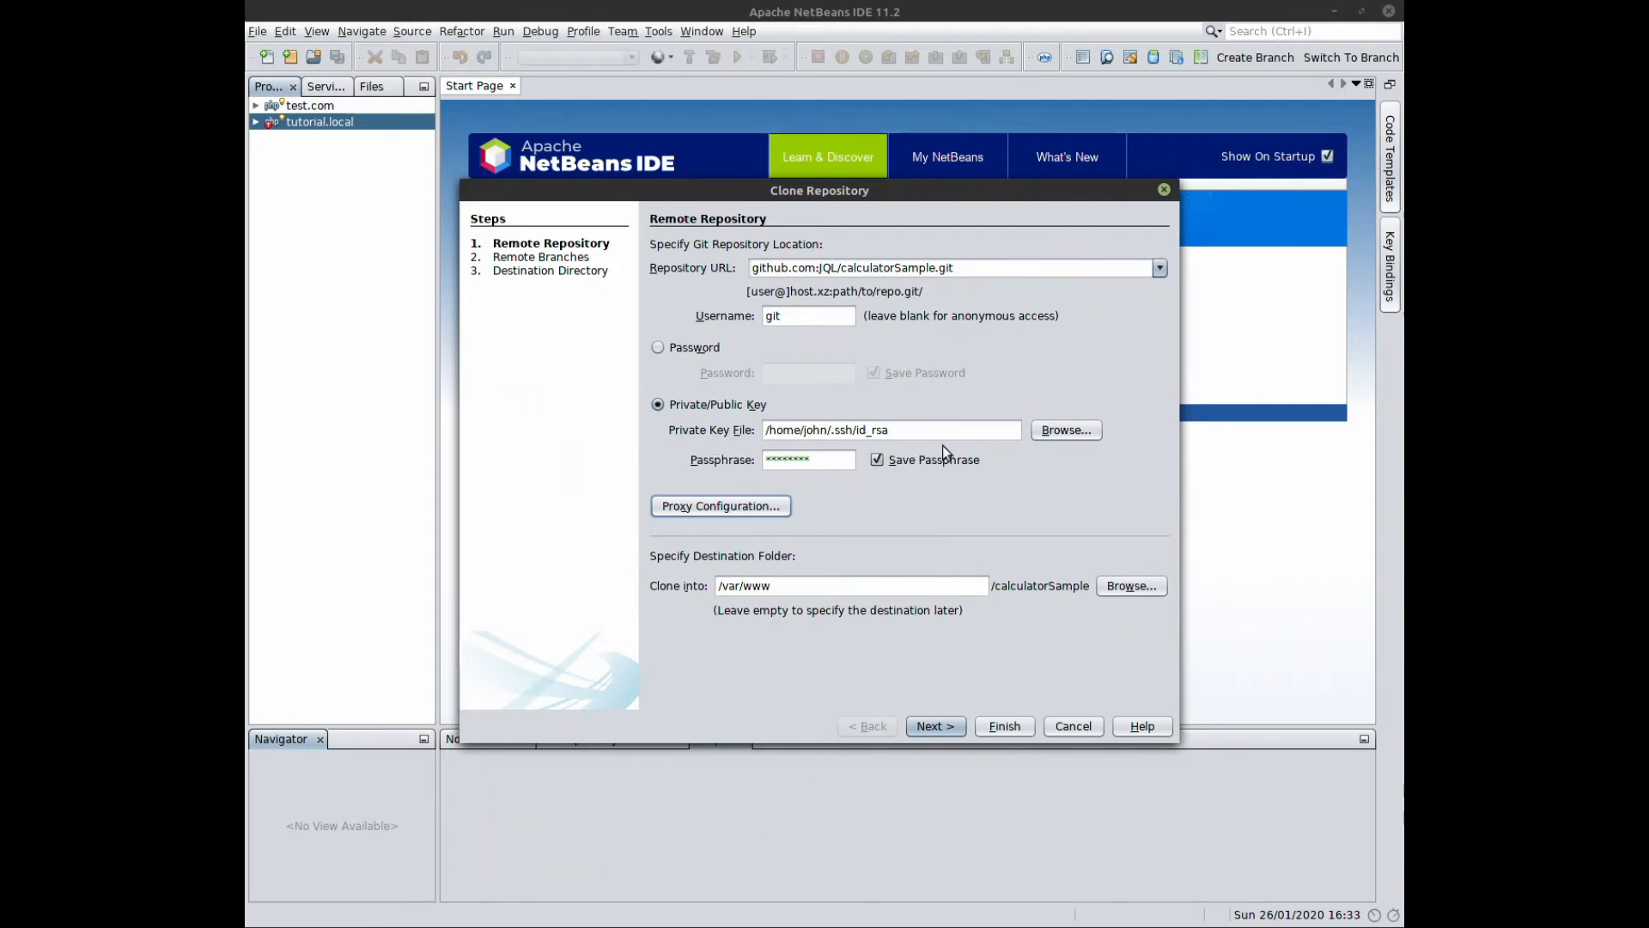
pyautogui.moveTo(834, 478)
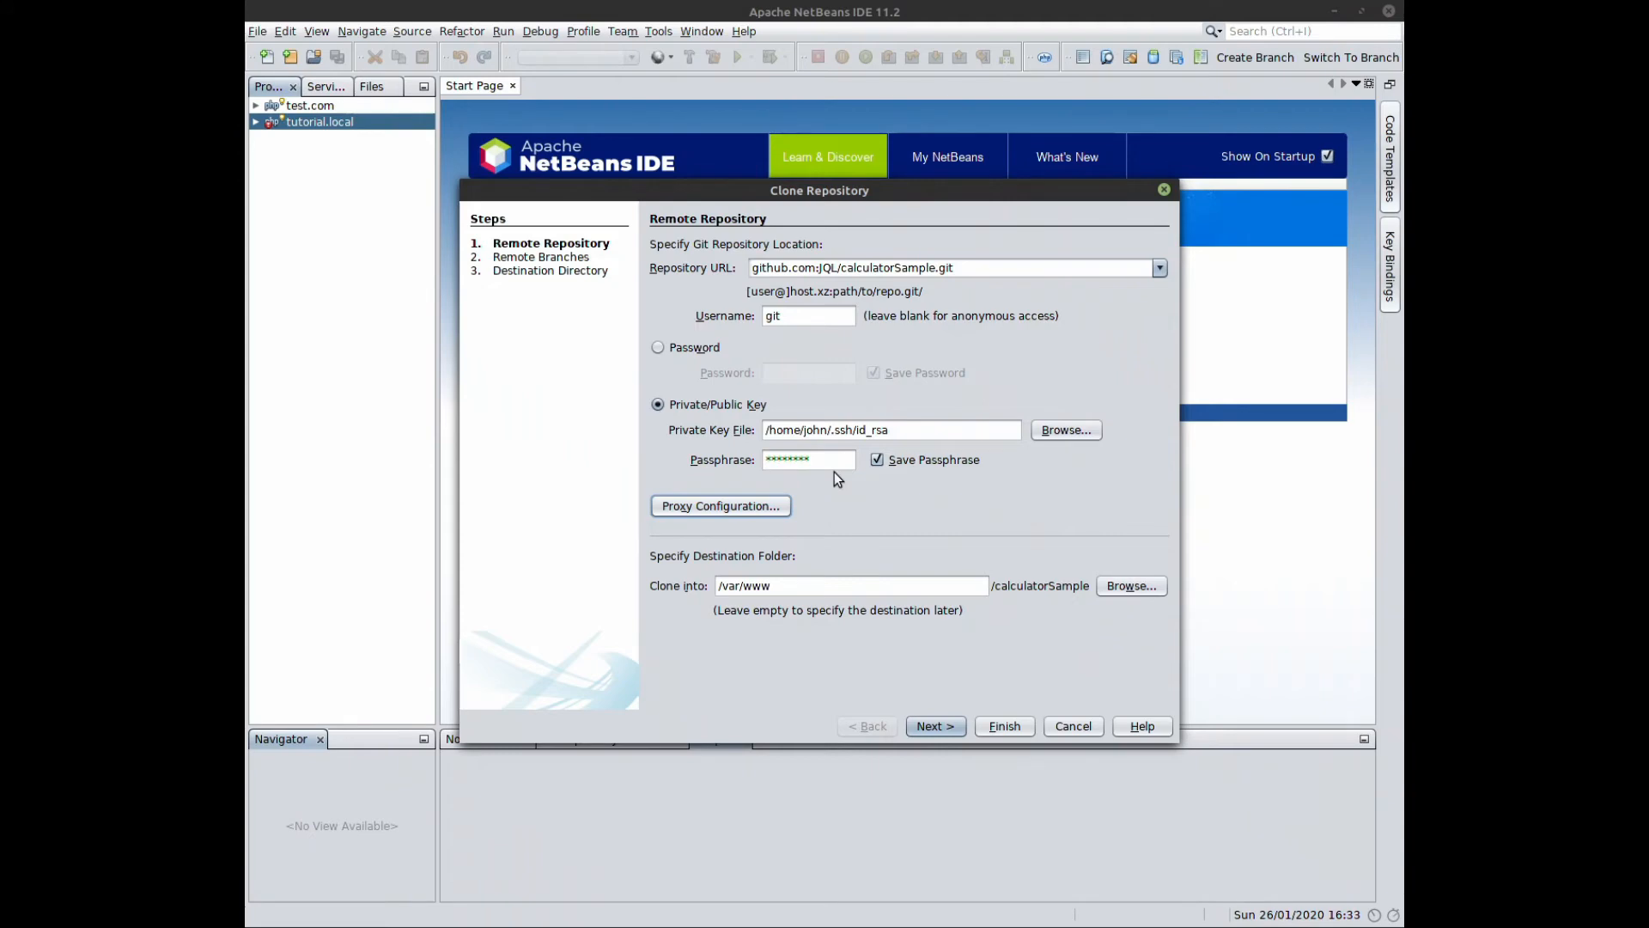
pyautogui.moveTo(712, 466)
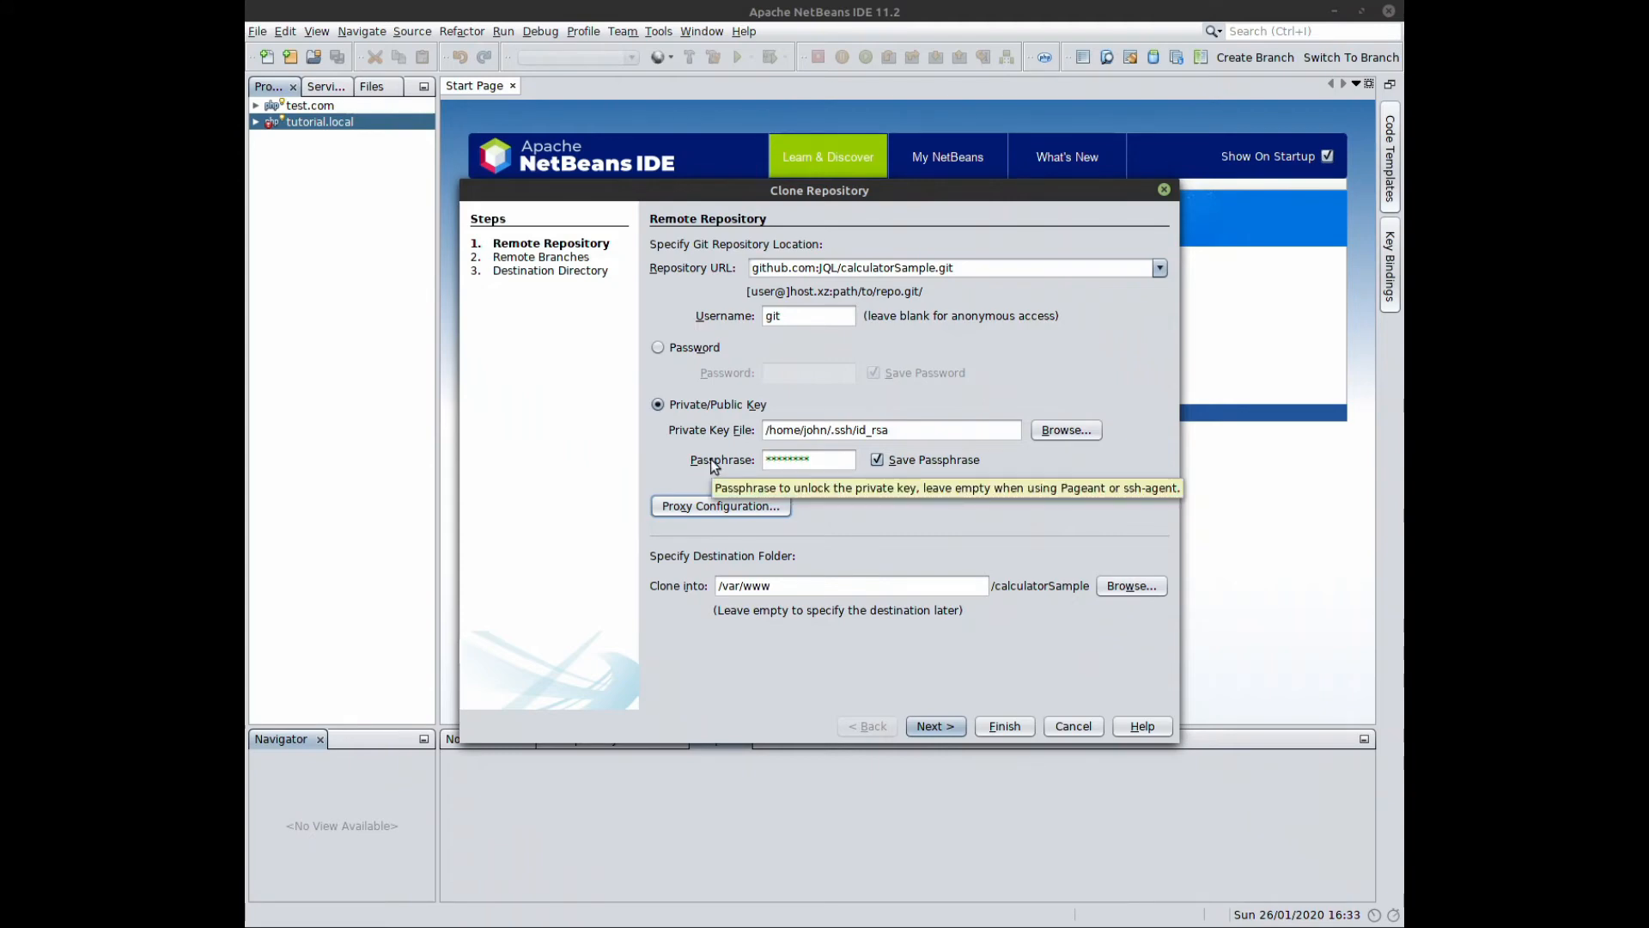
pyautogui.moveTo(681, 598)
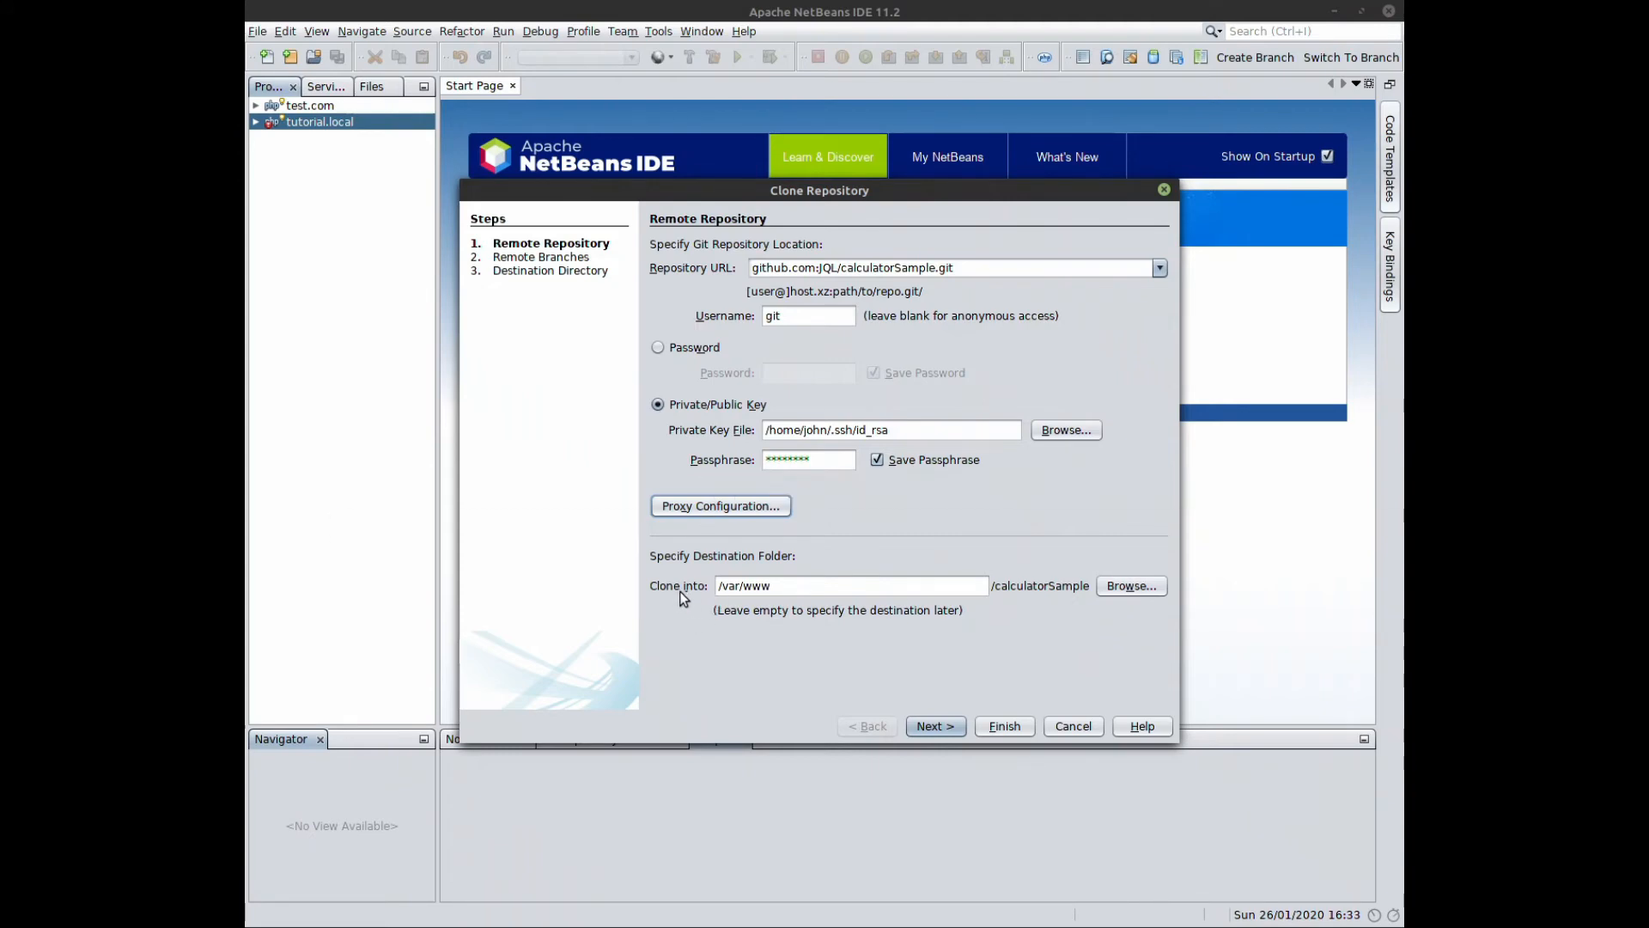
pyautogui.moveTo(773, 650)
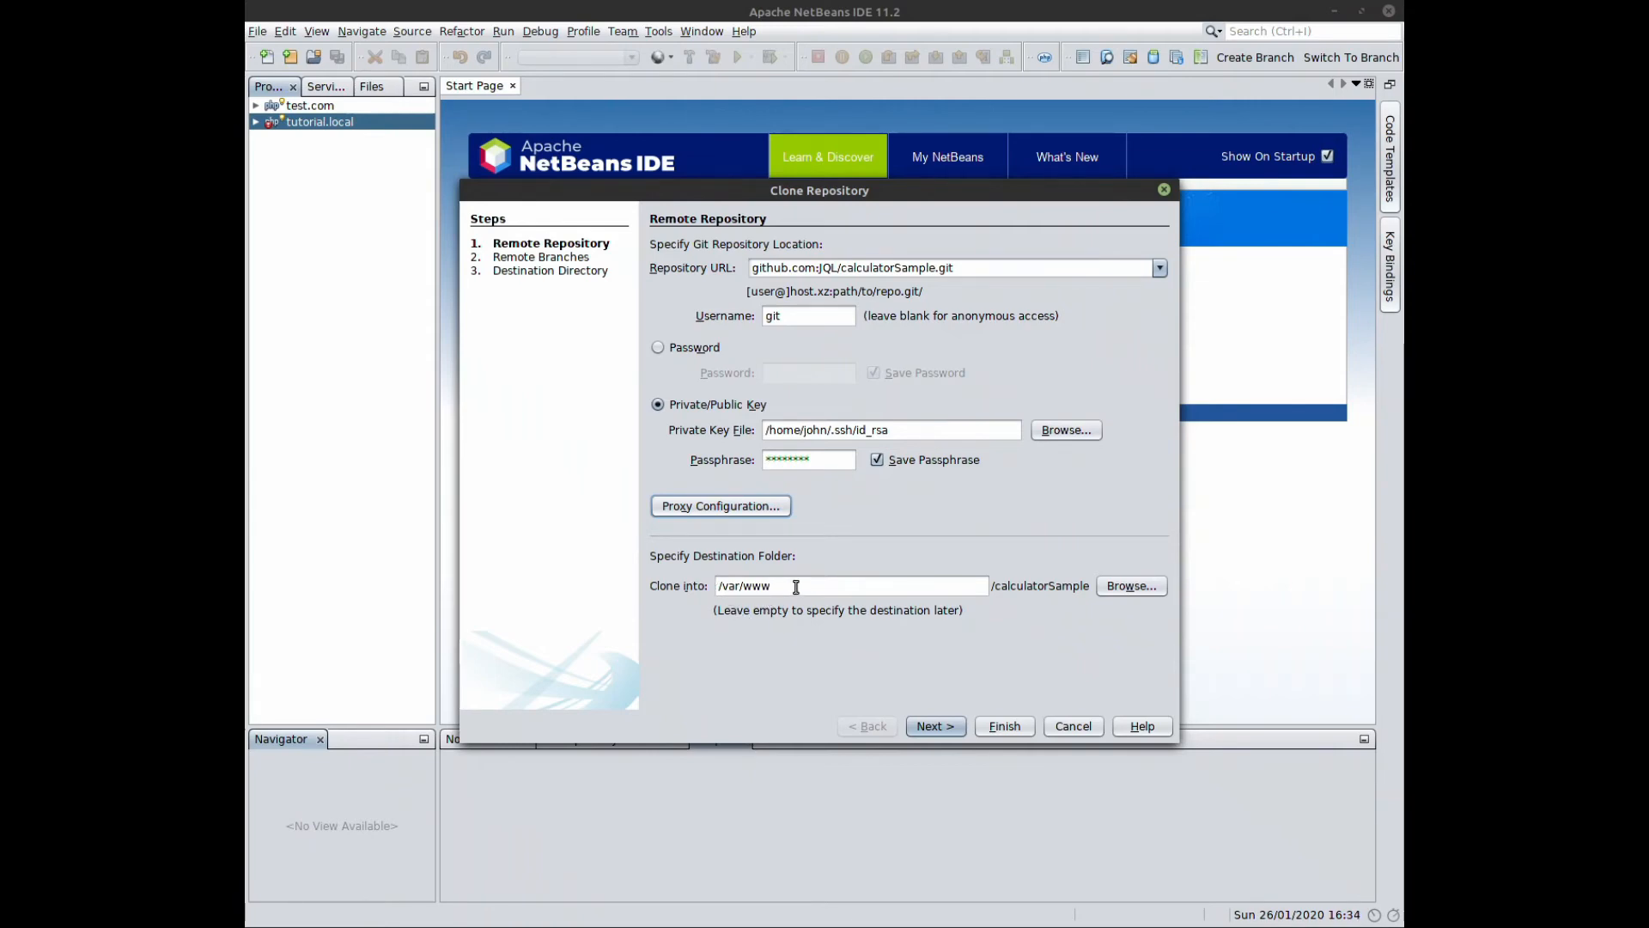
pyautogui.moveTo(865, 585)
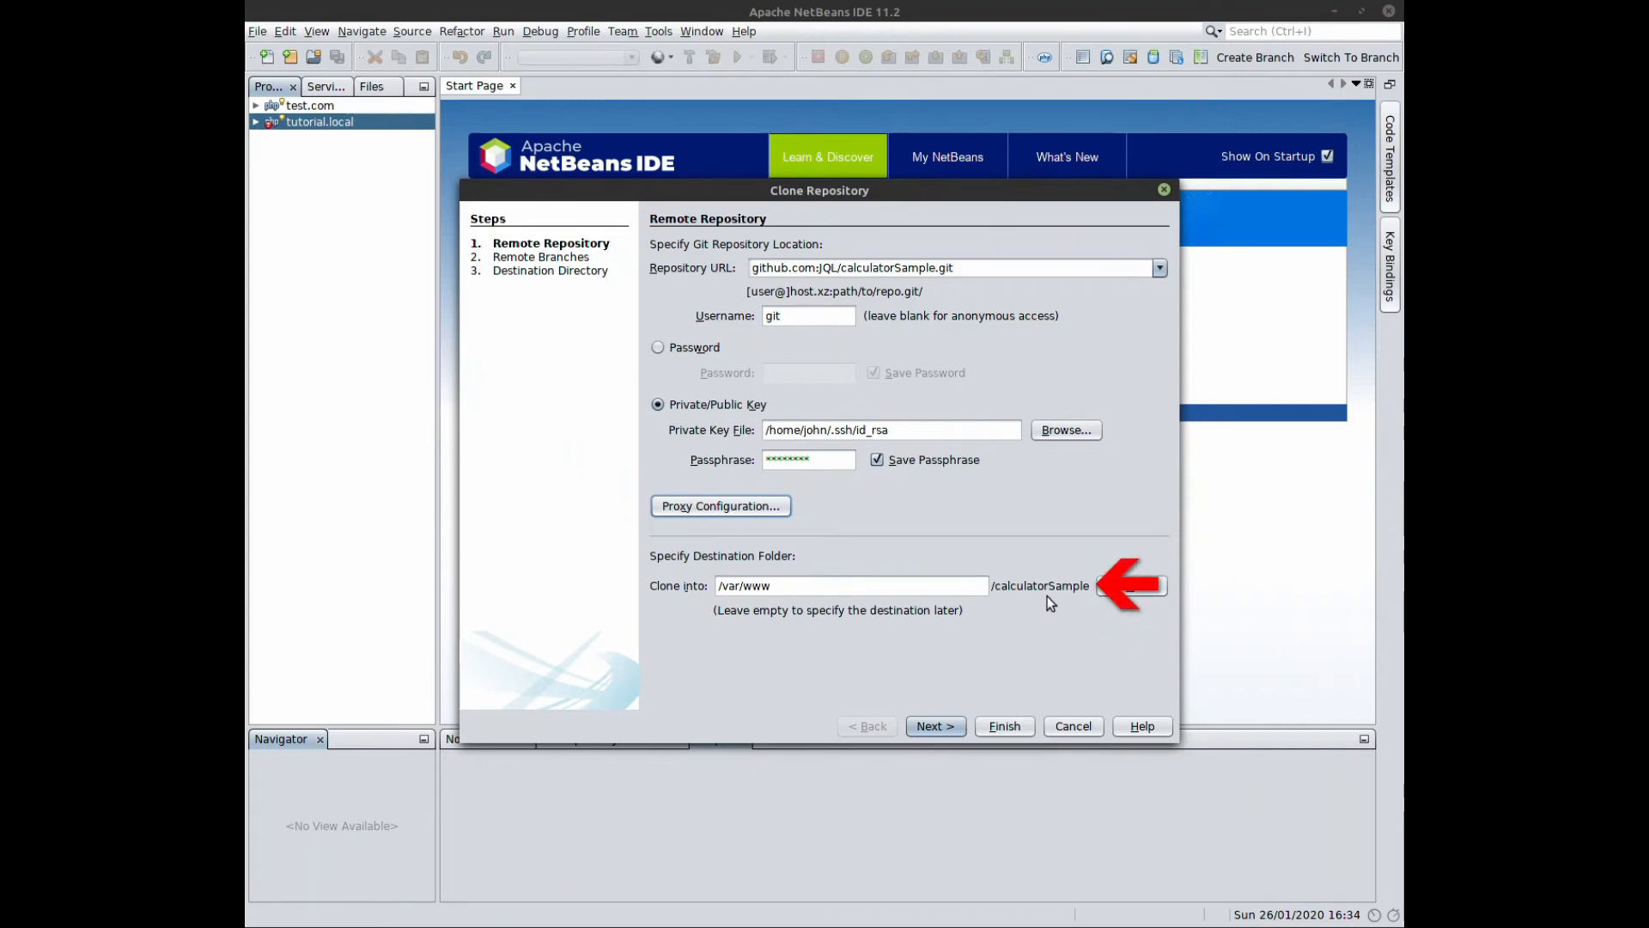
pyautogui.moveTo(1083, 601)
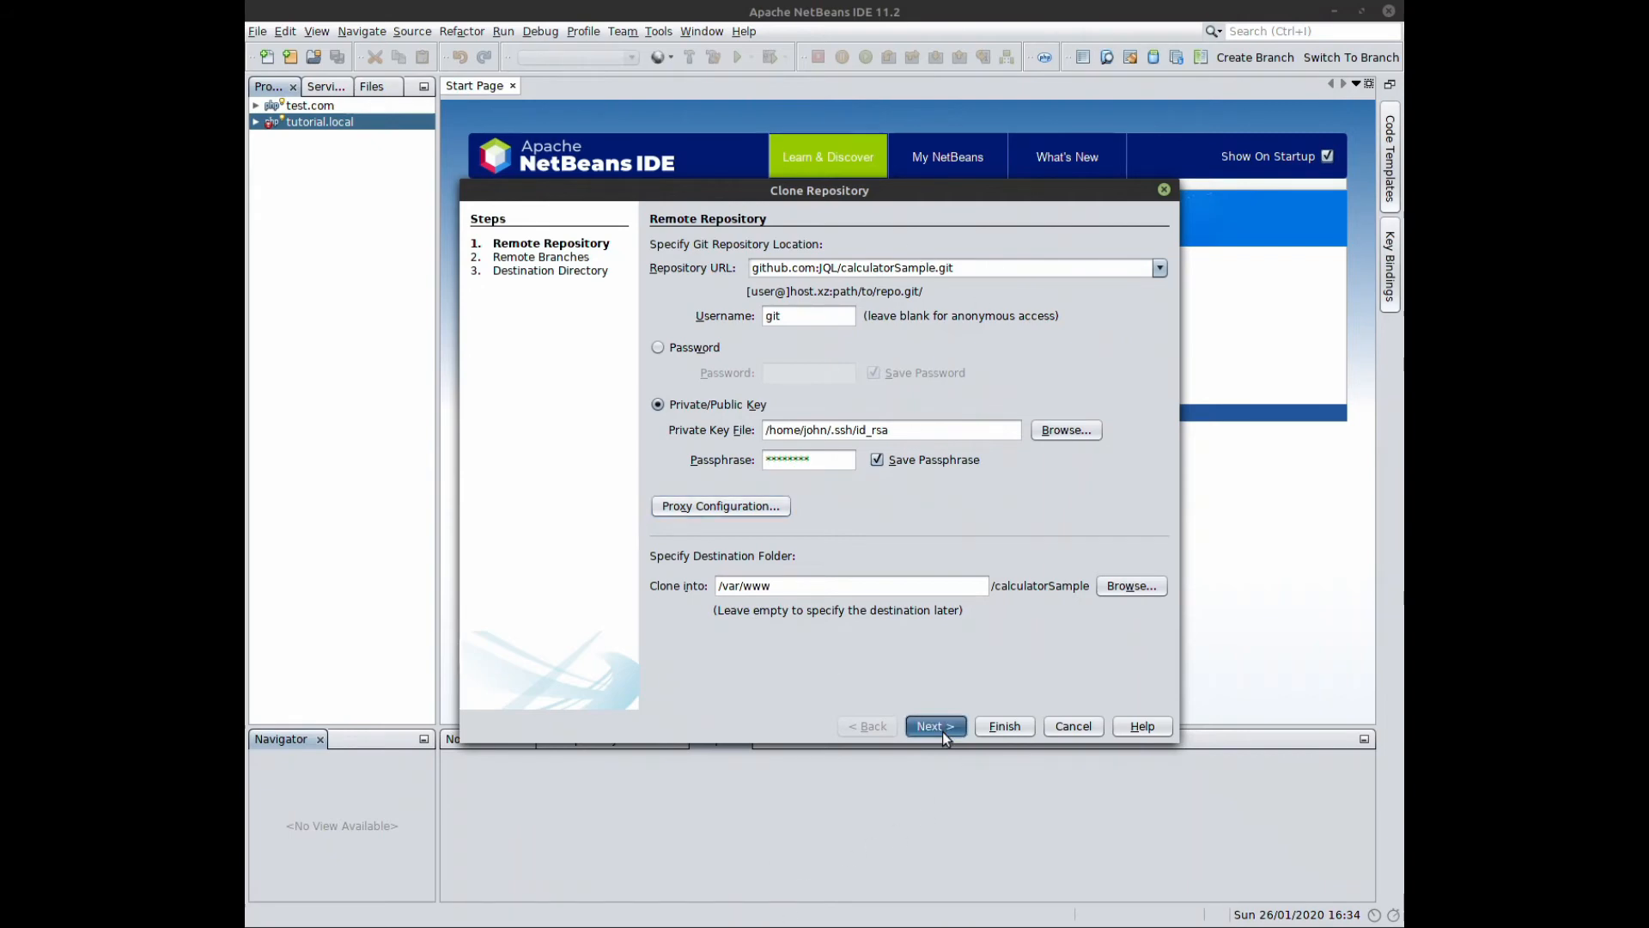
# - Connect to the repository and pass the Remote Branches step with master checked
pyautogui.click(933, 725)
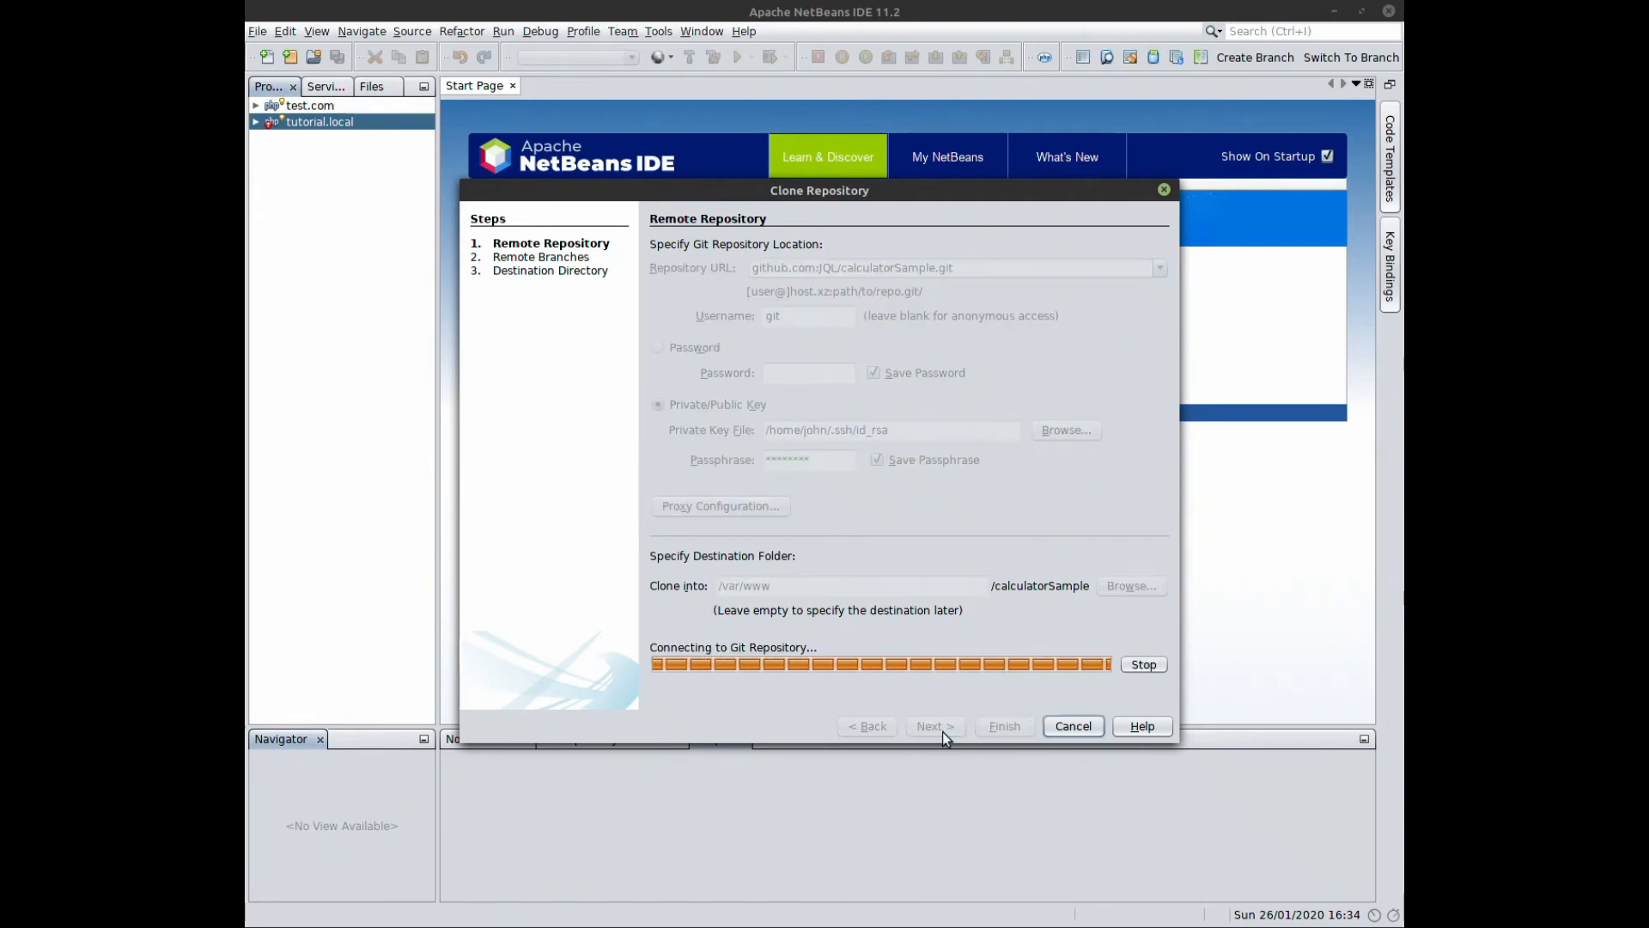
pyautogui.click(932, 725)
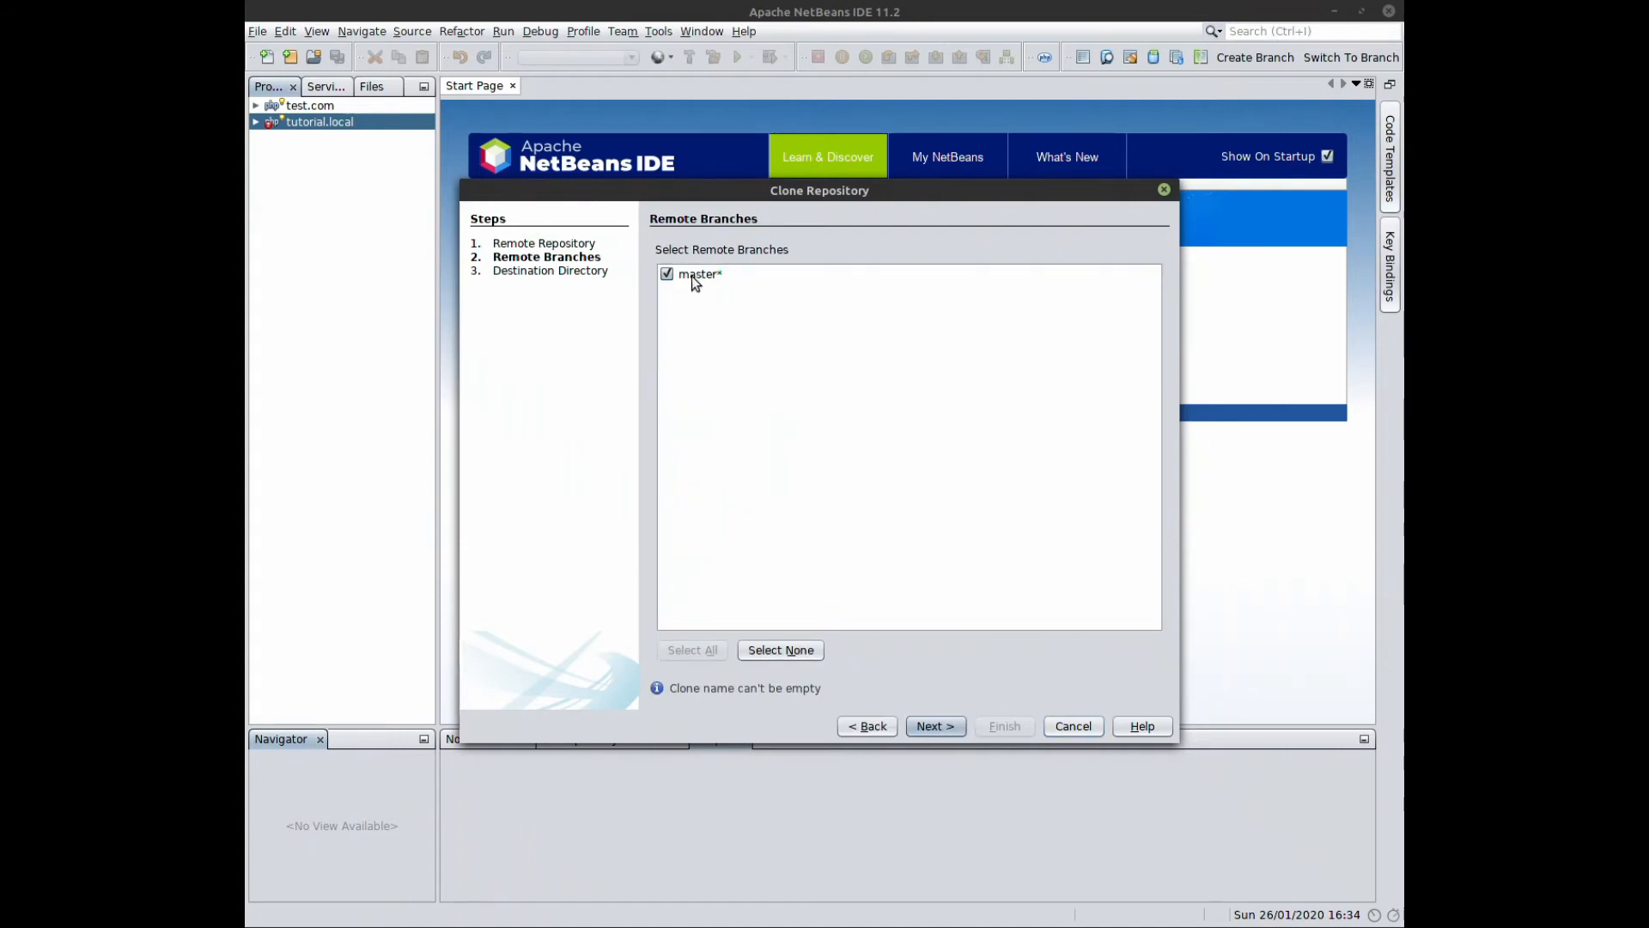
pyautogui.moveTo(697, 291)
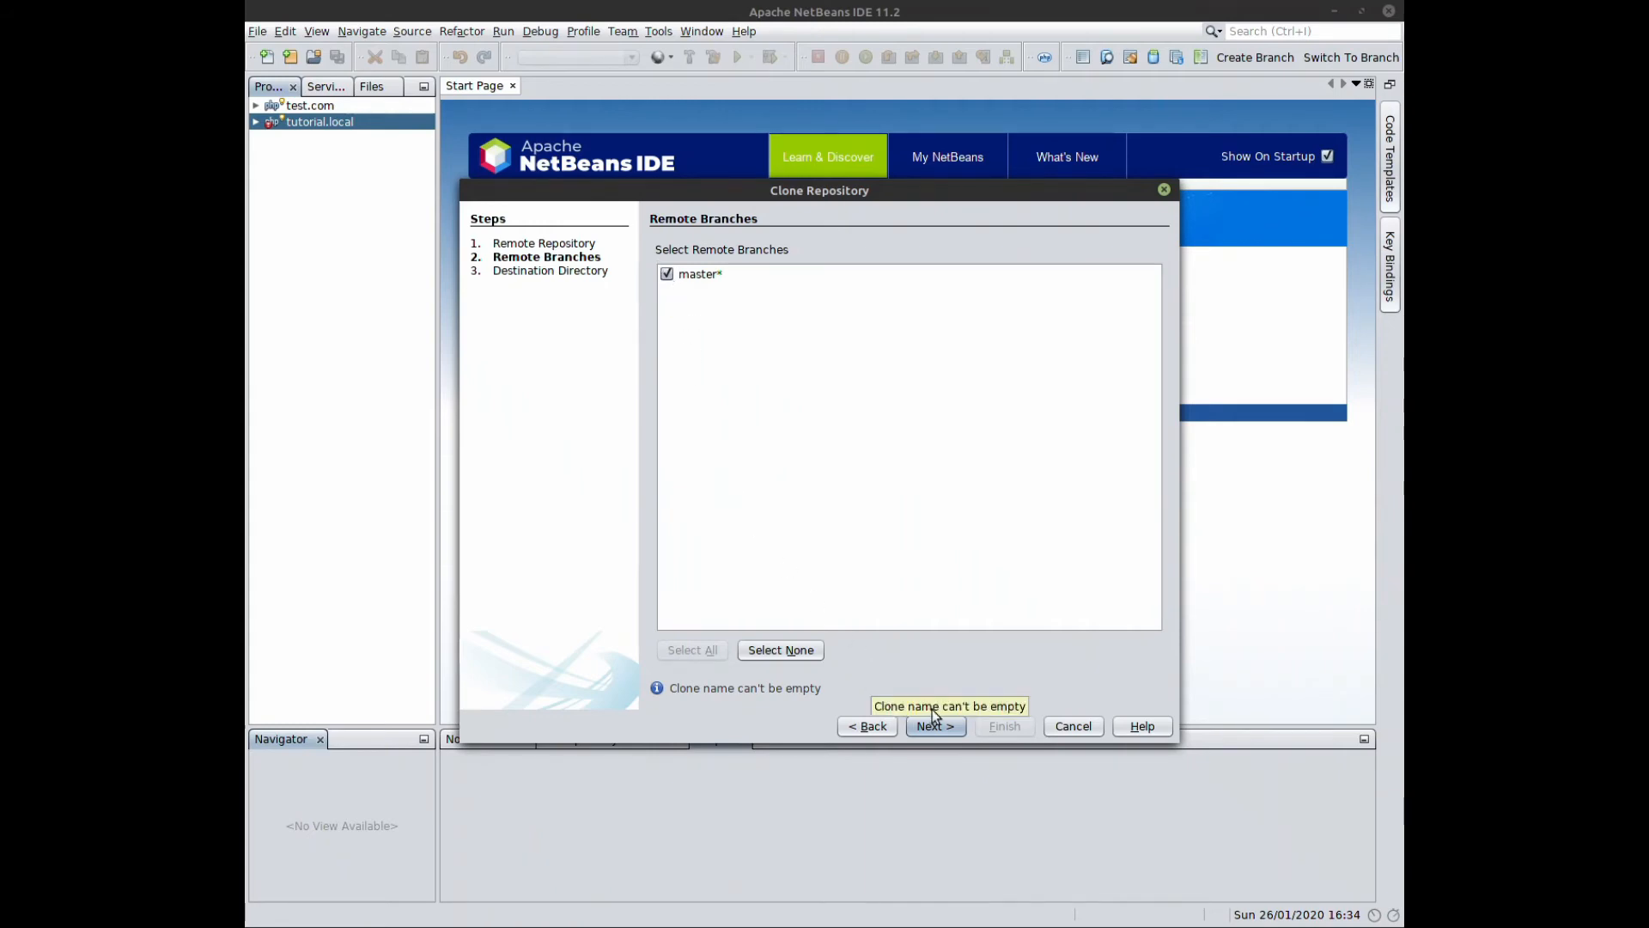
pyautogui.click(933, 726)
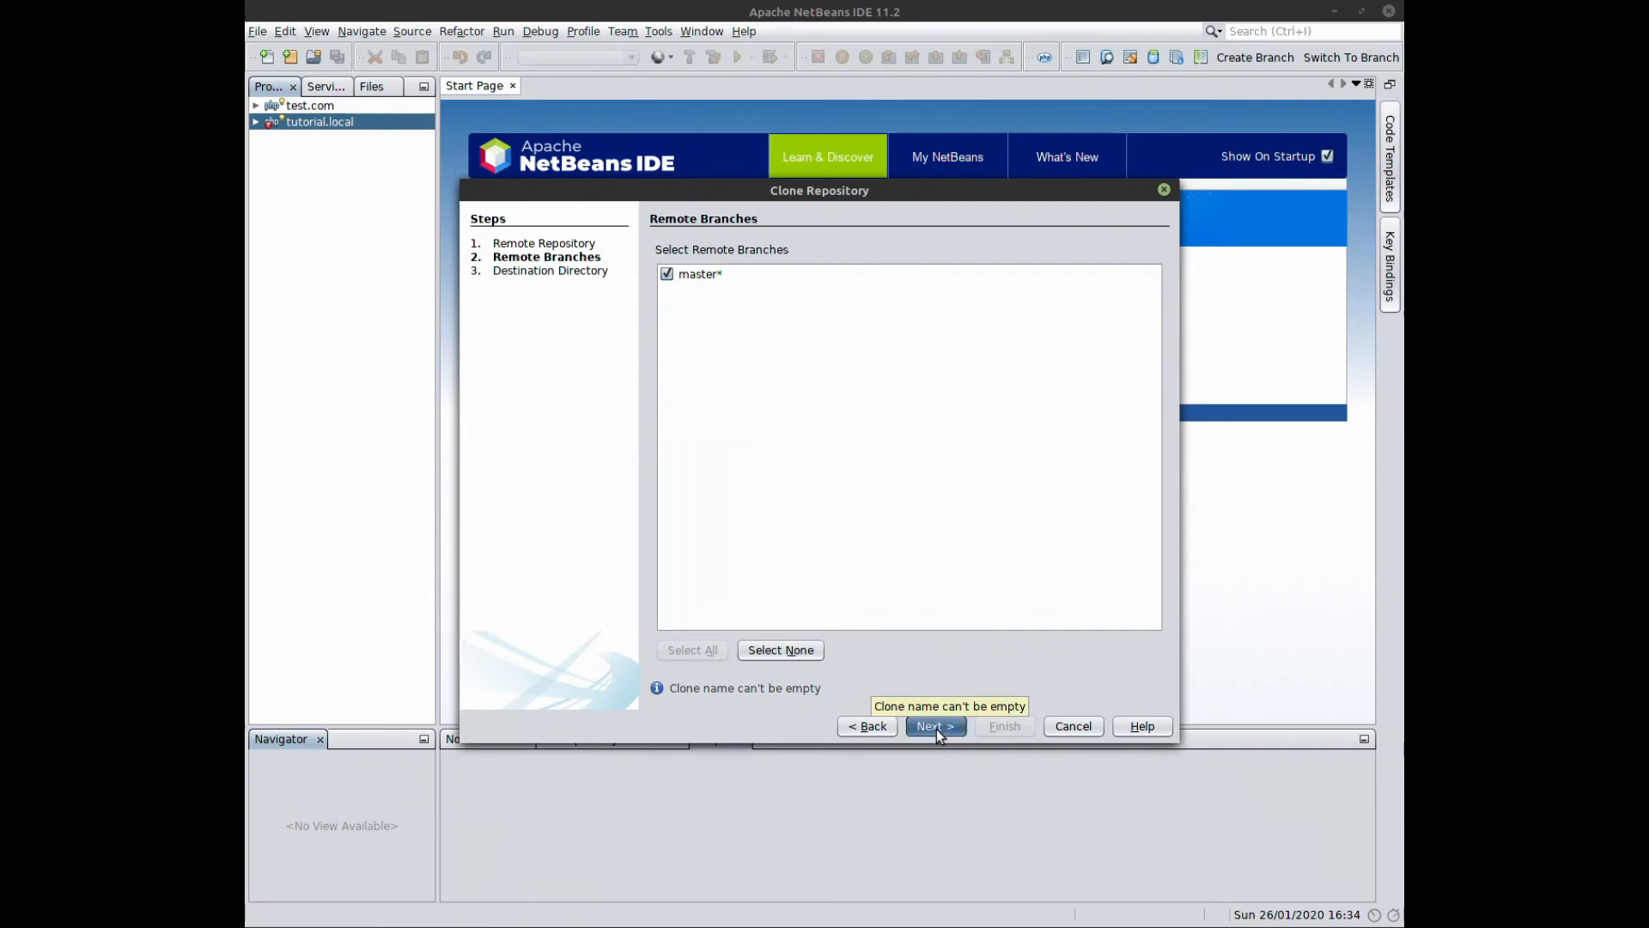
# - Advance to the Destination Directory step with /var/www, calculatorSample, master and origin
pyautogui.click(934, 726)
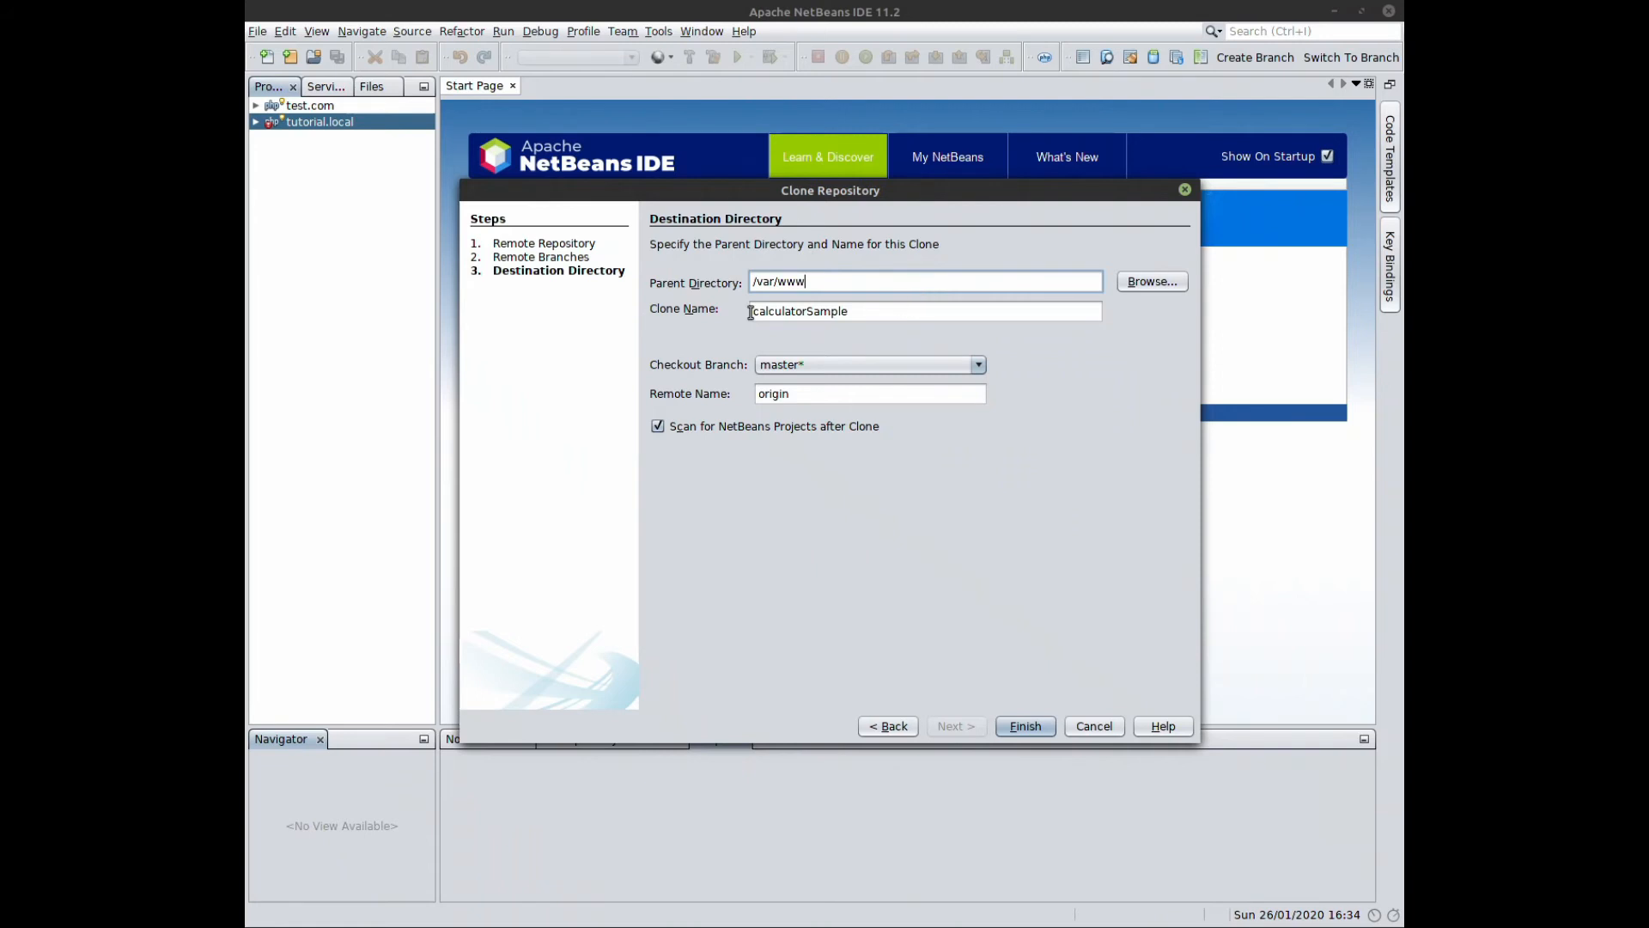
pyautogui.moveTo(684, 329)
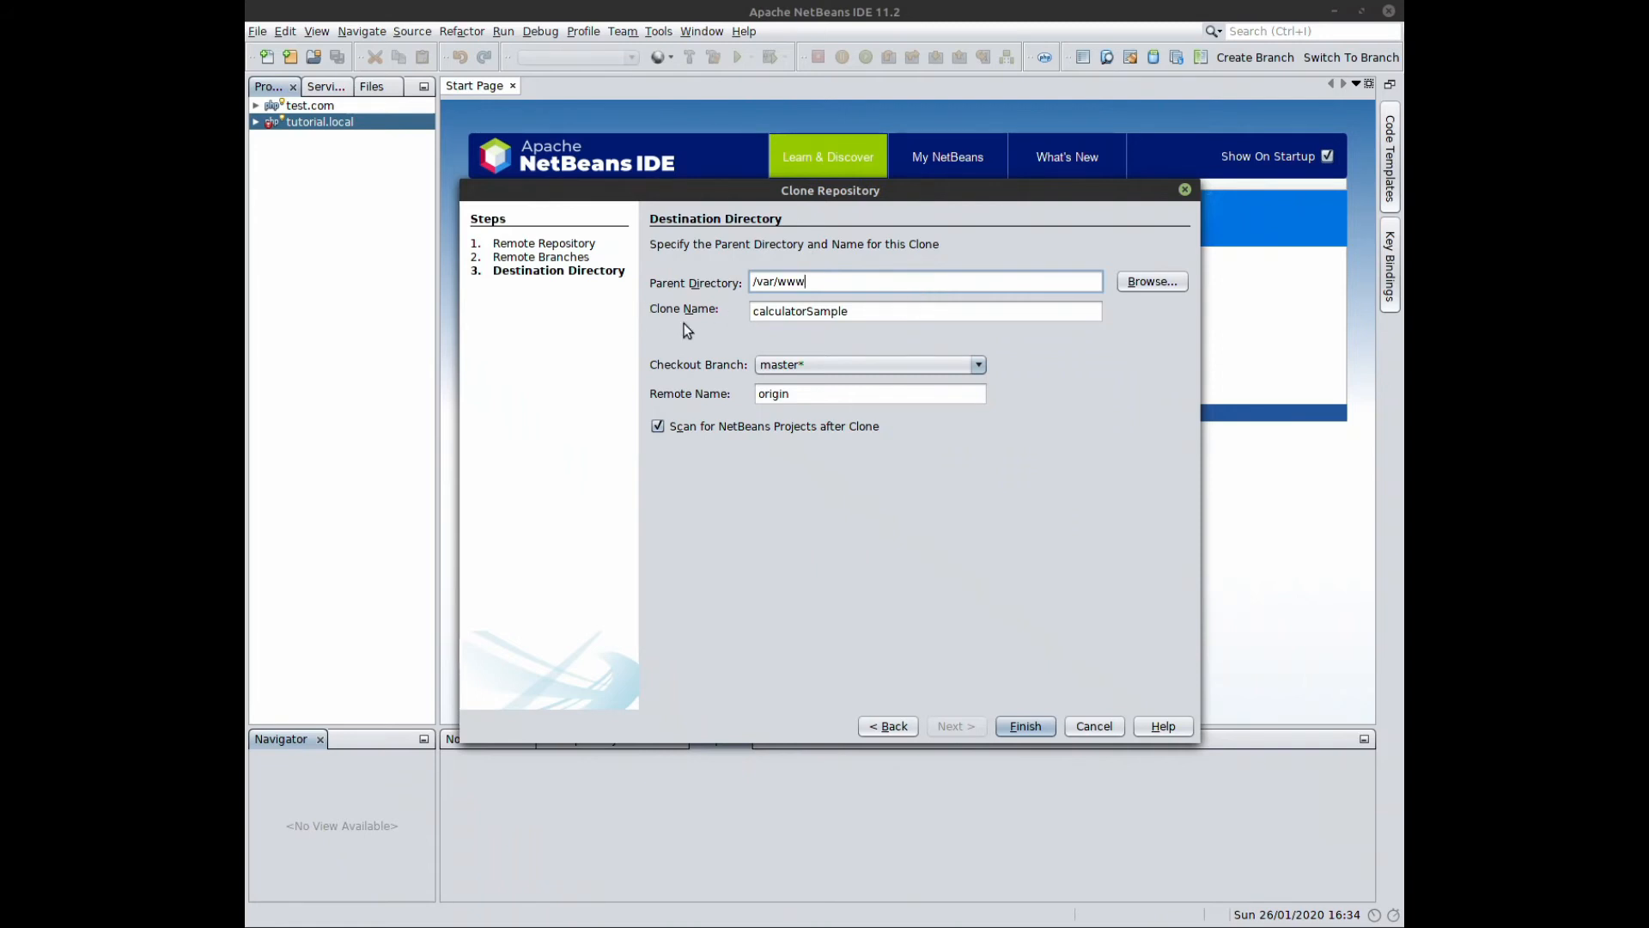
pyautogui.moveTo(692, 380)
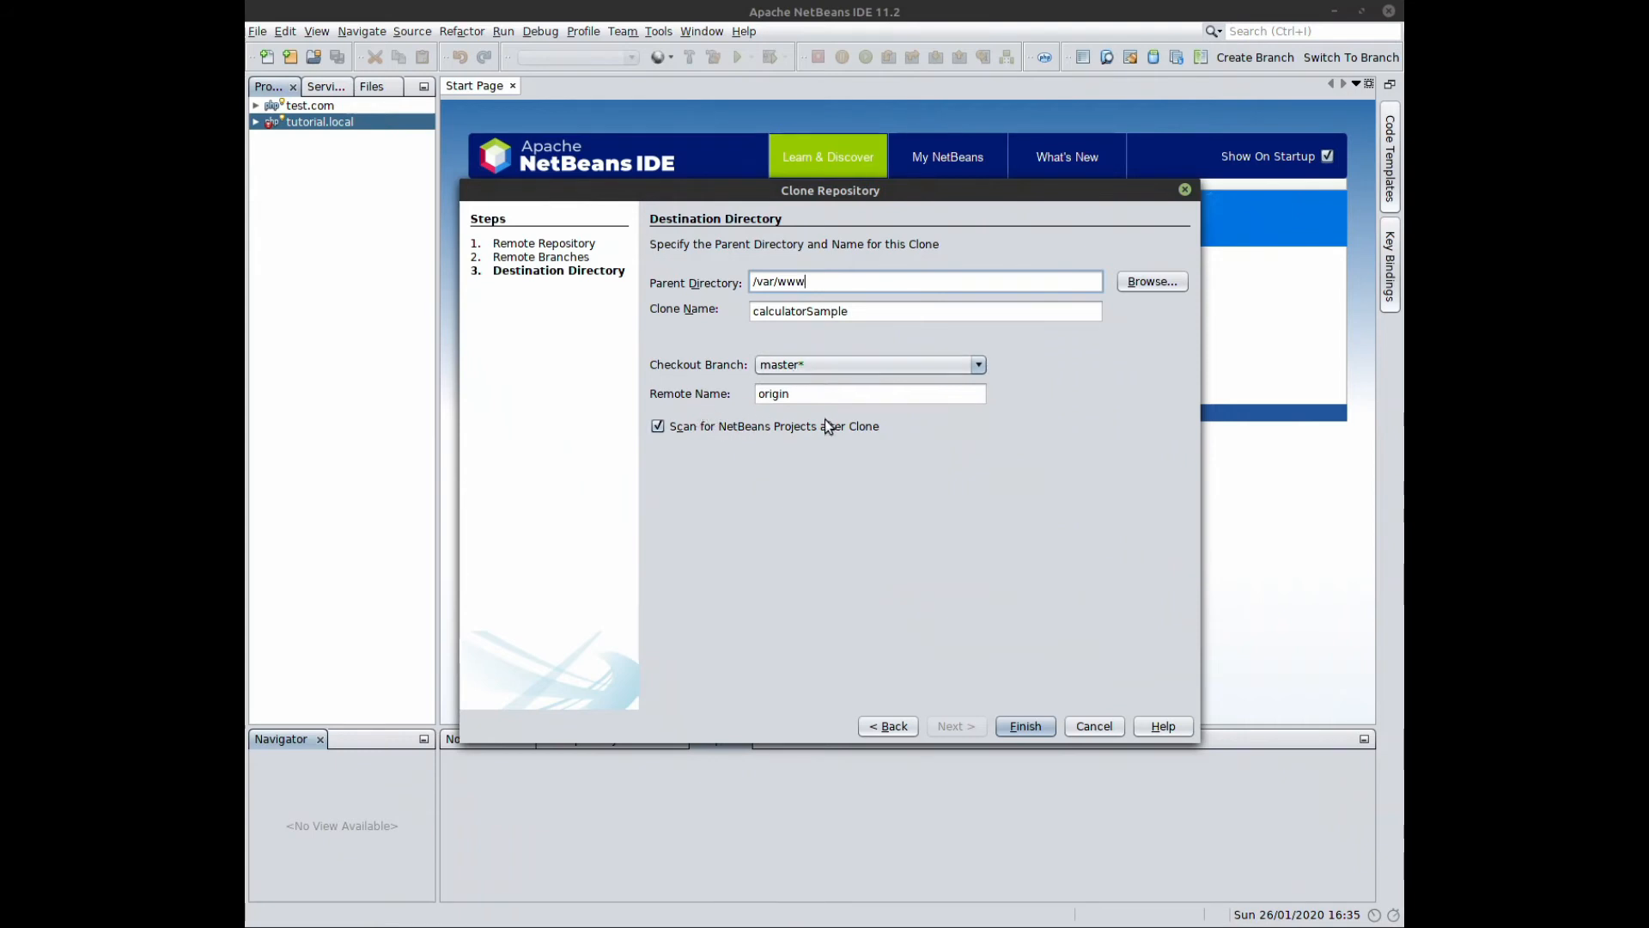
pyautogui.moveTo(755, 410)
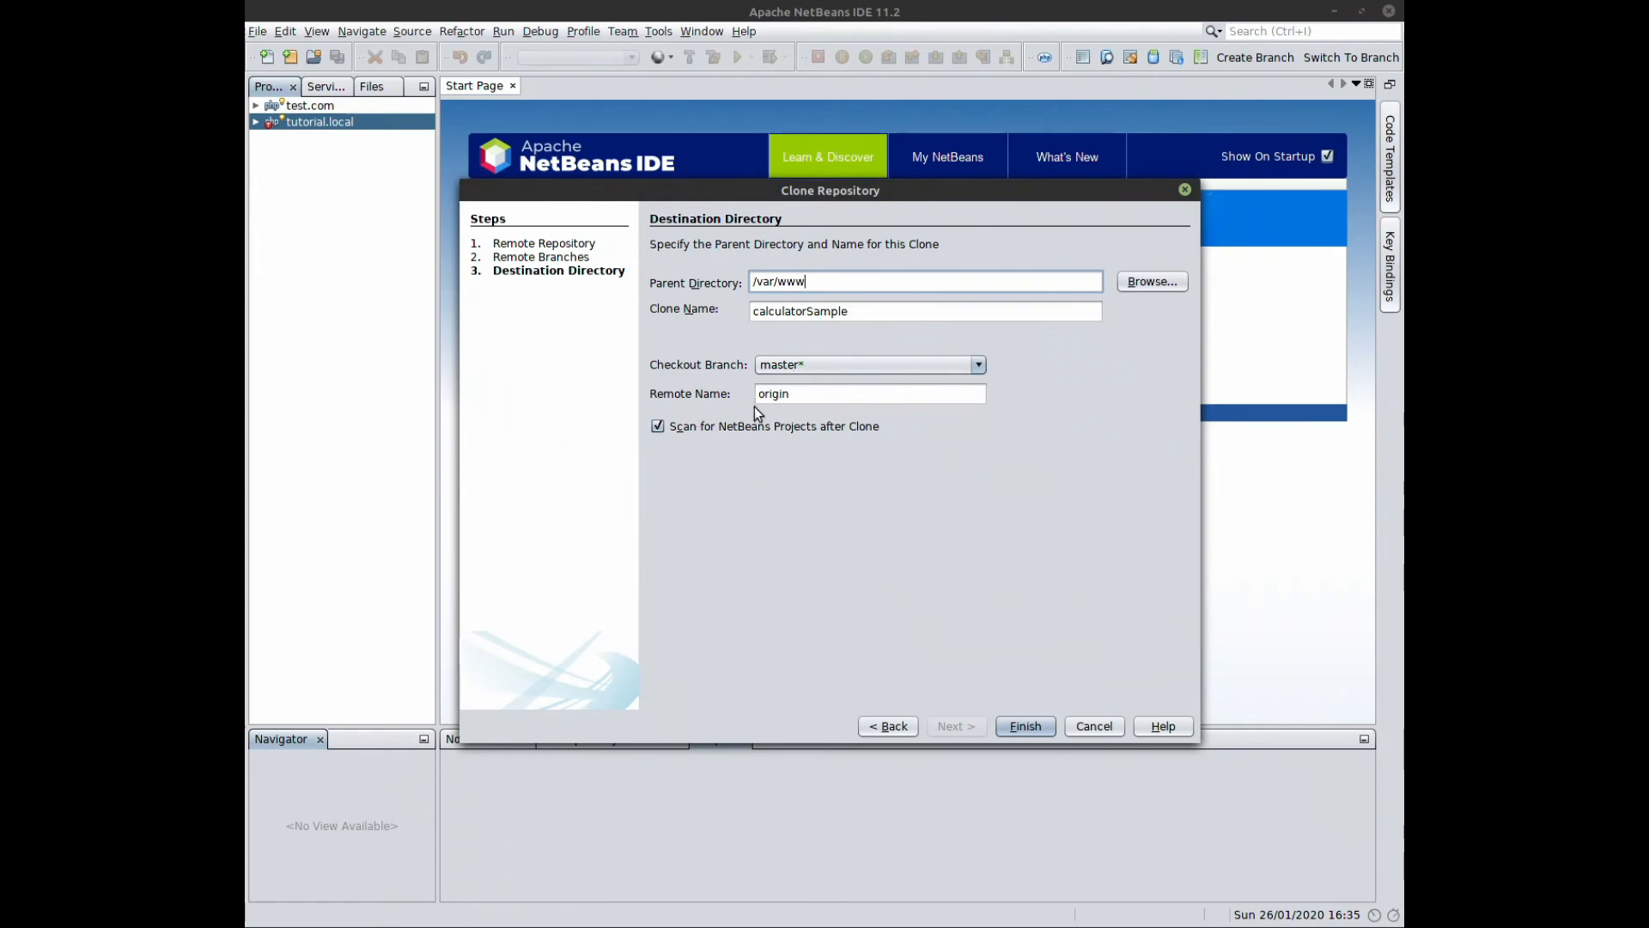
pyautogui.moveTo(706, 415)
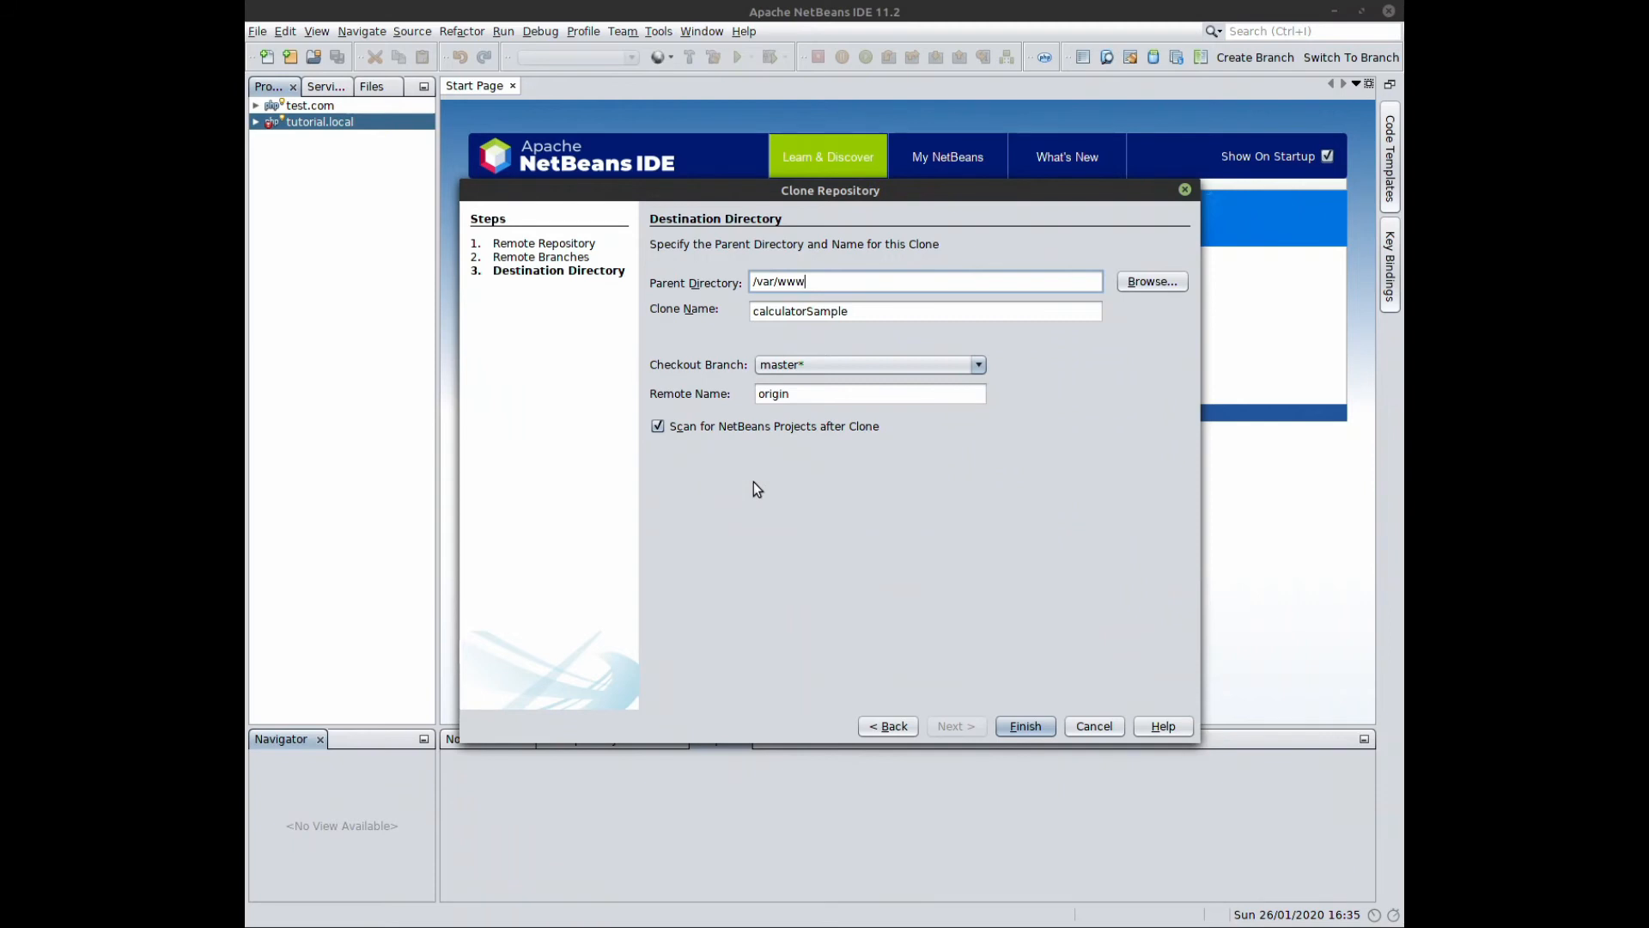
pyautogui.moveTo(752, 487)
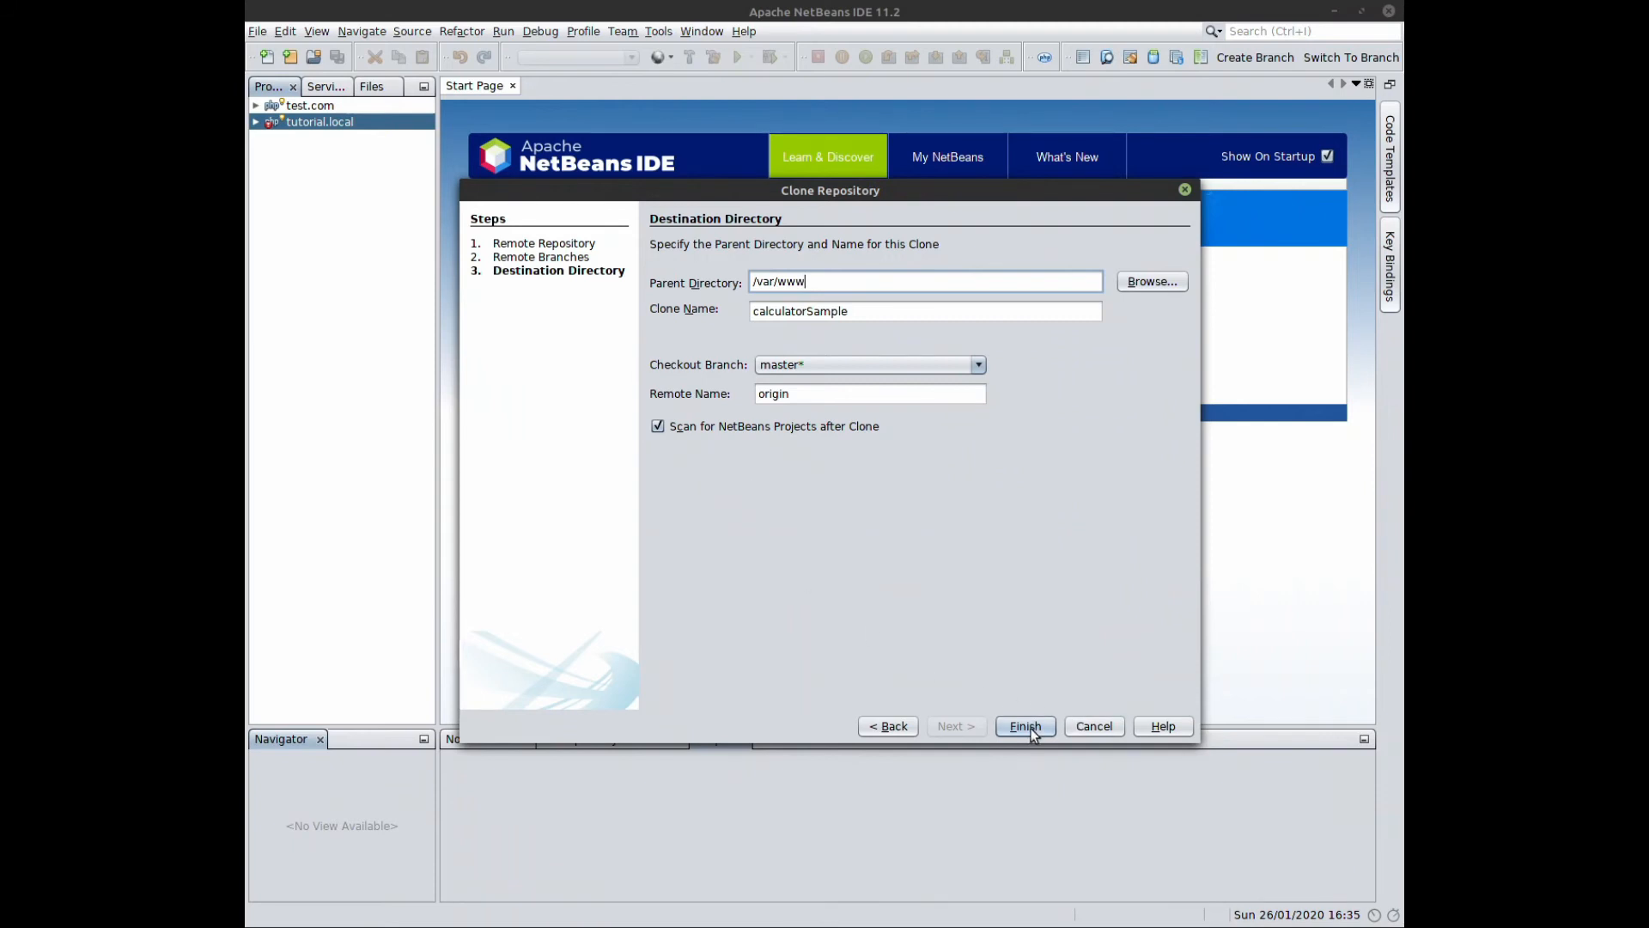
# - Clone calculatorSample into /var/www and open the Calculator-PHPUnit project
pyautogui.click(1023, 725)
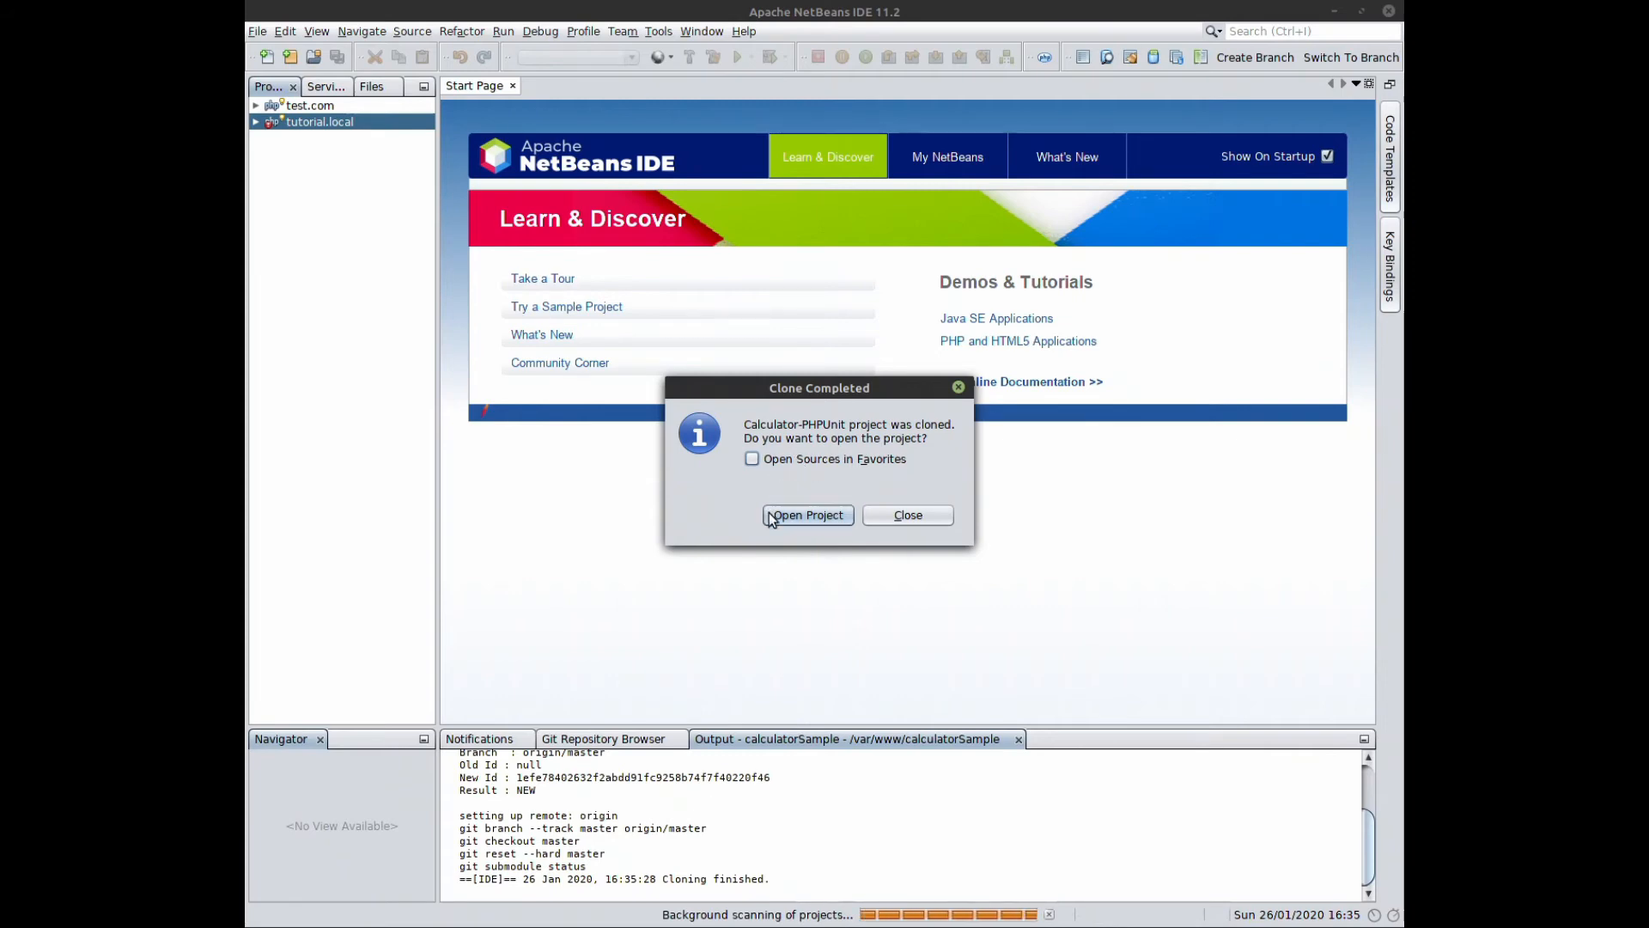
pyautogui.moveTo(881, 475)
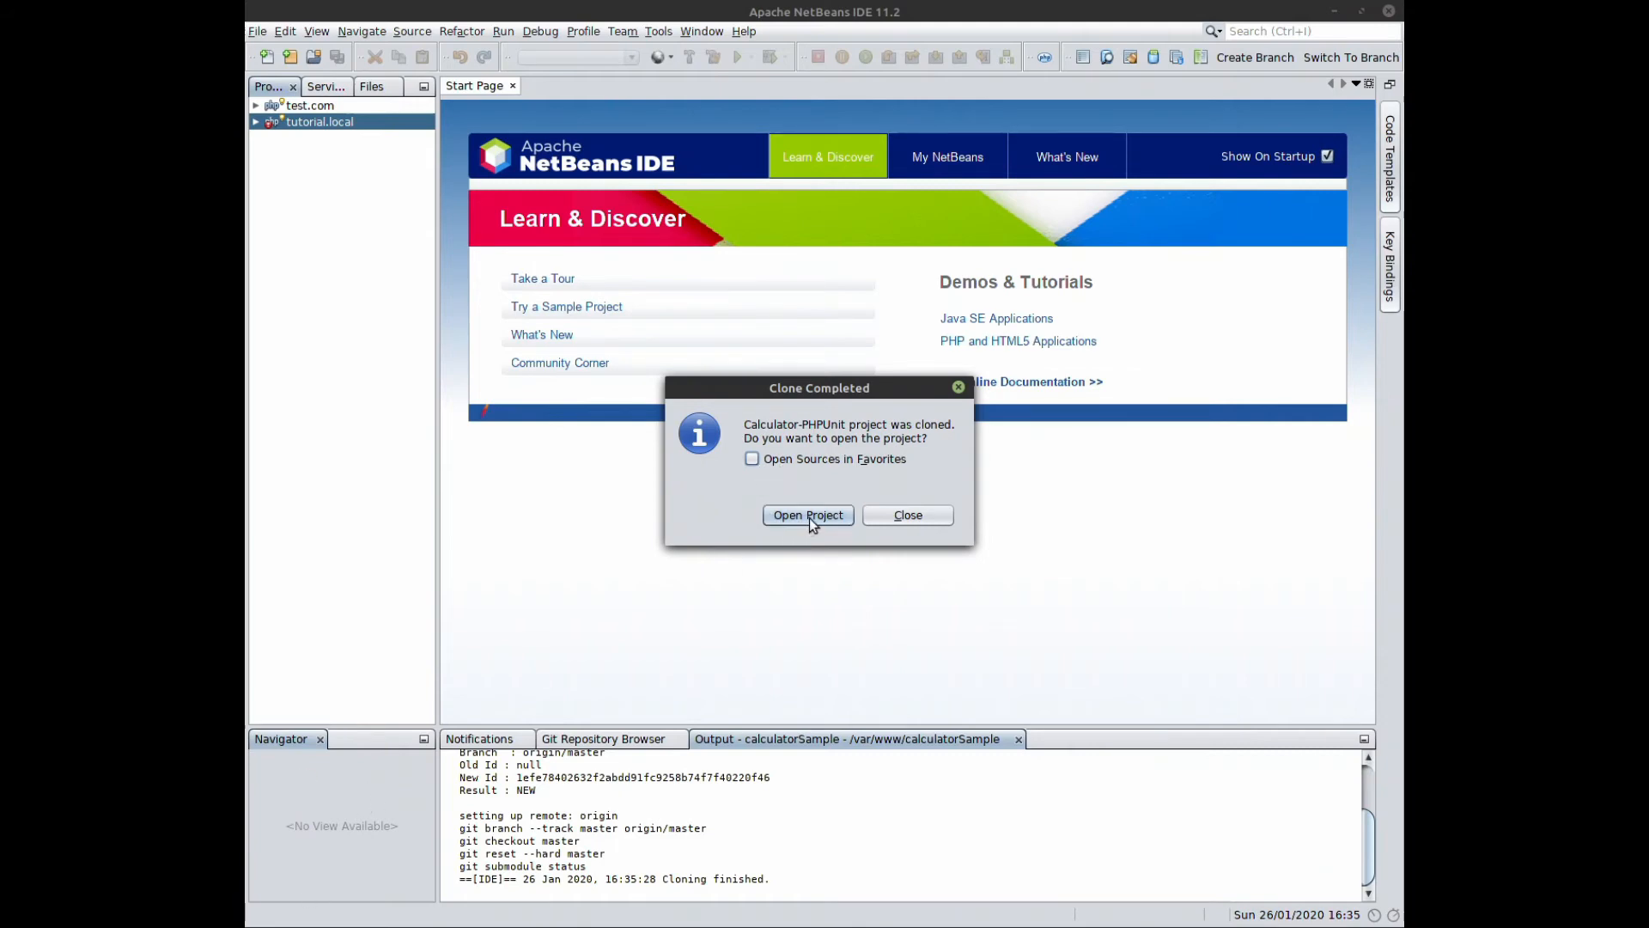
pyautogui.click(808, 514)
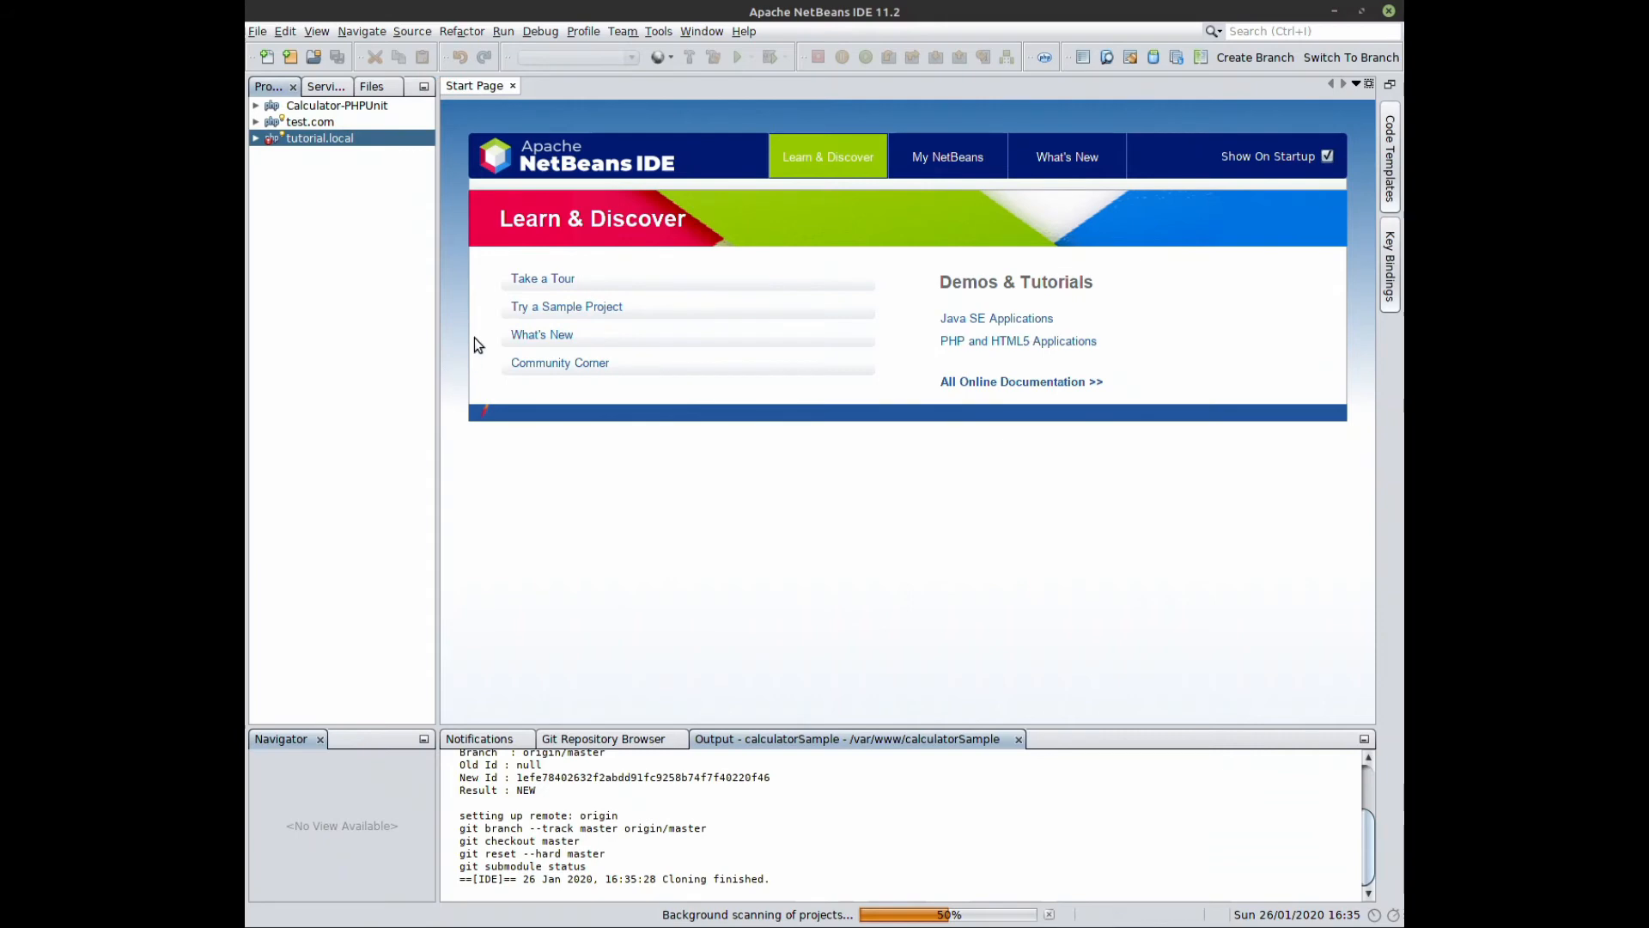
pyautogui.moveTo(351, 348)
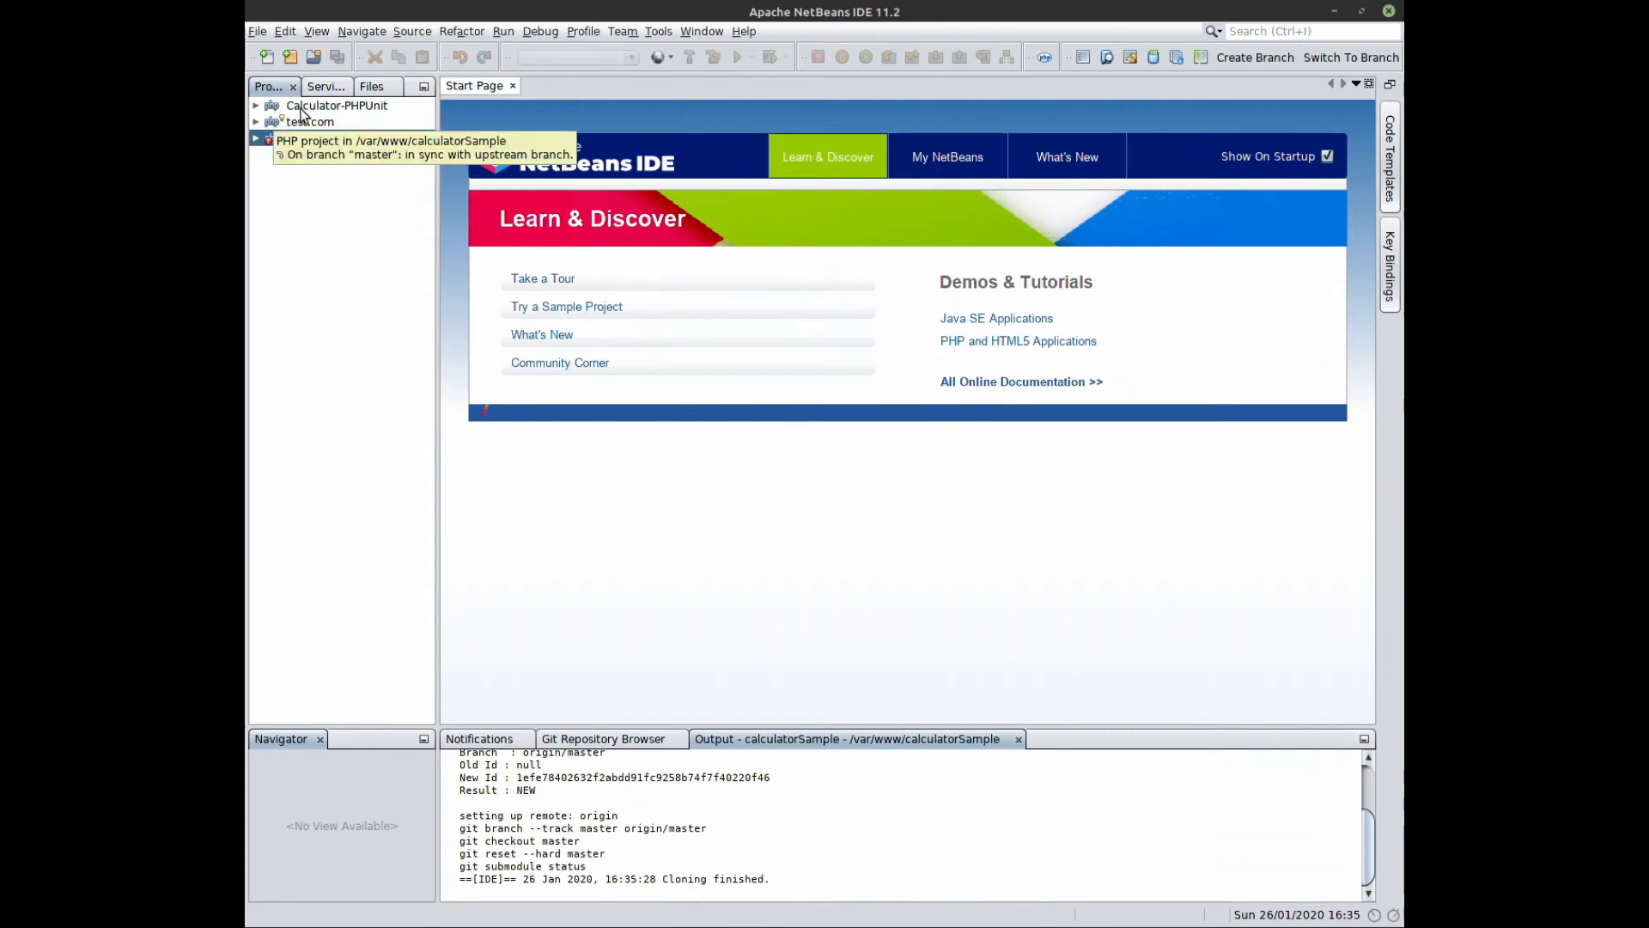
# - Open and view src/Calculator.php, then fold the Source Files node back up
pyautogui.click(256, 104)
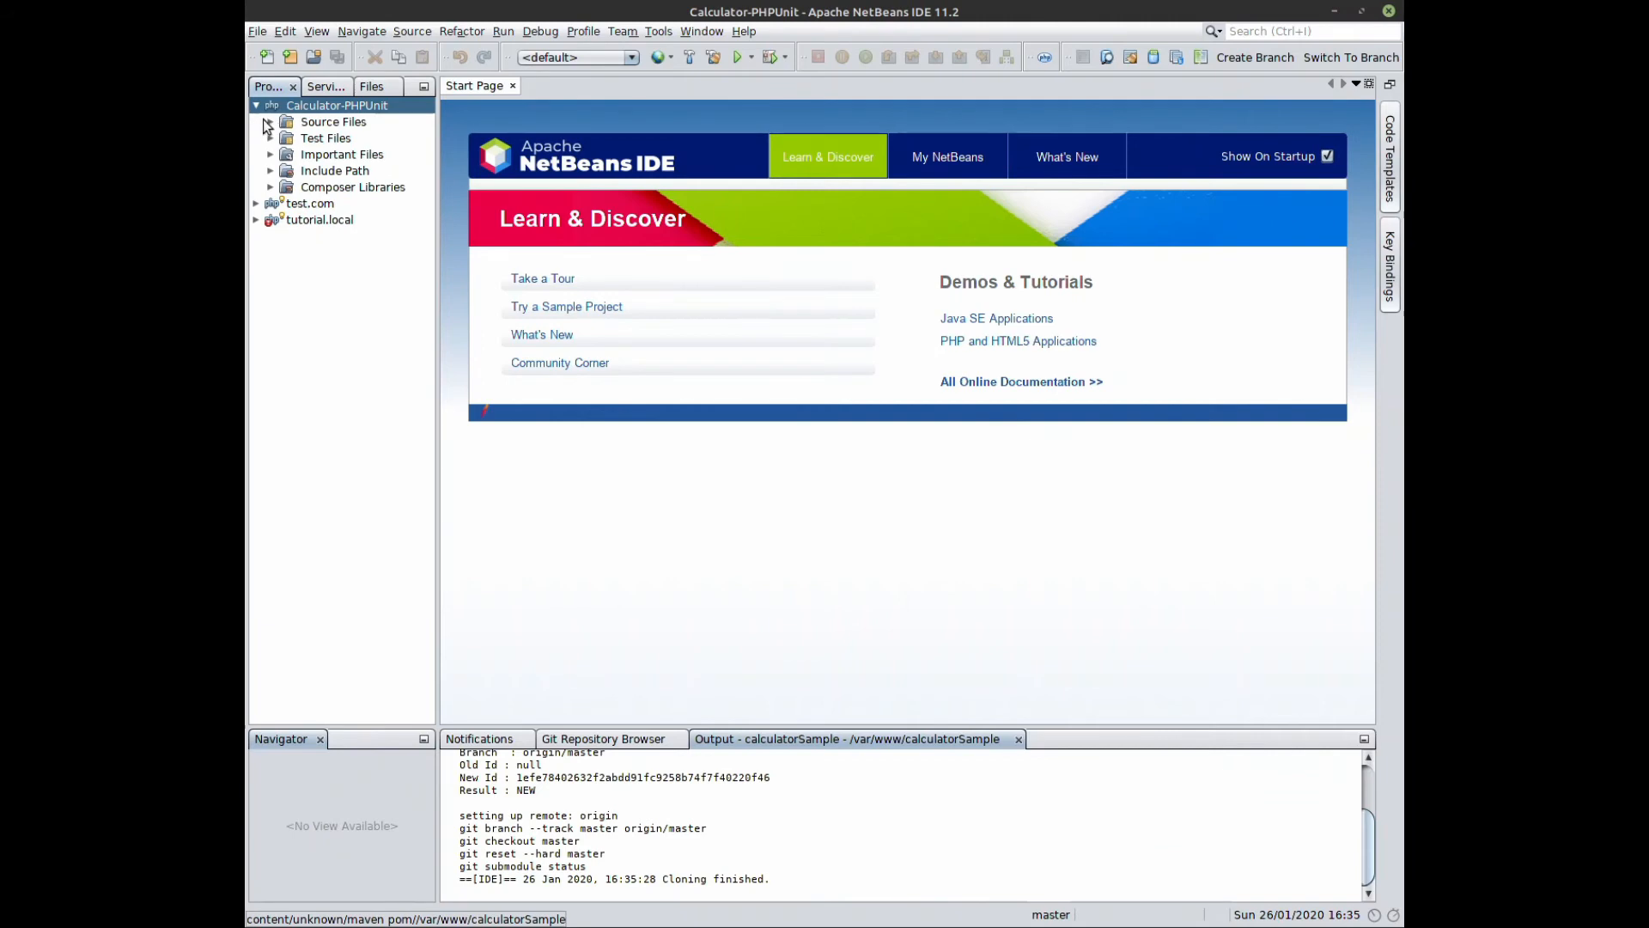
pyautogui.click(270, 121)
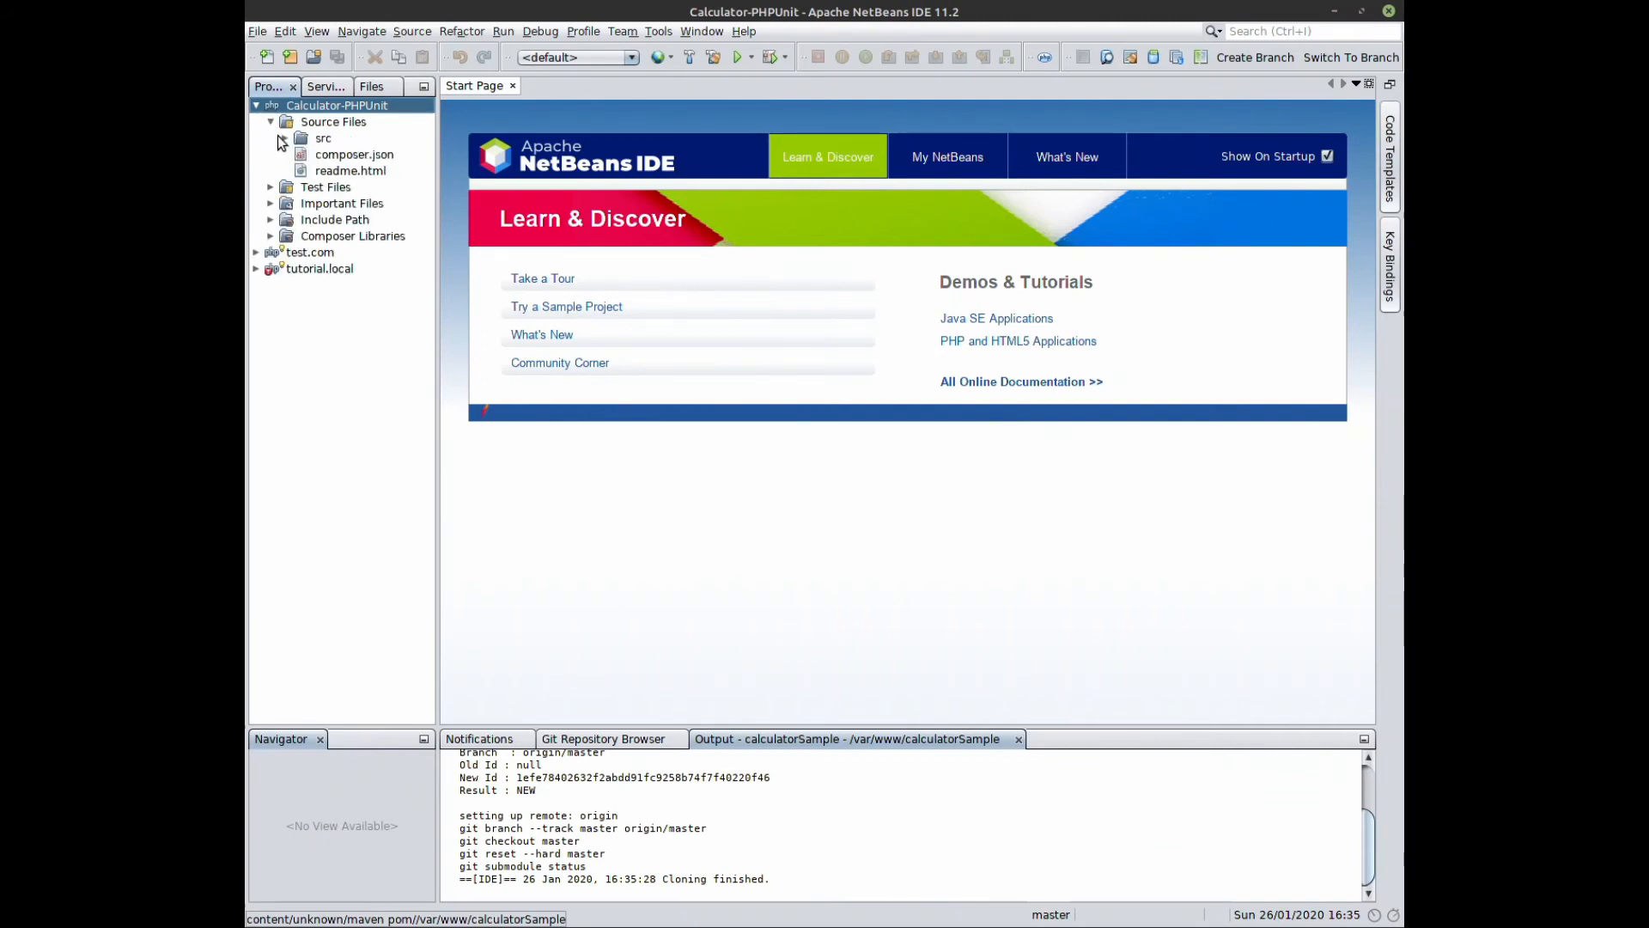
pyautogui.click(270, 138)
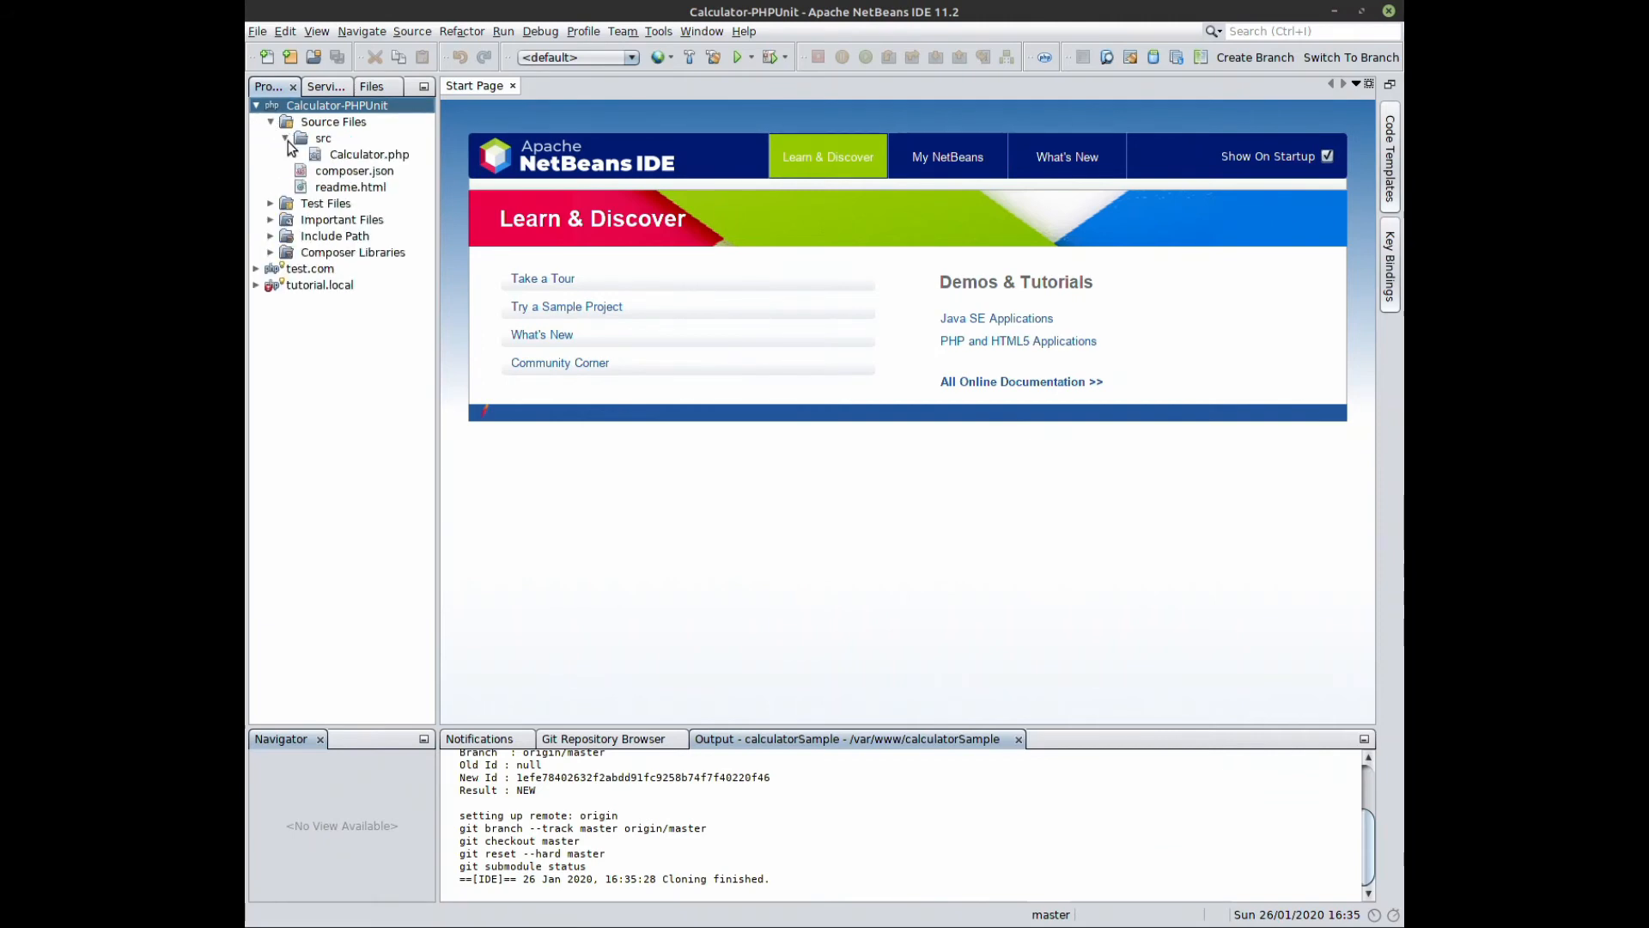
pyautogui.doubleClick(369, 153)
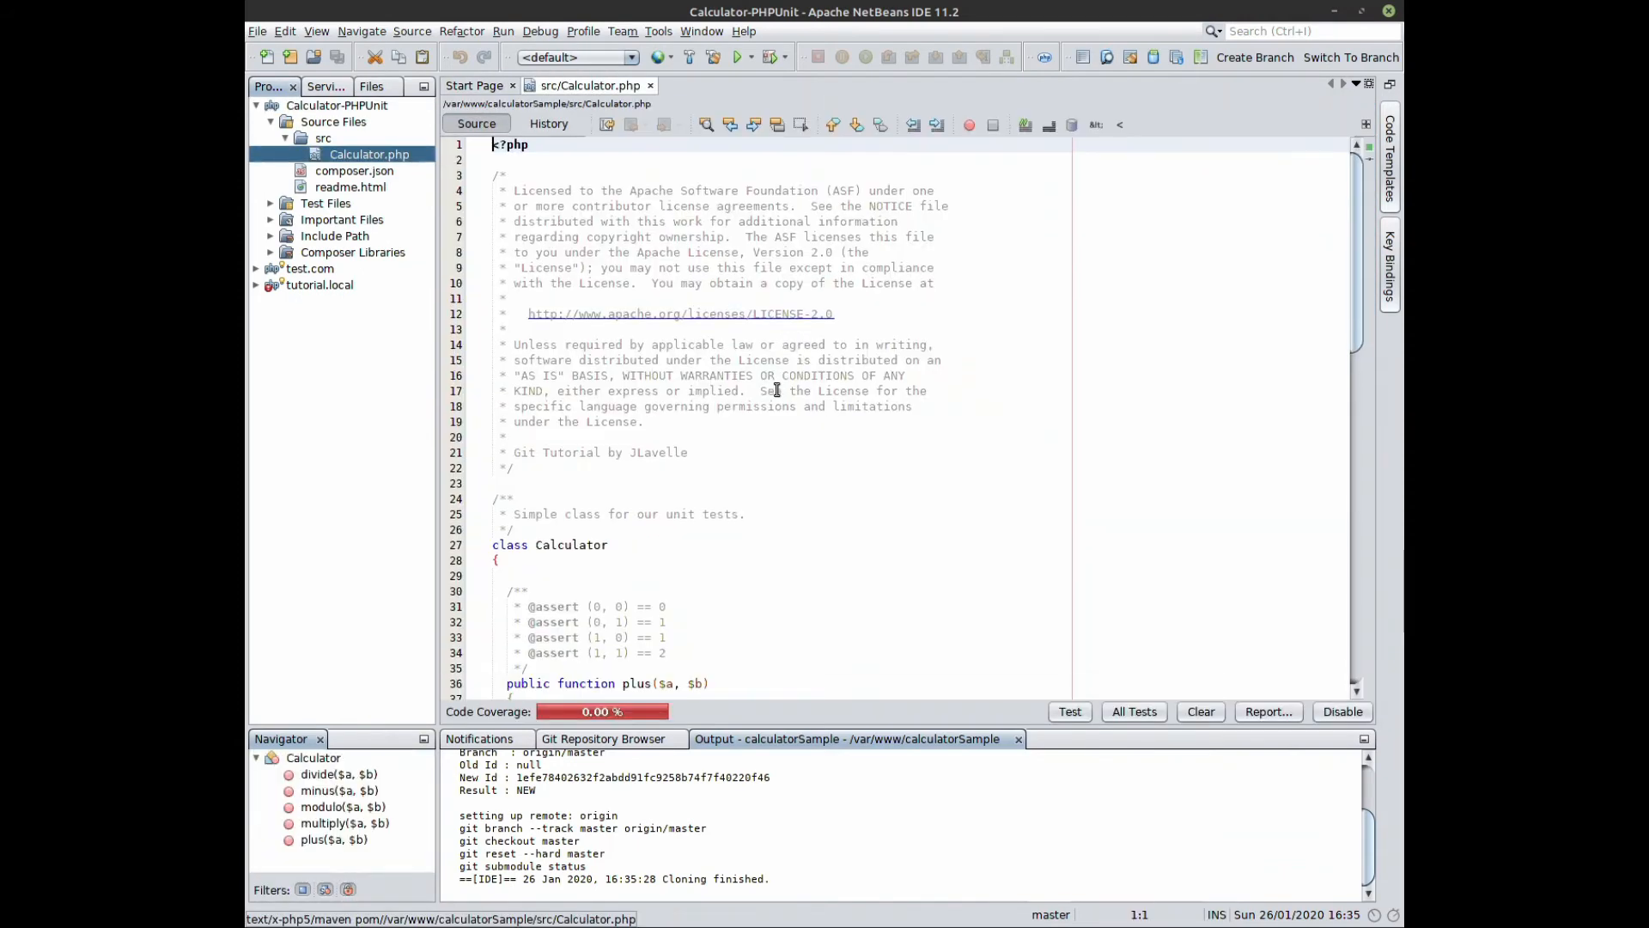
pyautogui.scroll(-3)
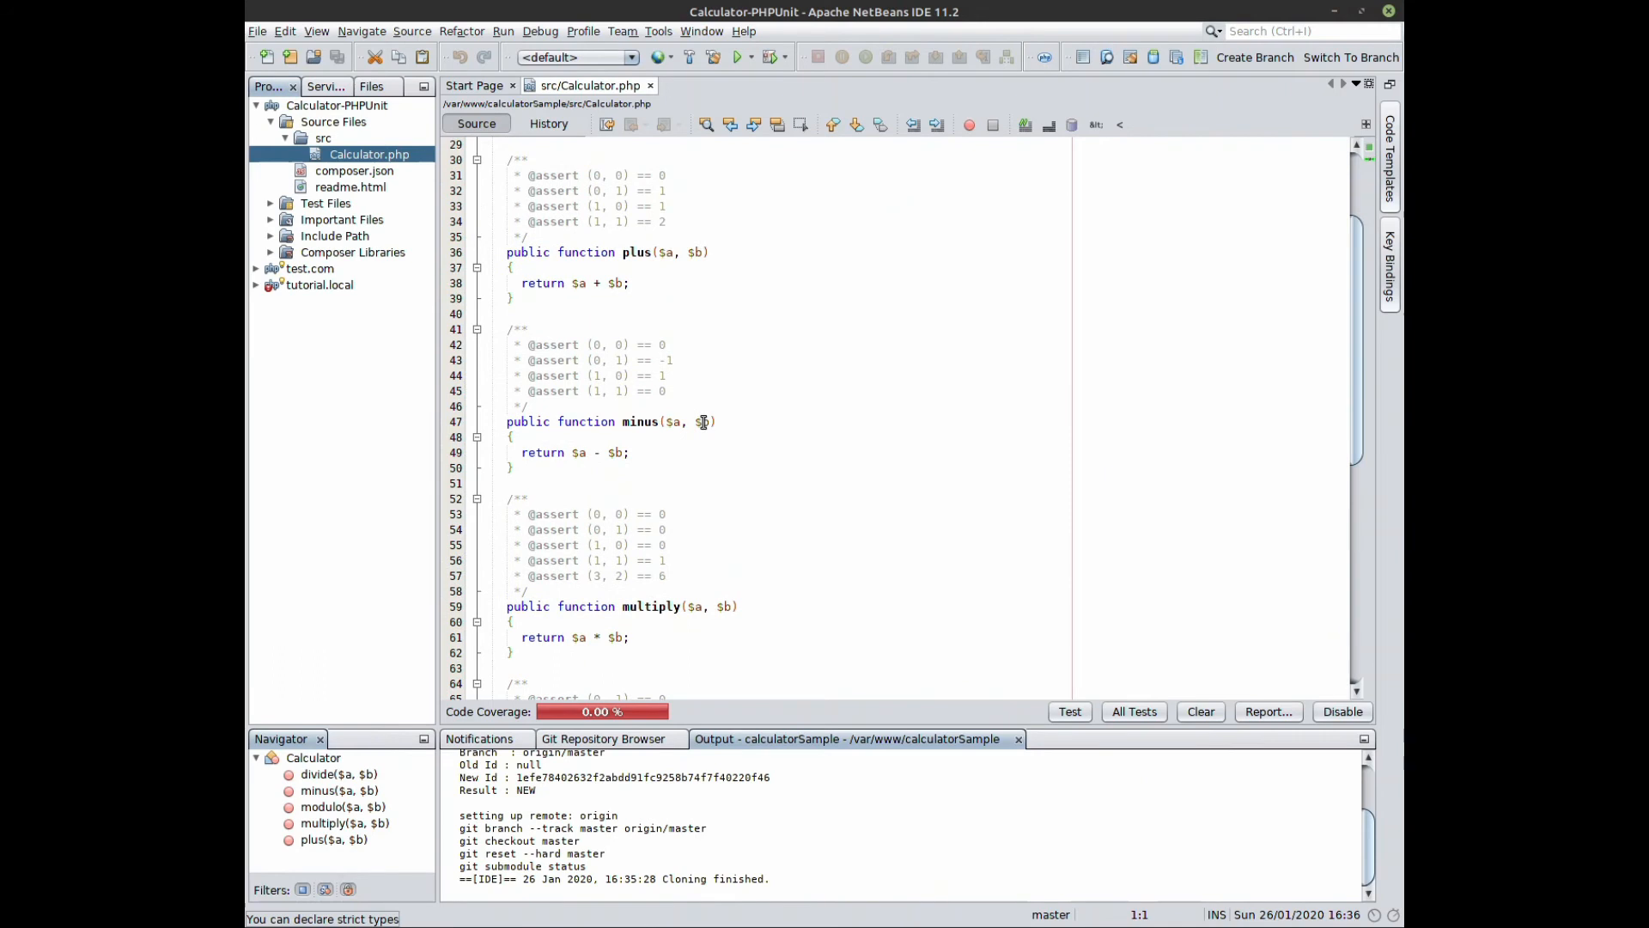
pyautogui.click(477, 175)
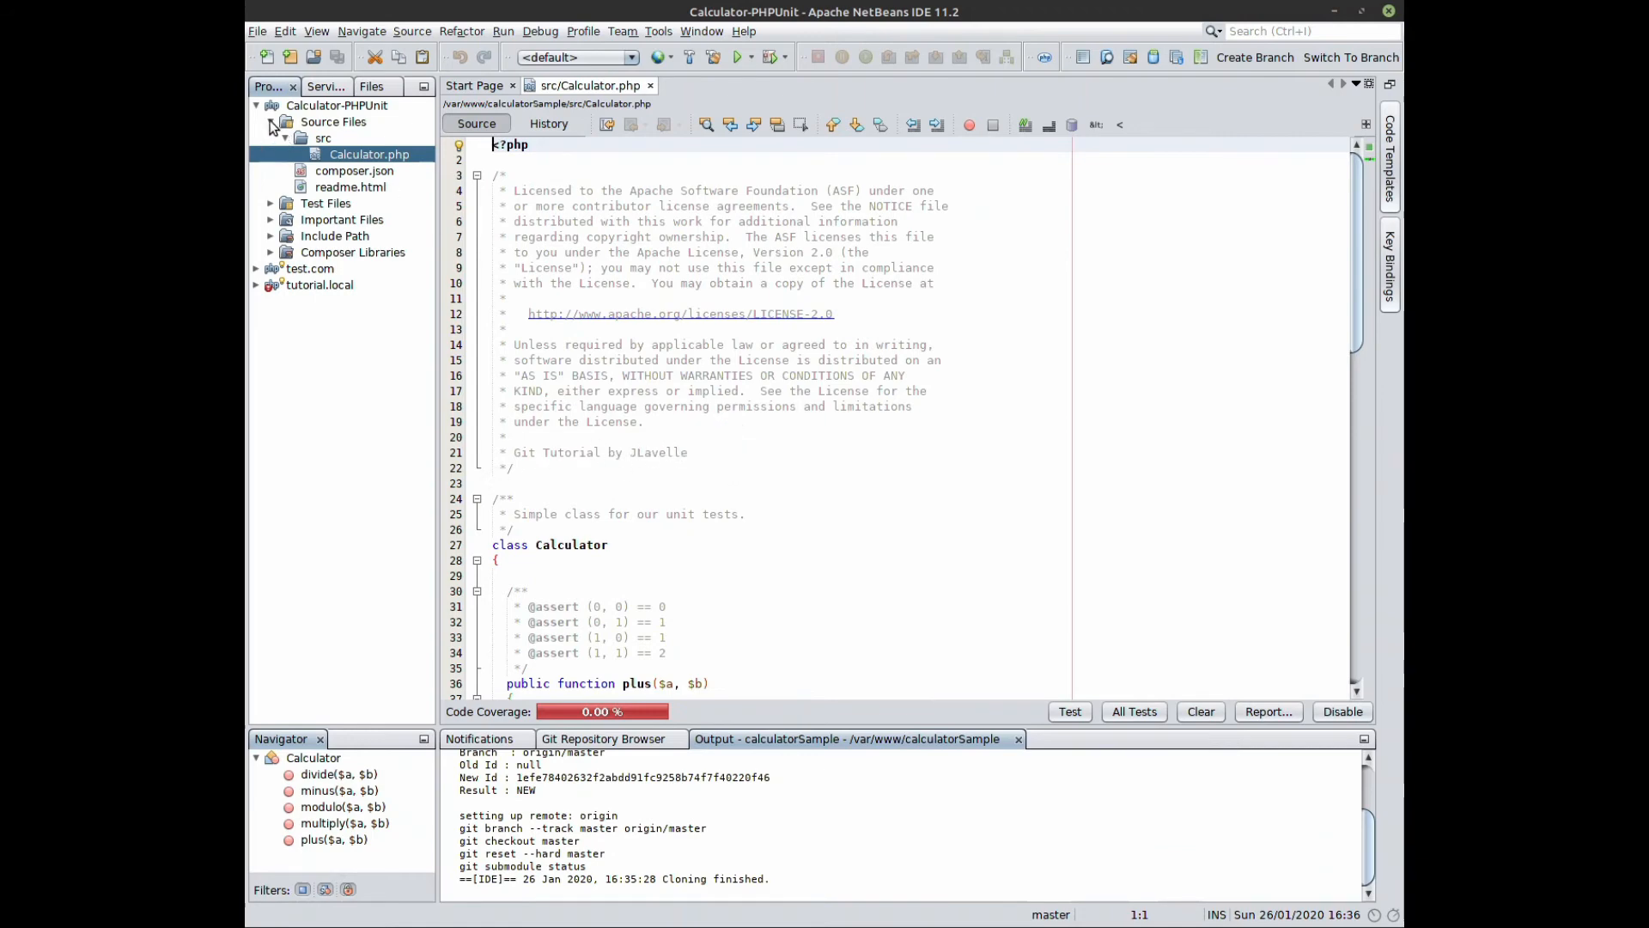
pyautogui.click(271, 121)
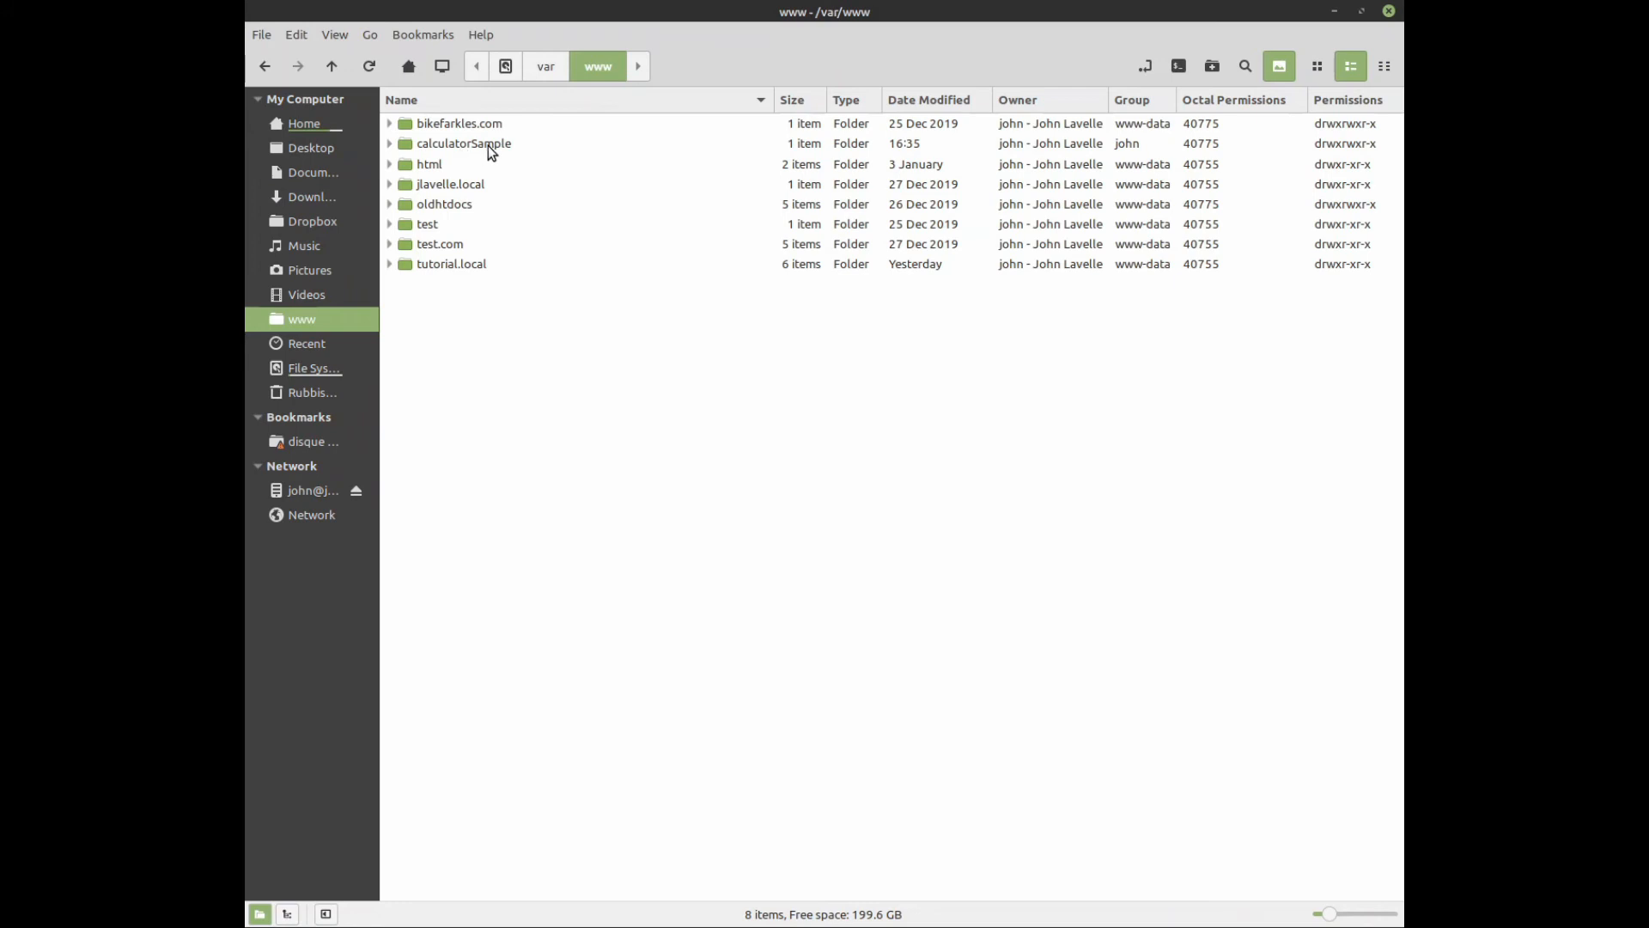
# - Expand calculatorSample and its nbproject folder in Nemo
pyautogui.click(390, 143)
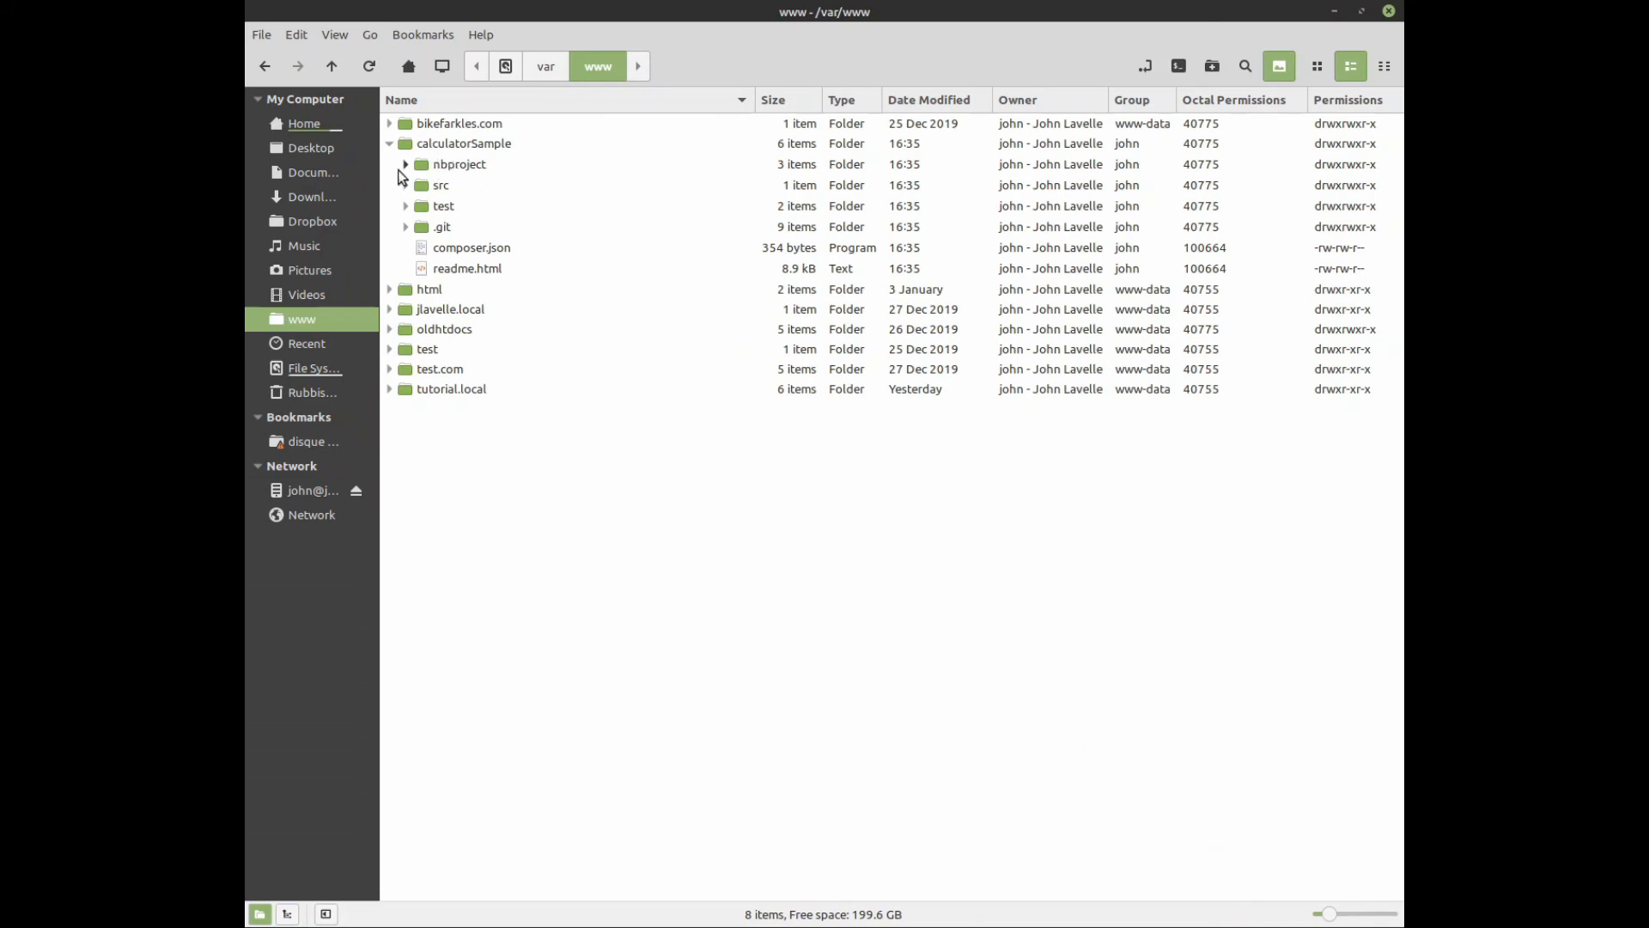
pyautogui.click(407, 164)
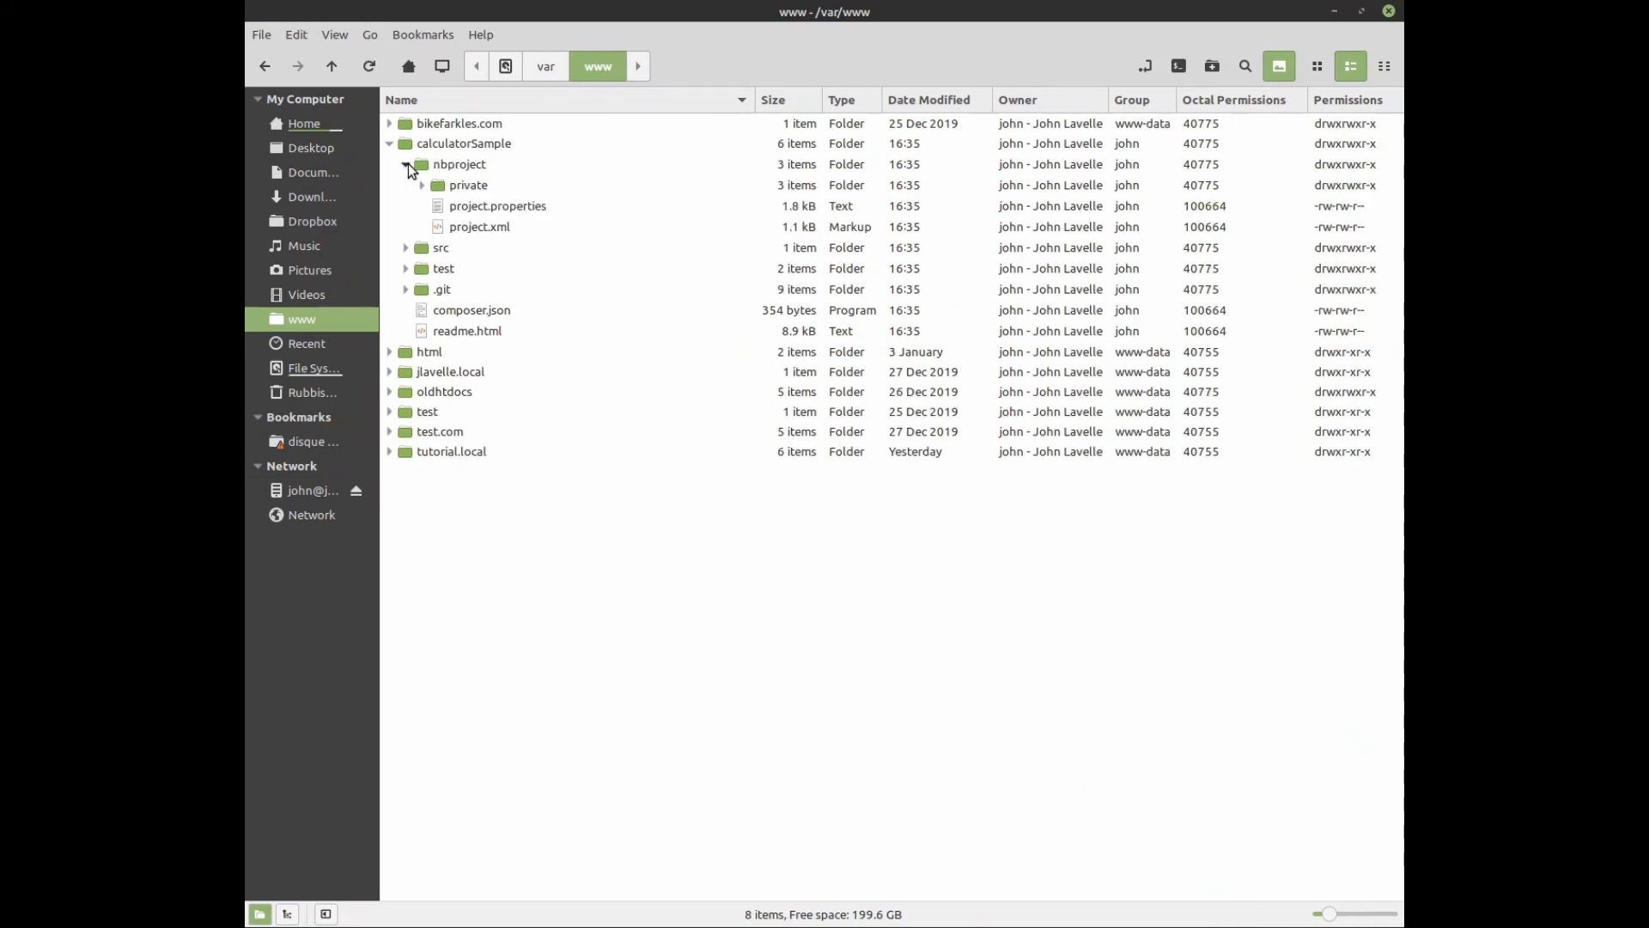
pyautogui.click(407, 164)
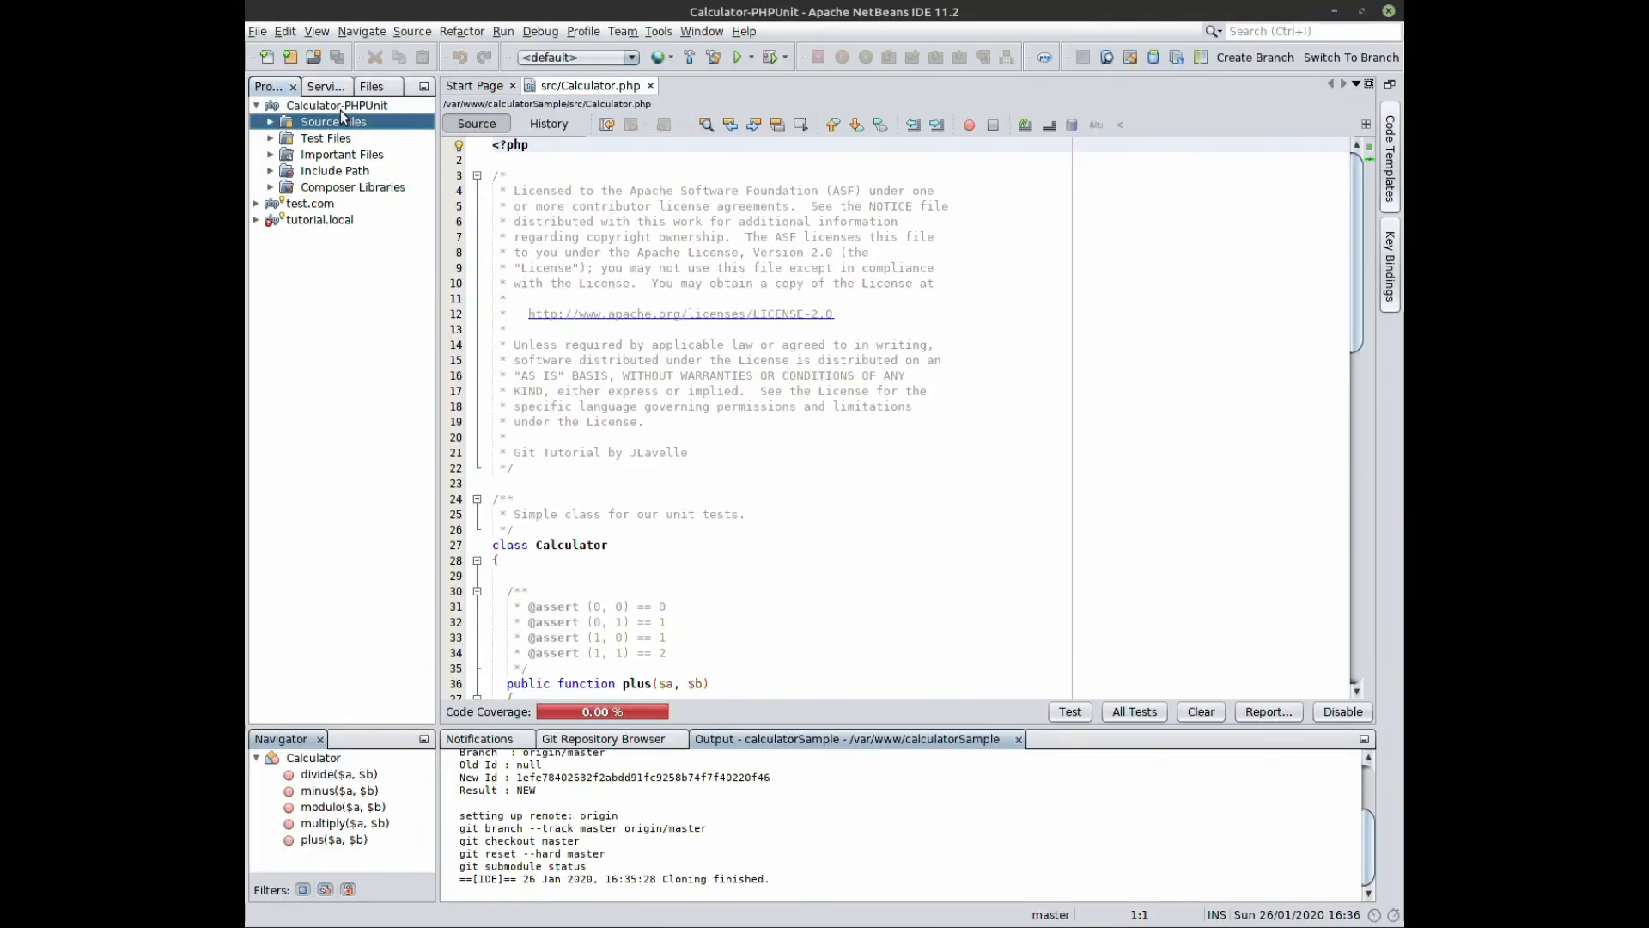
# - Open Project Properties from the Calculator-PHPUnit project's context menu
pyautogui.rightClick(337, 104)
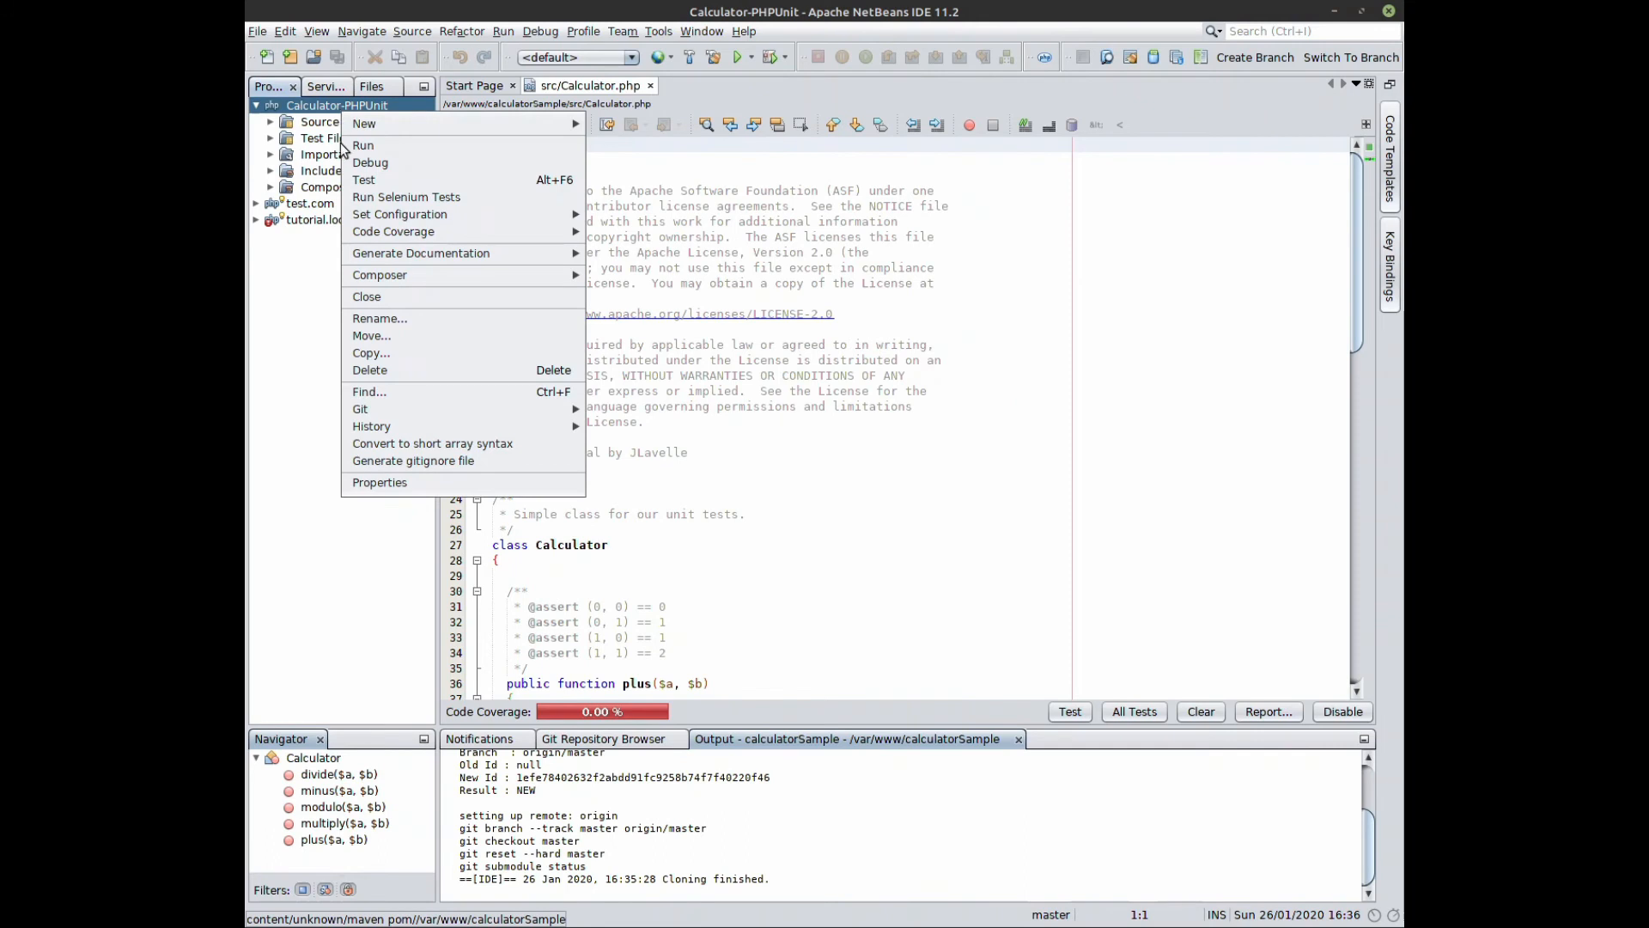
pyautogui.click(379, 482)
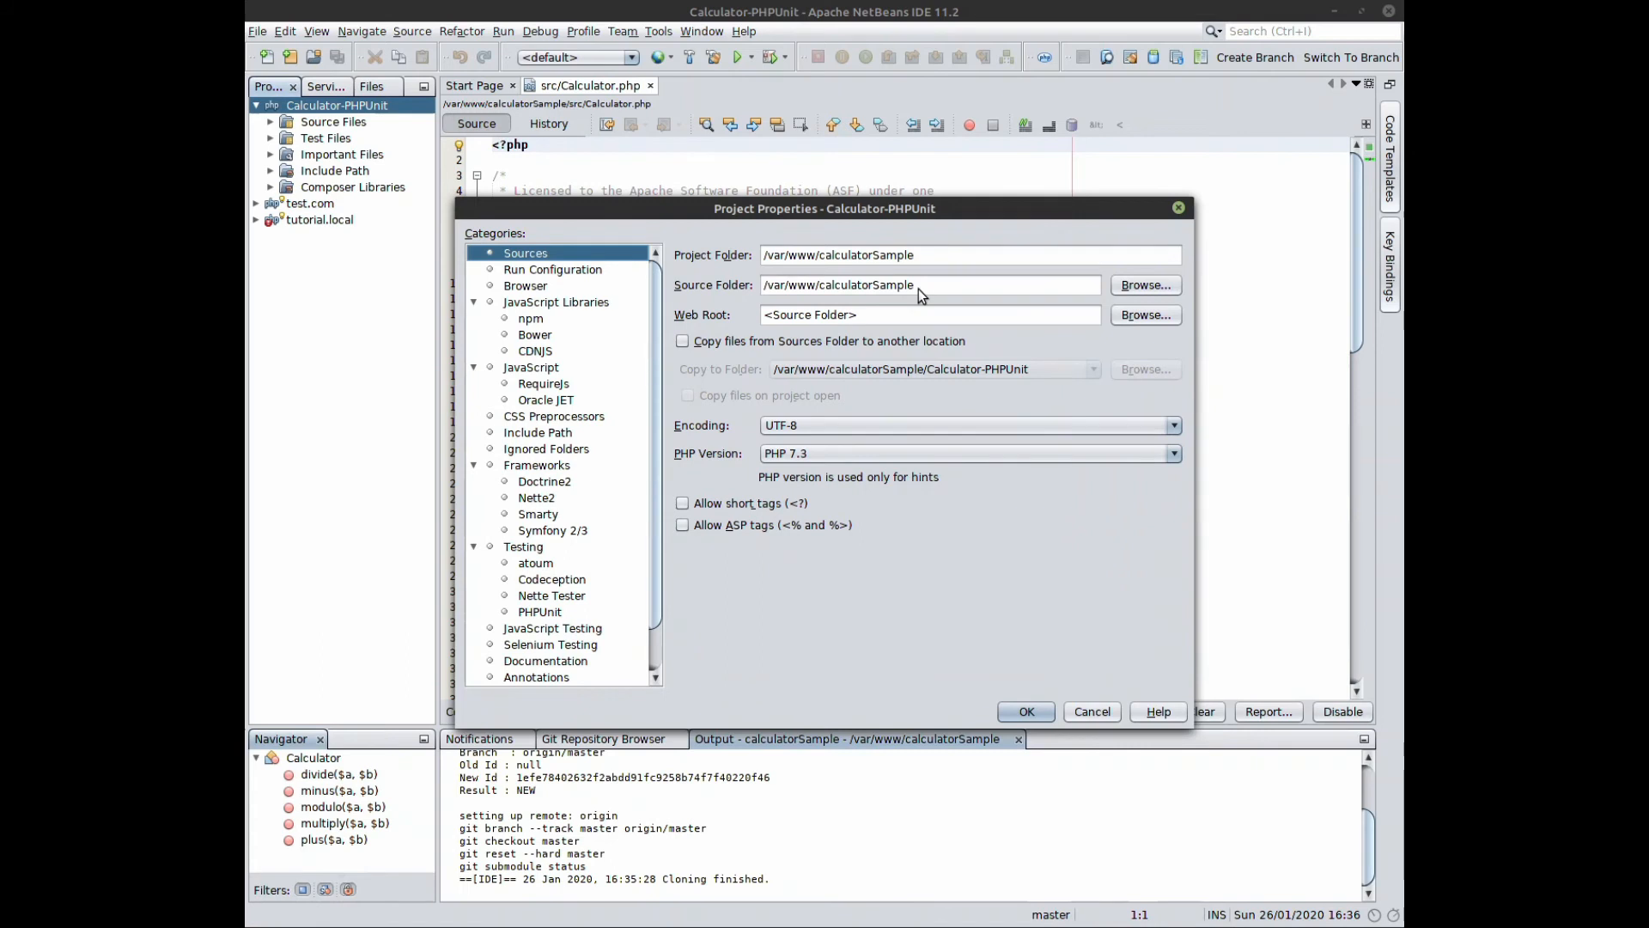
pyautogui.moveTo(971, 529)
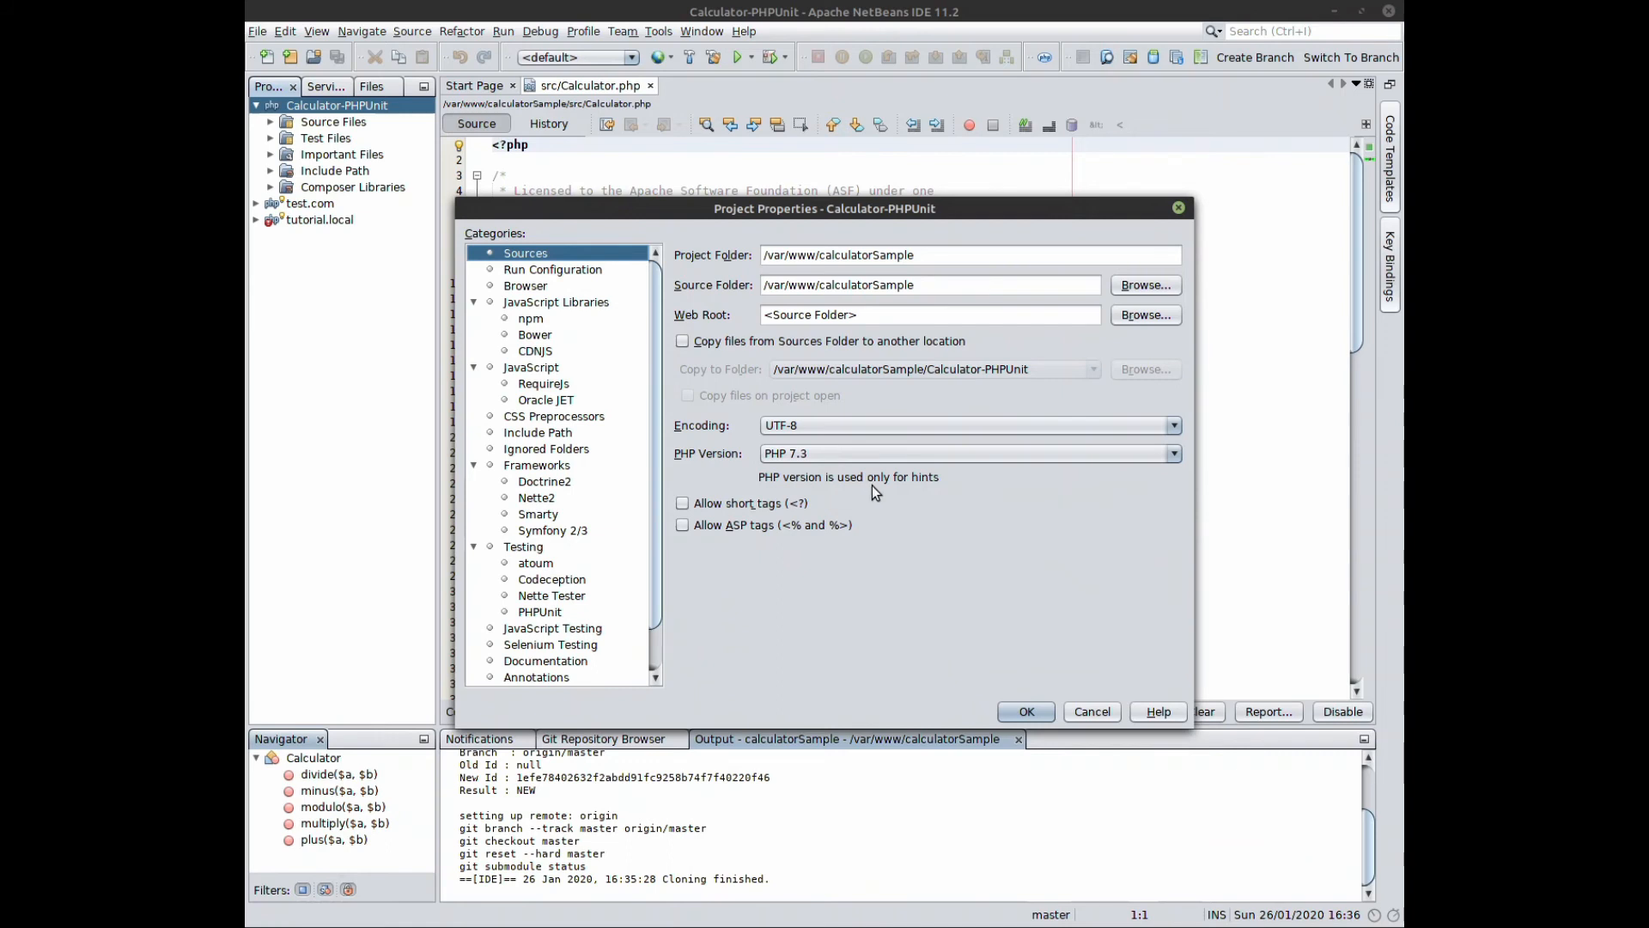
pyautogui.moveTo(875, 491)
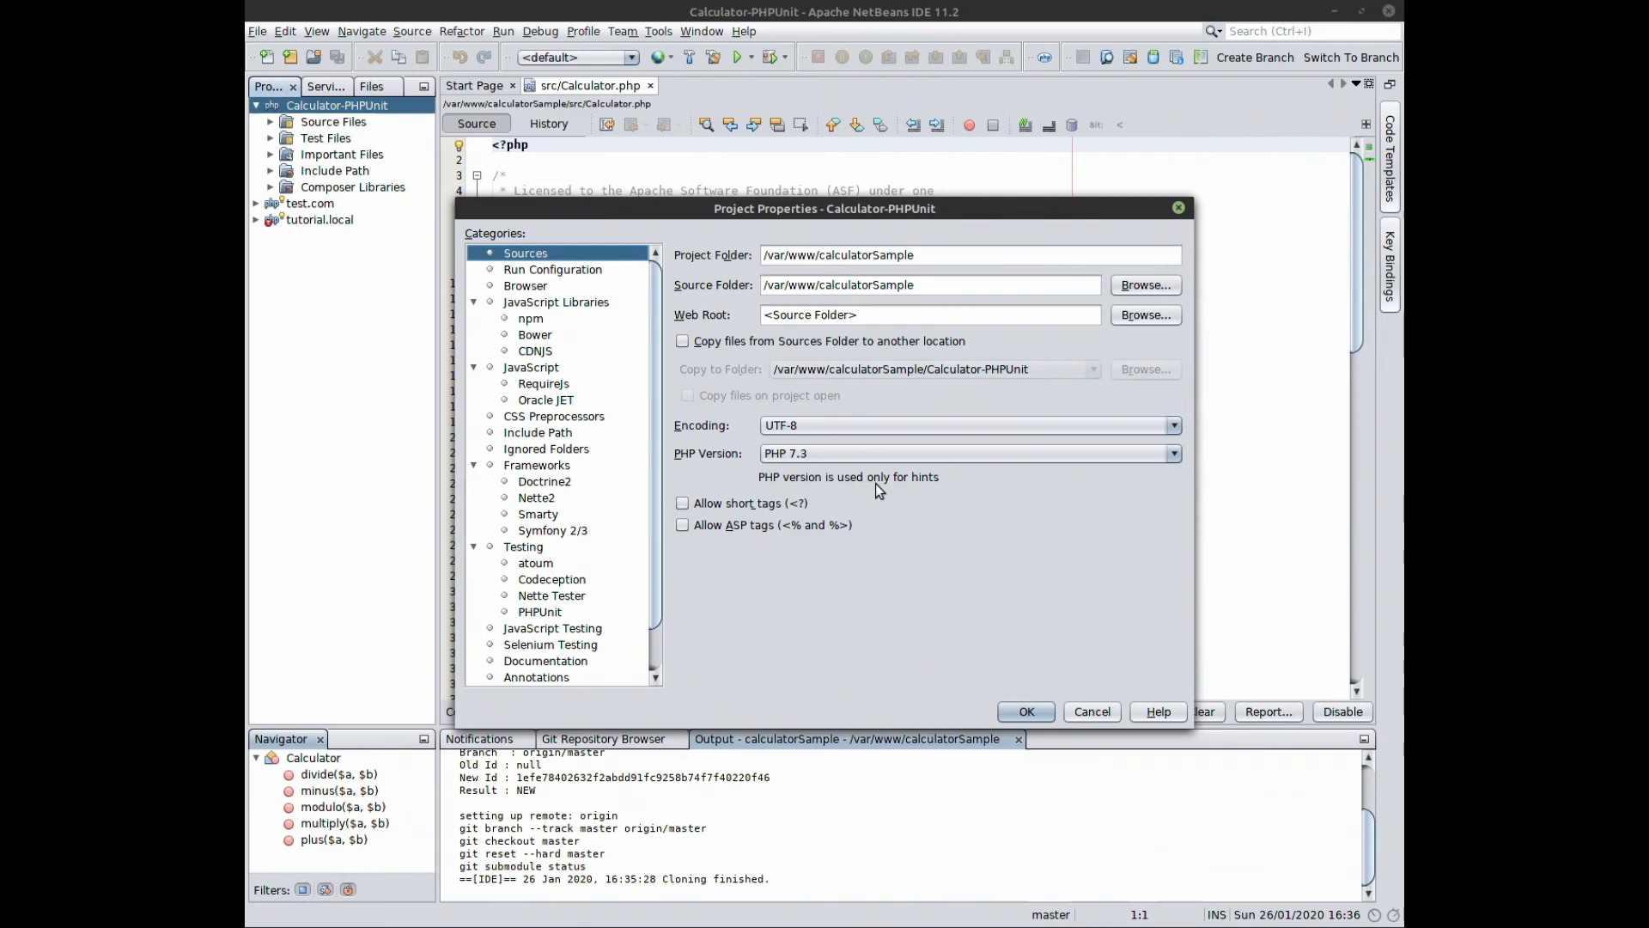
pyautogui.moveTo(754, 472)
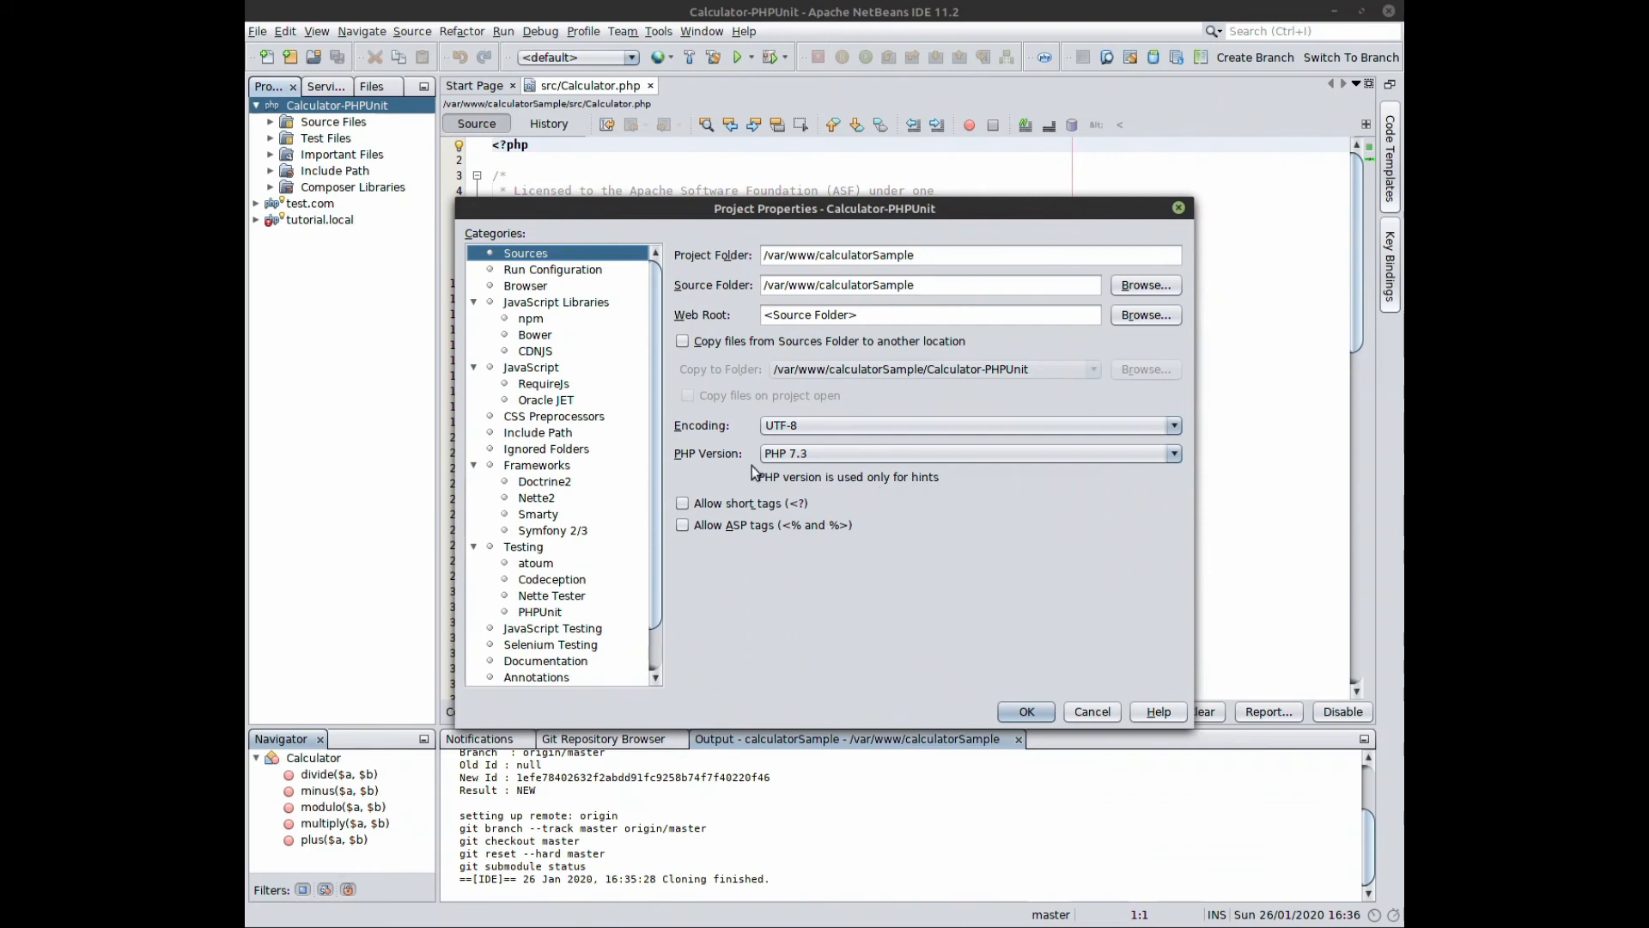
pyautogui.moveTo(868, 396)
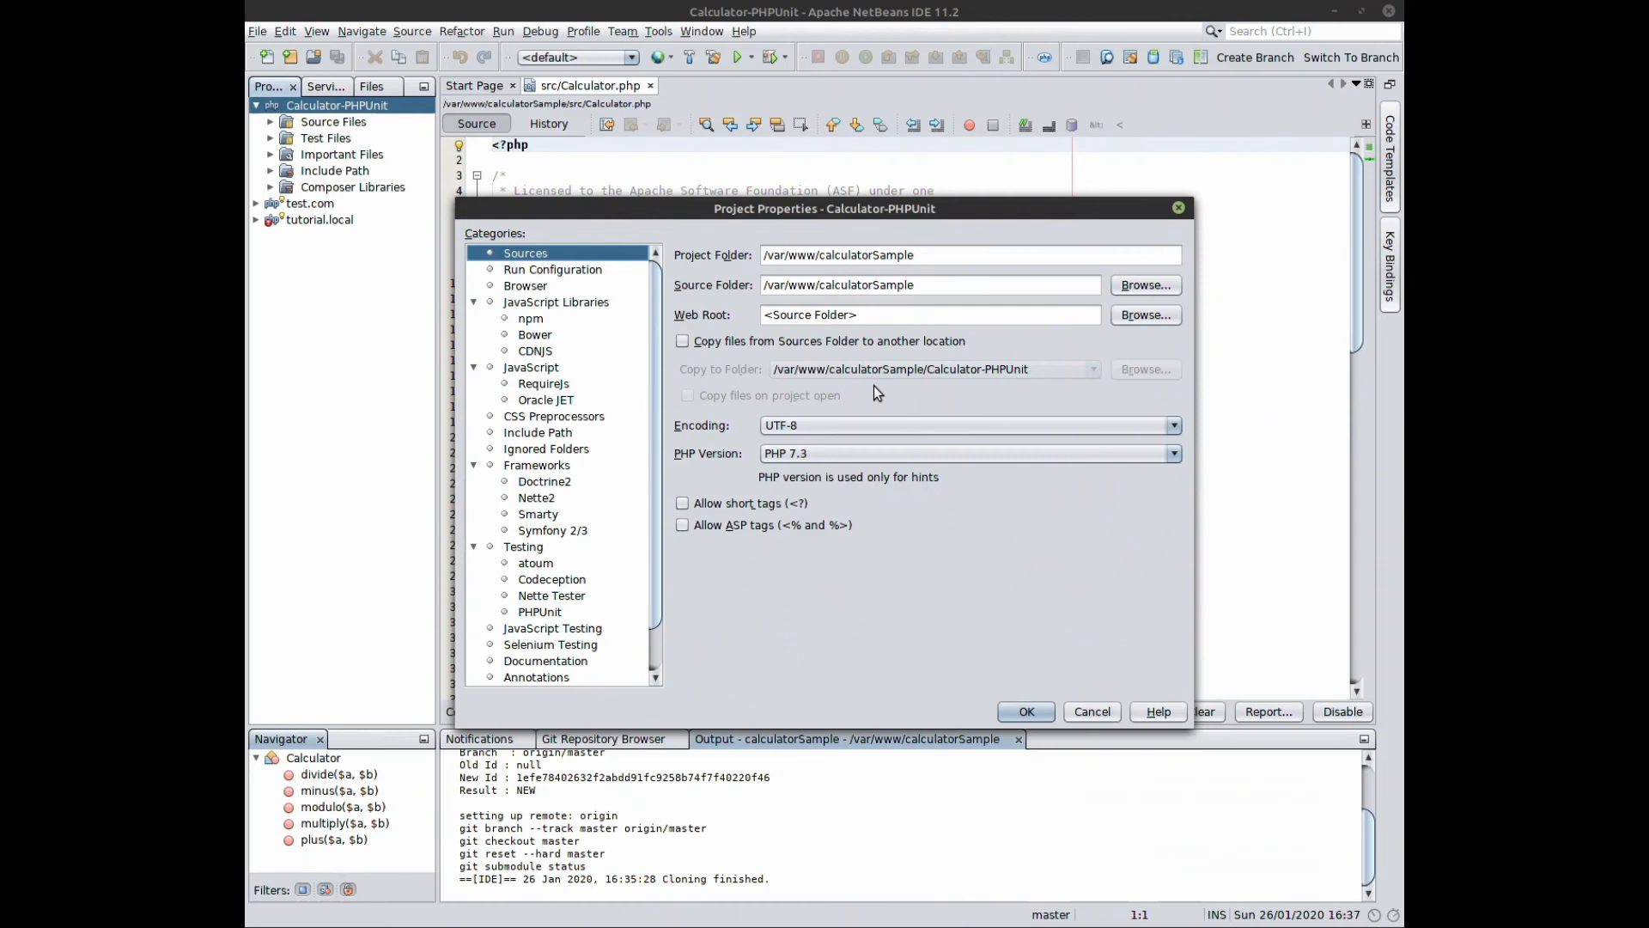
# - Set the Run Configuration index file to src/Calculator.php and save the properties
pyautogui.click(553, 269)
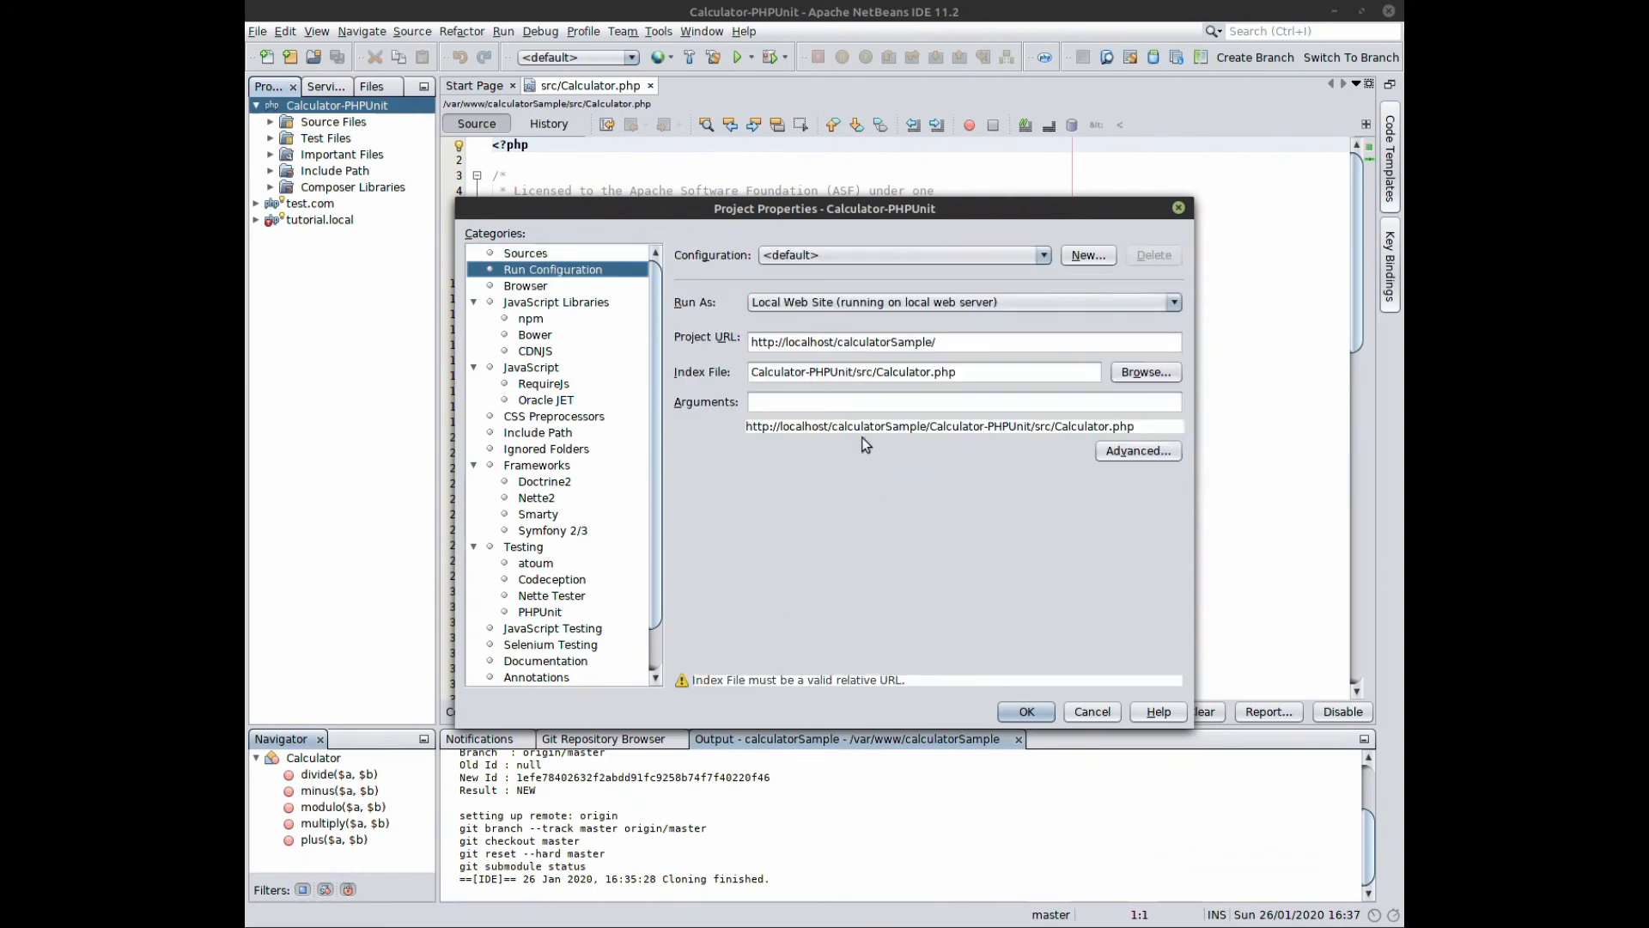
pyautogui.moveTo(889, 679)
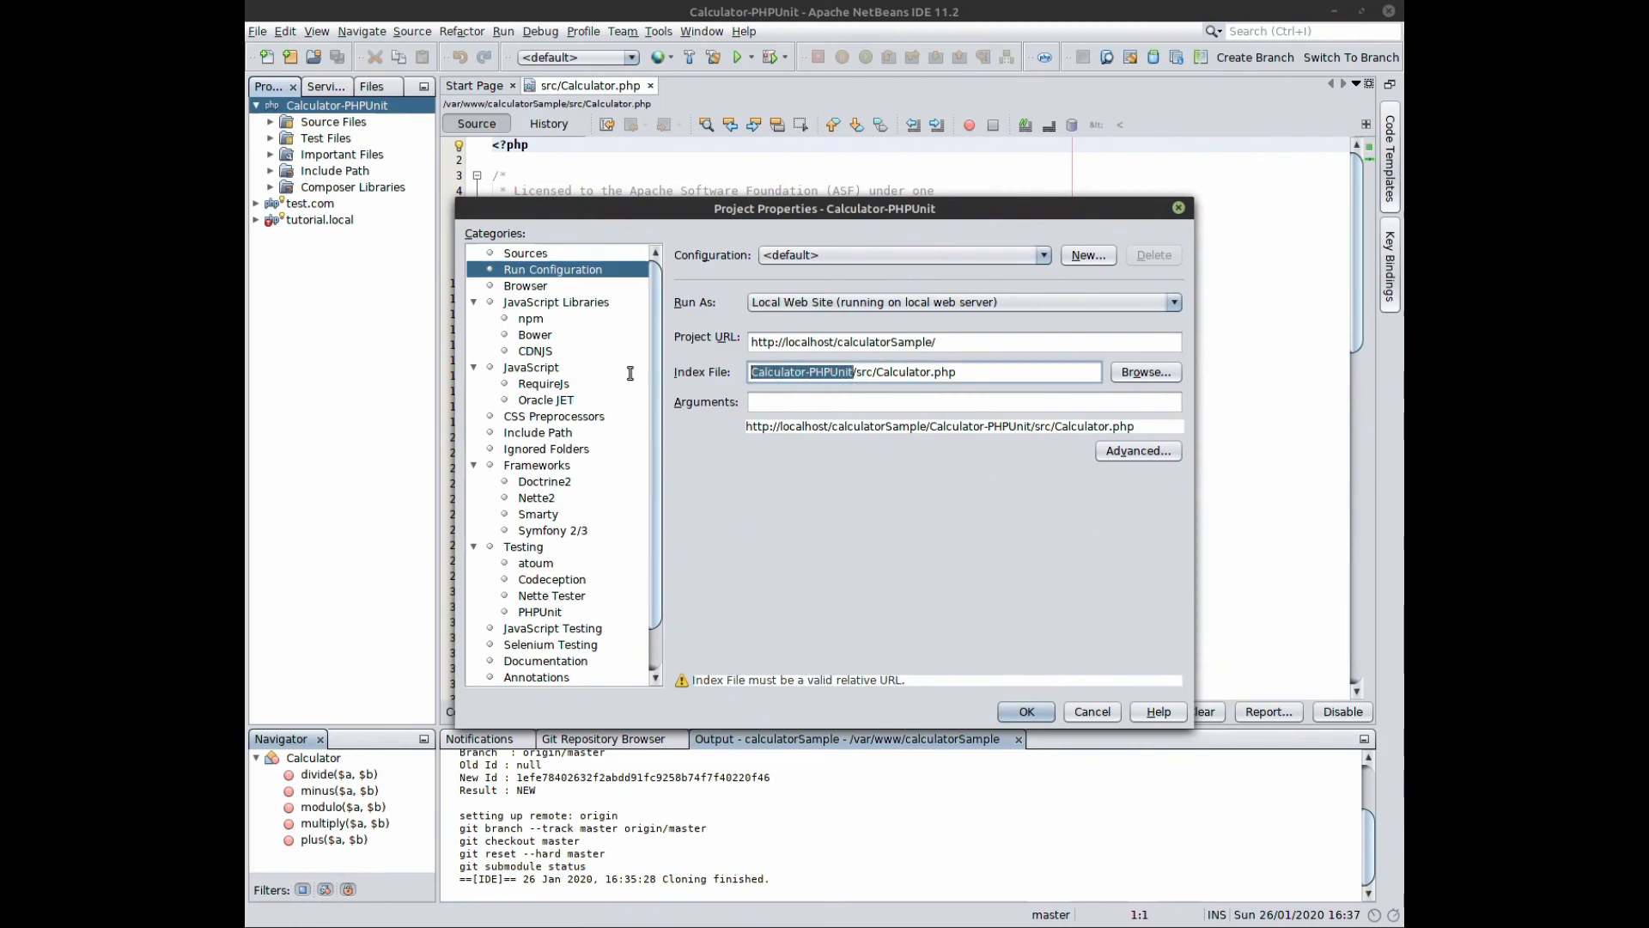
pyautogui.write('src/Calculator.php')
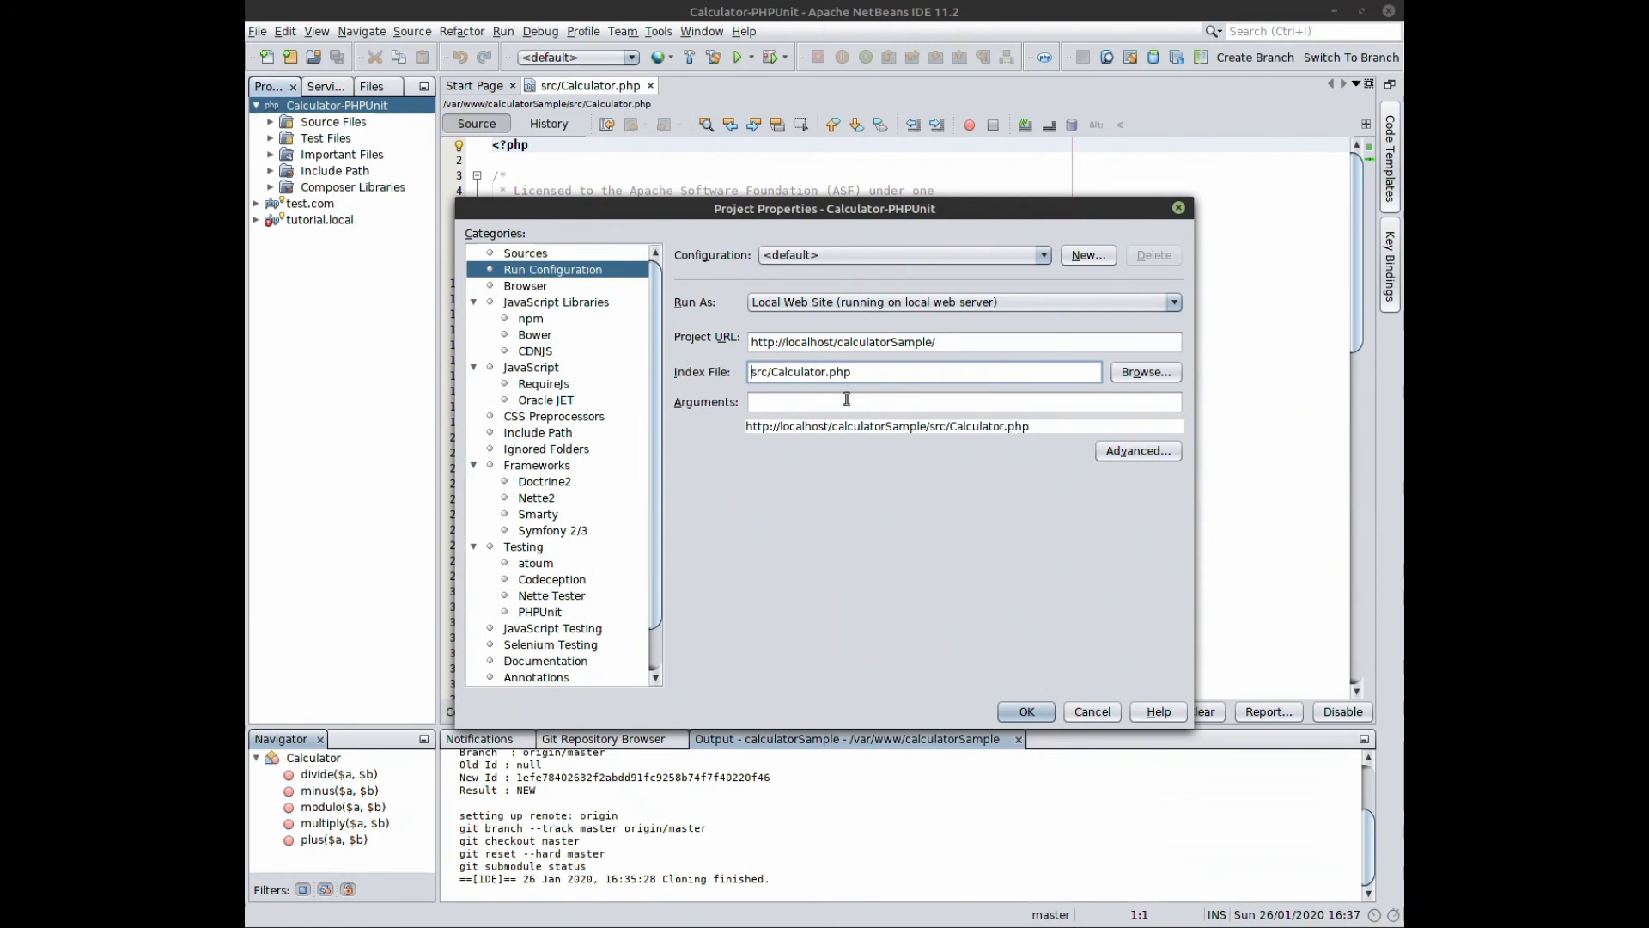
pyautogui.moveTo(1145, 371)
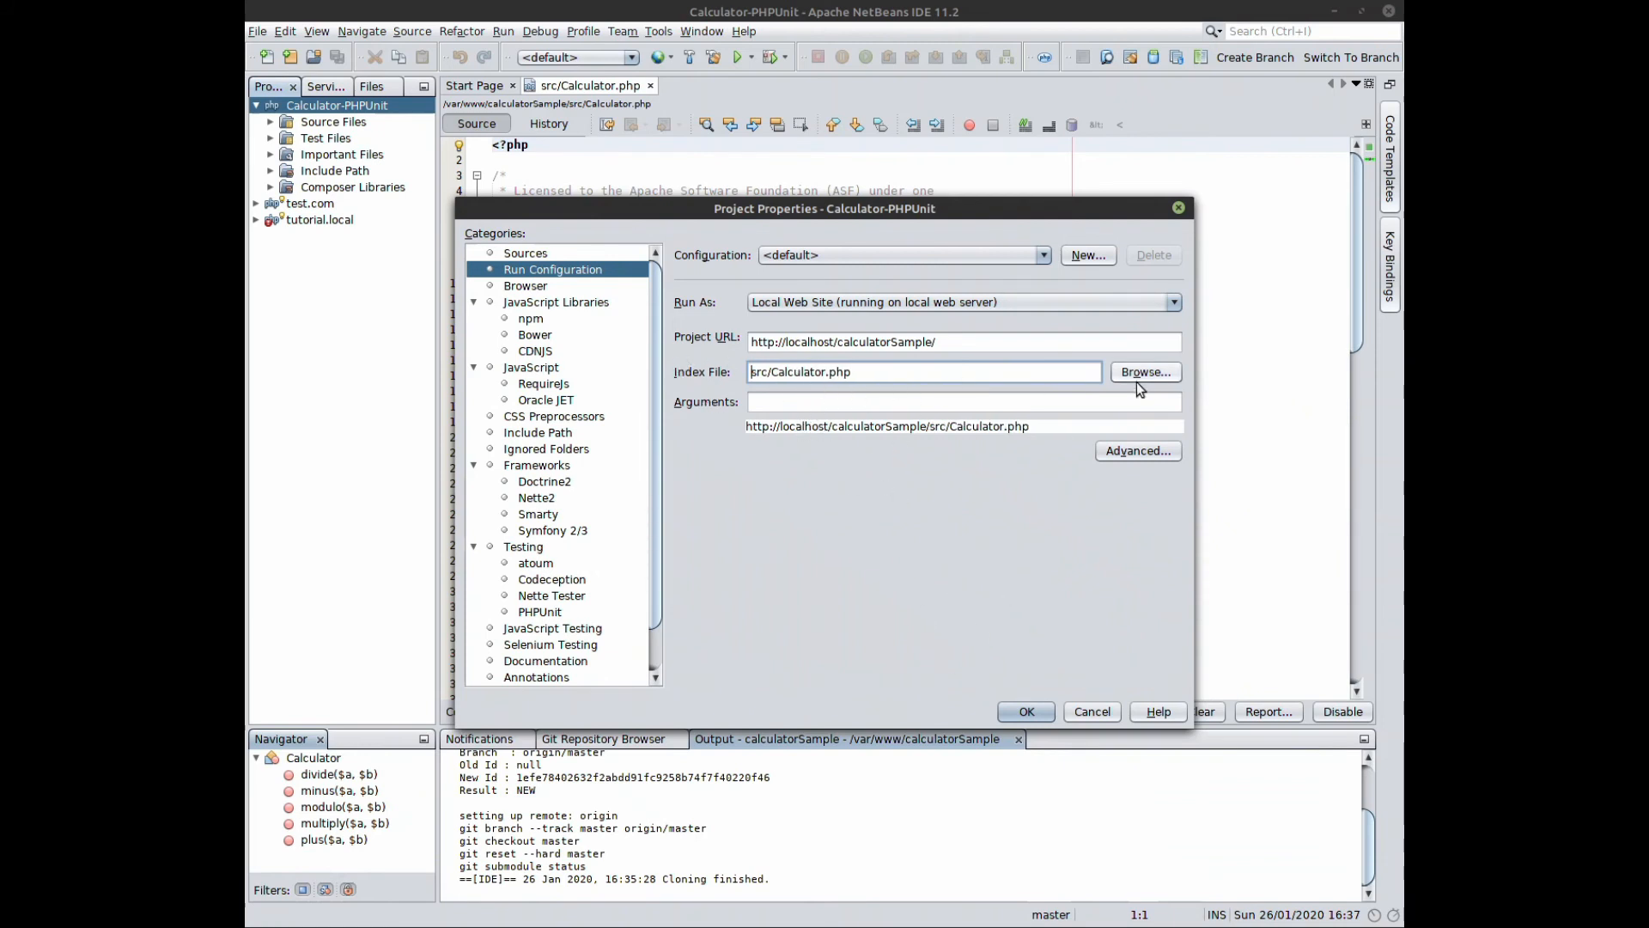
pyautogui.click(1144, 371)
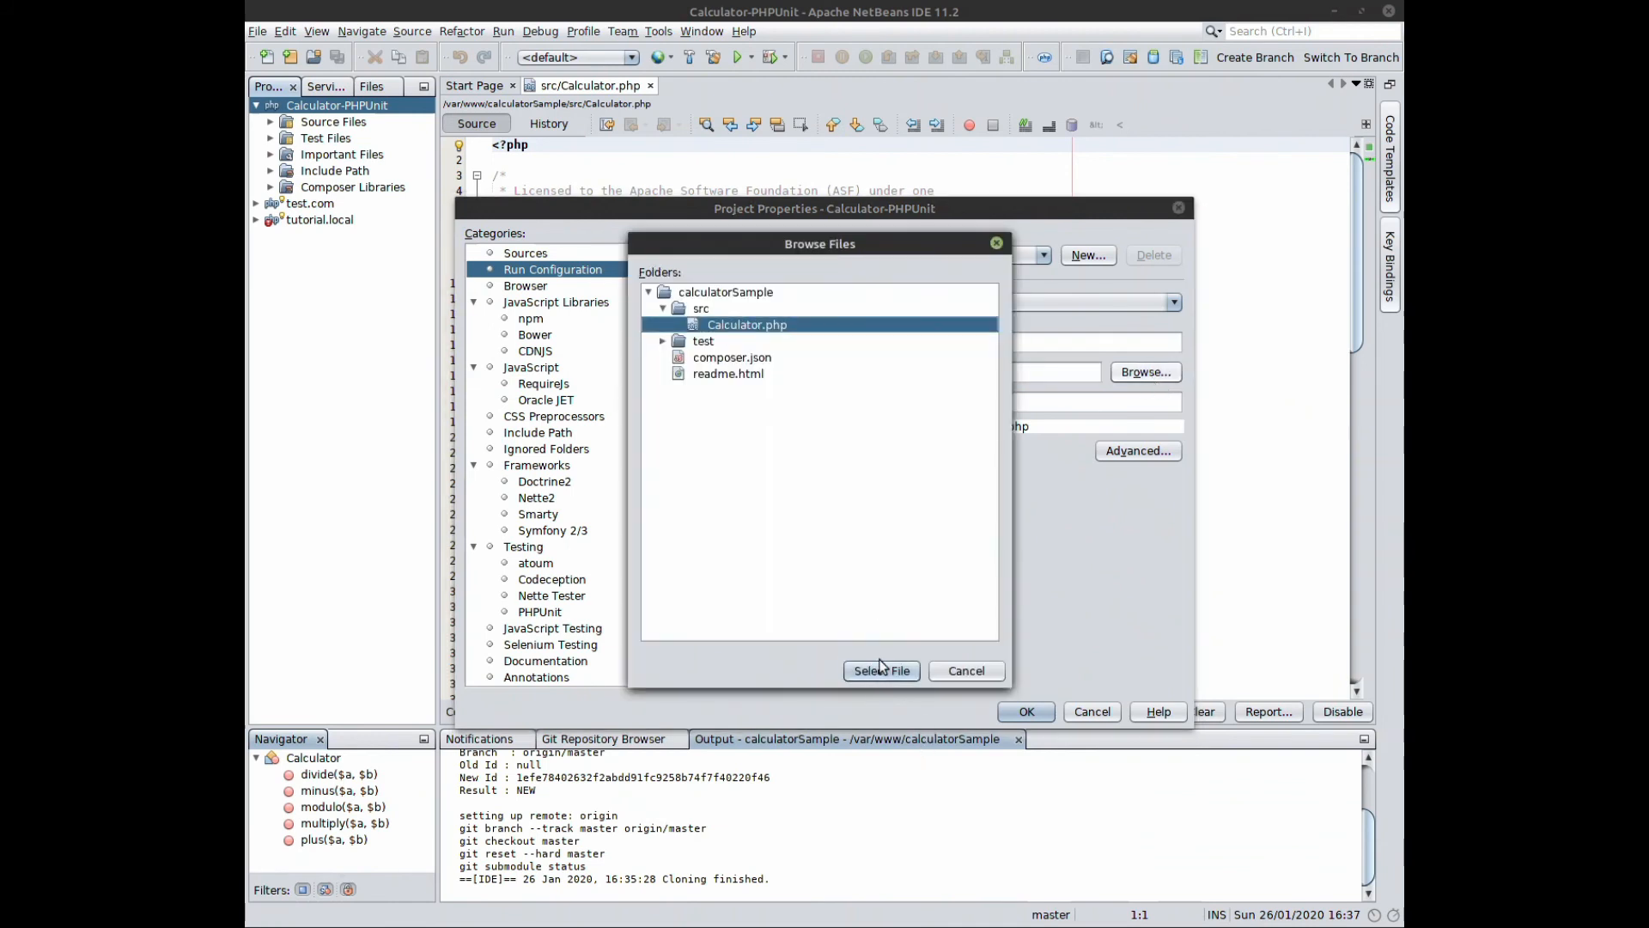
pyautogui.click(880, 670)
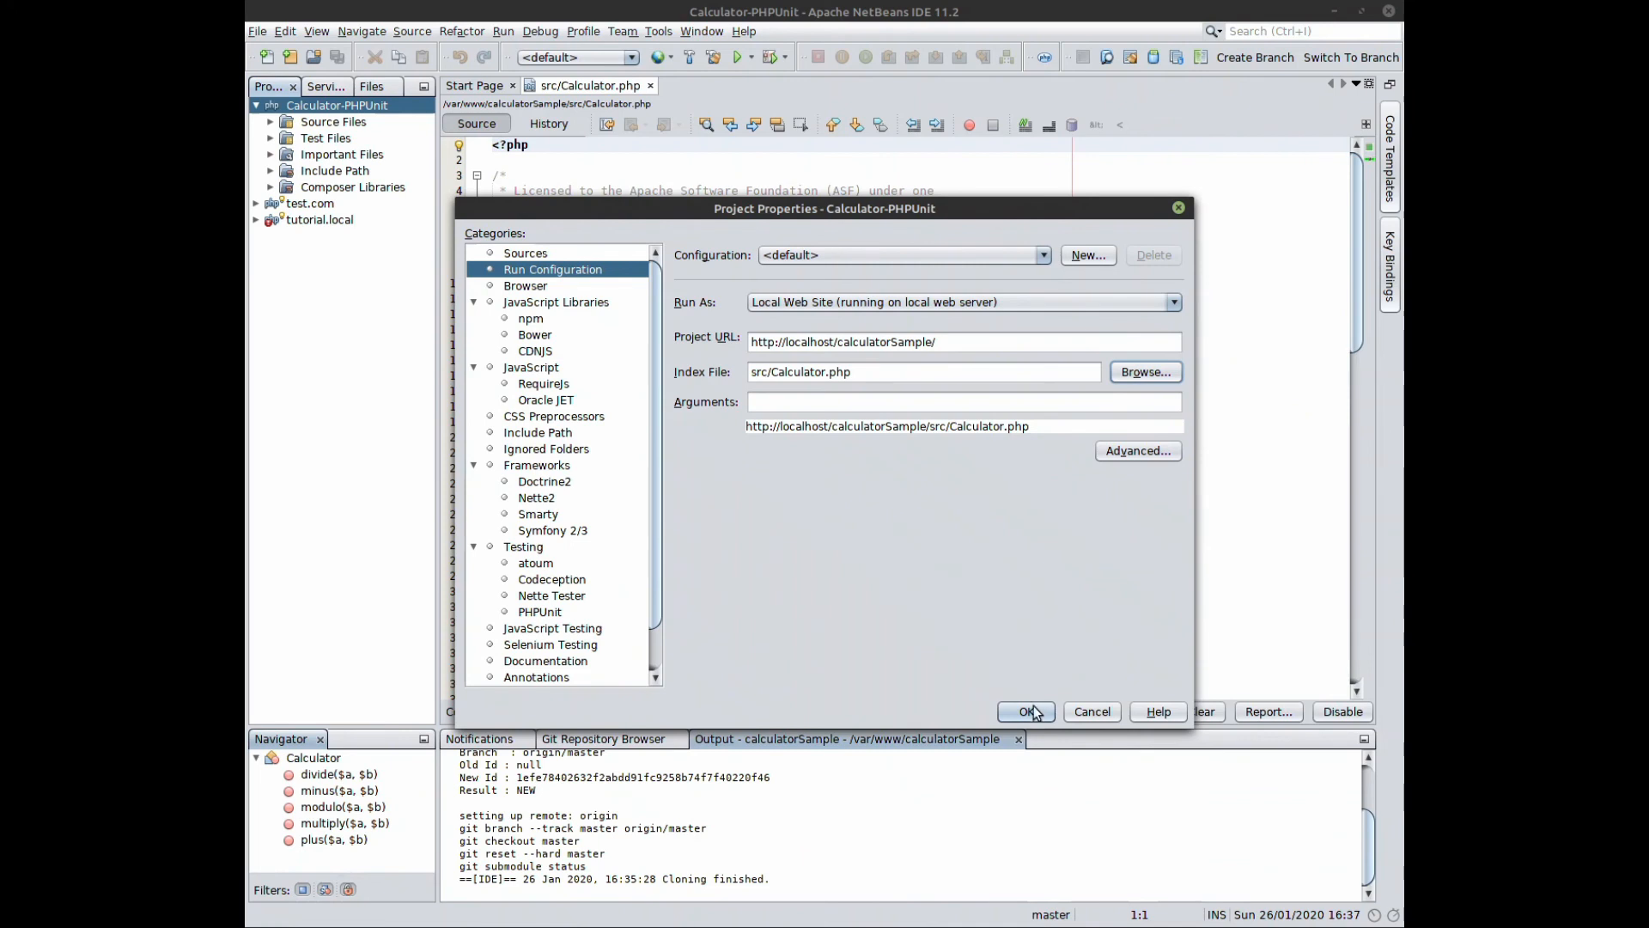
pyautogui.click(525, 285)
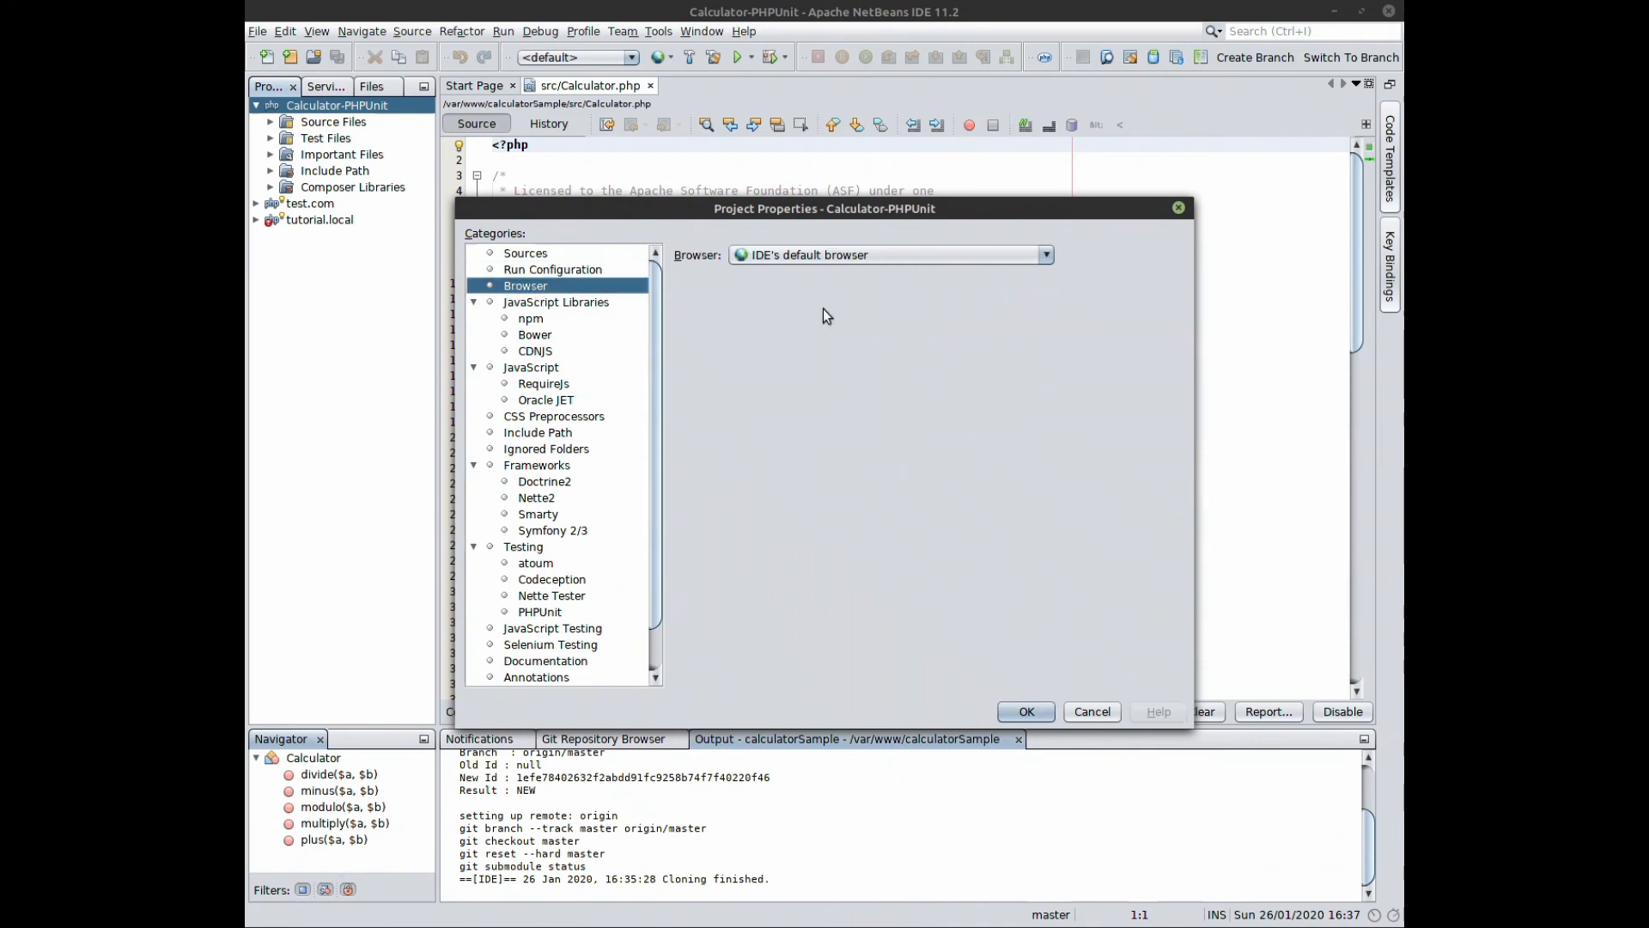
pyautogui.moveTo(615, 431)
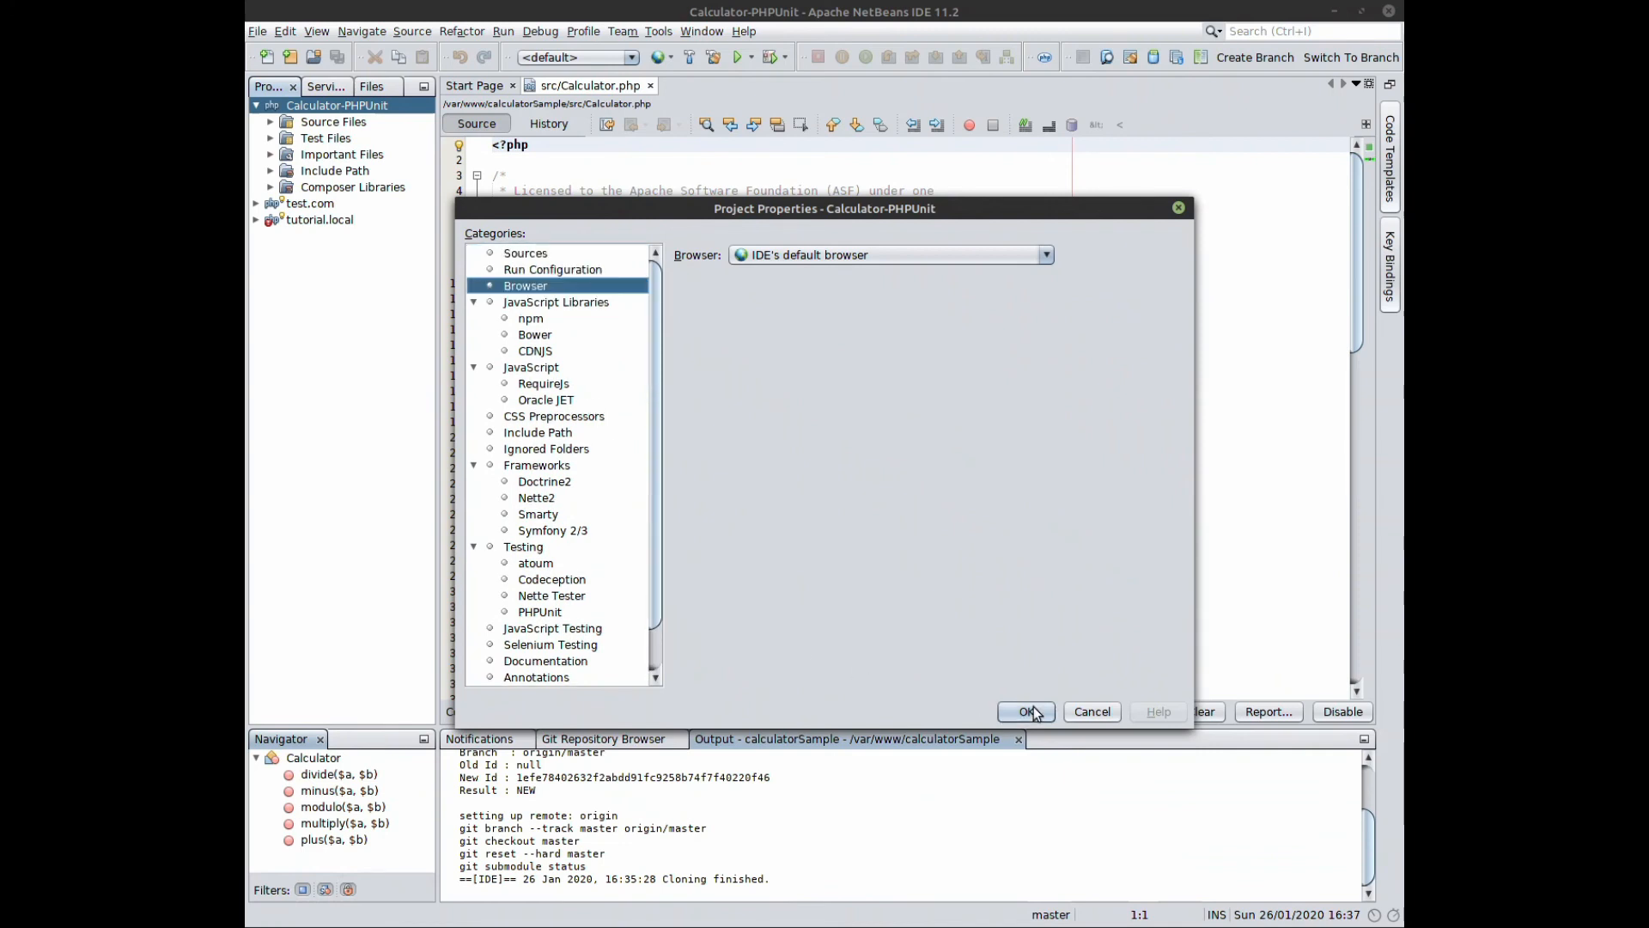
pyautogui.click(1026, 711)
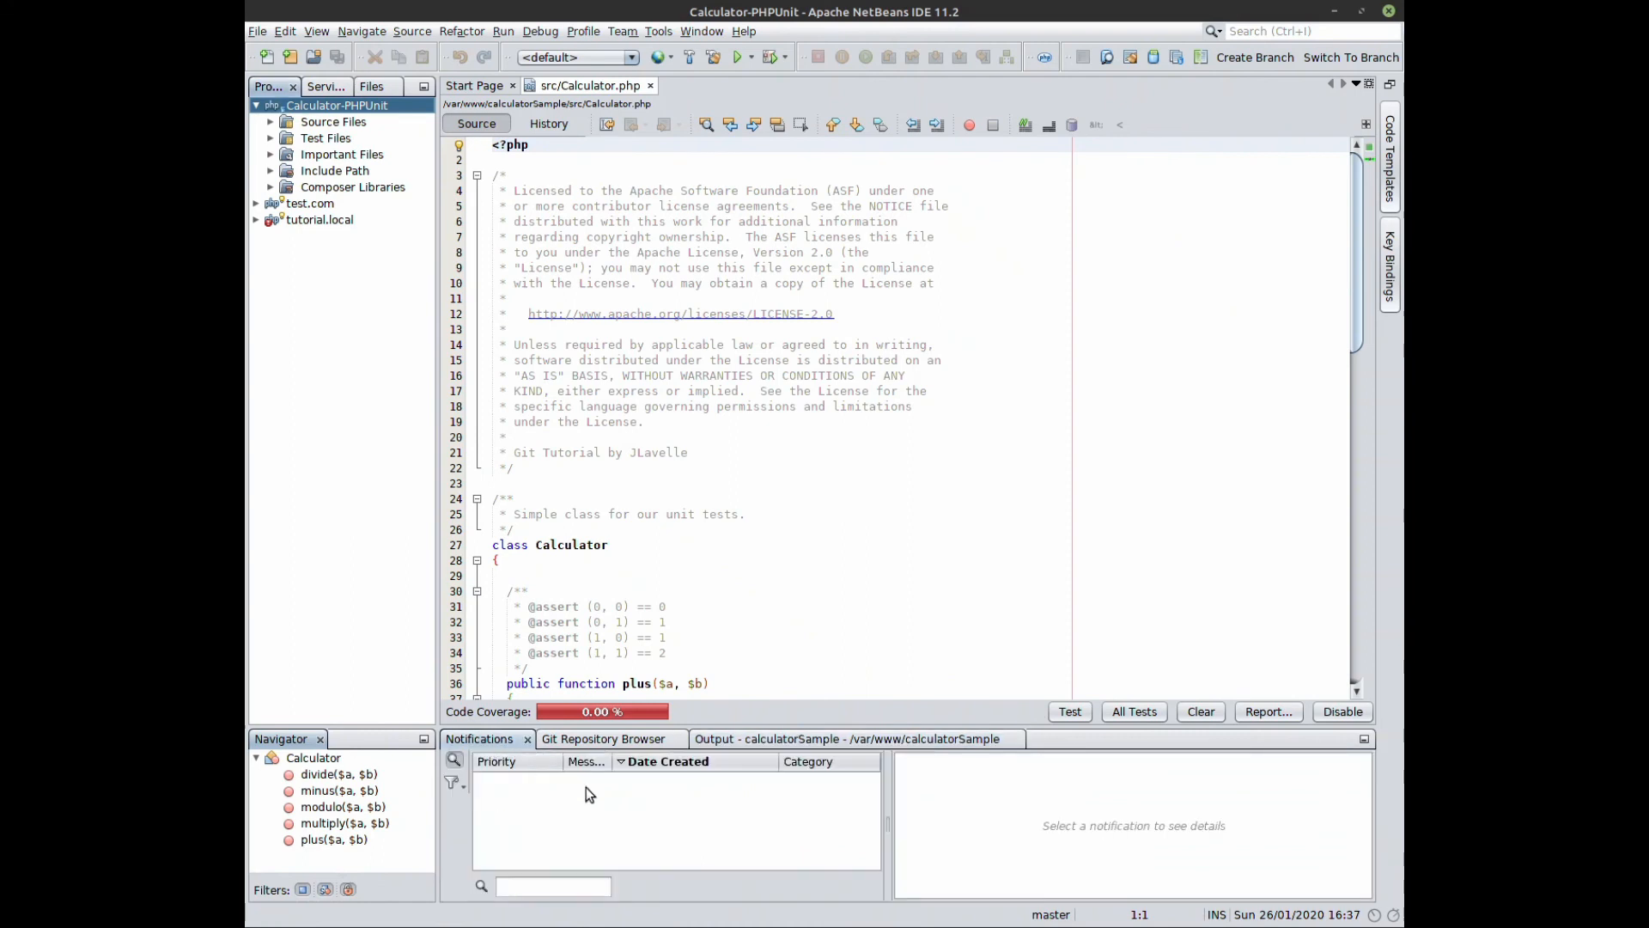
pyautogui.moveTo(608, 819)
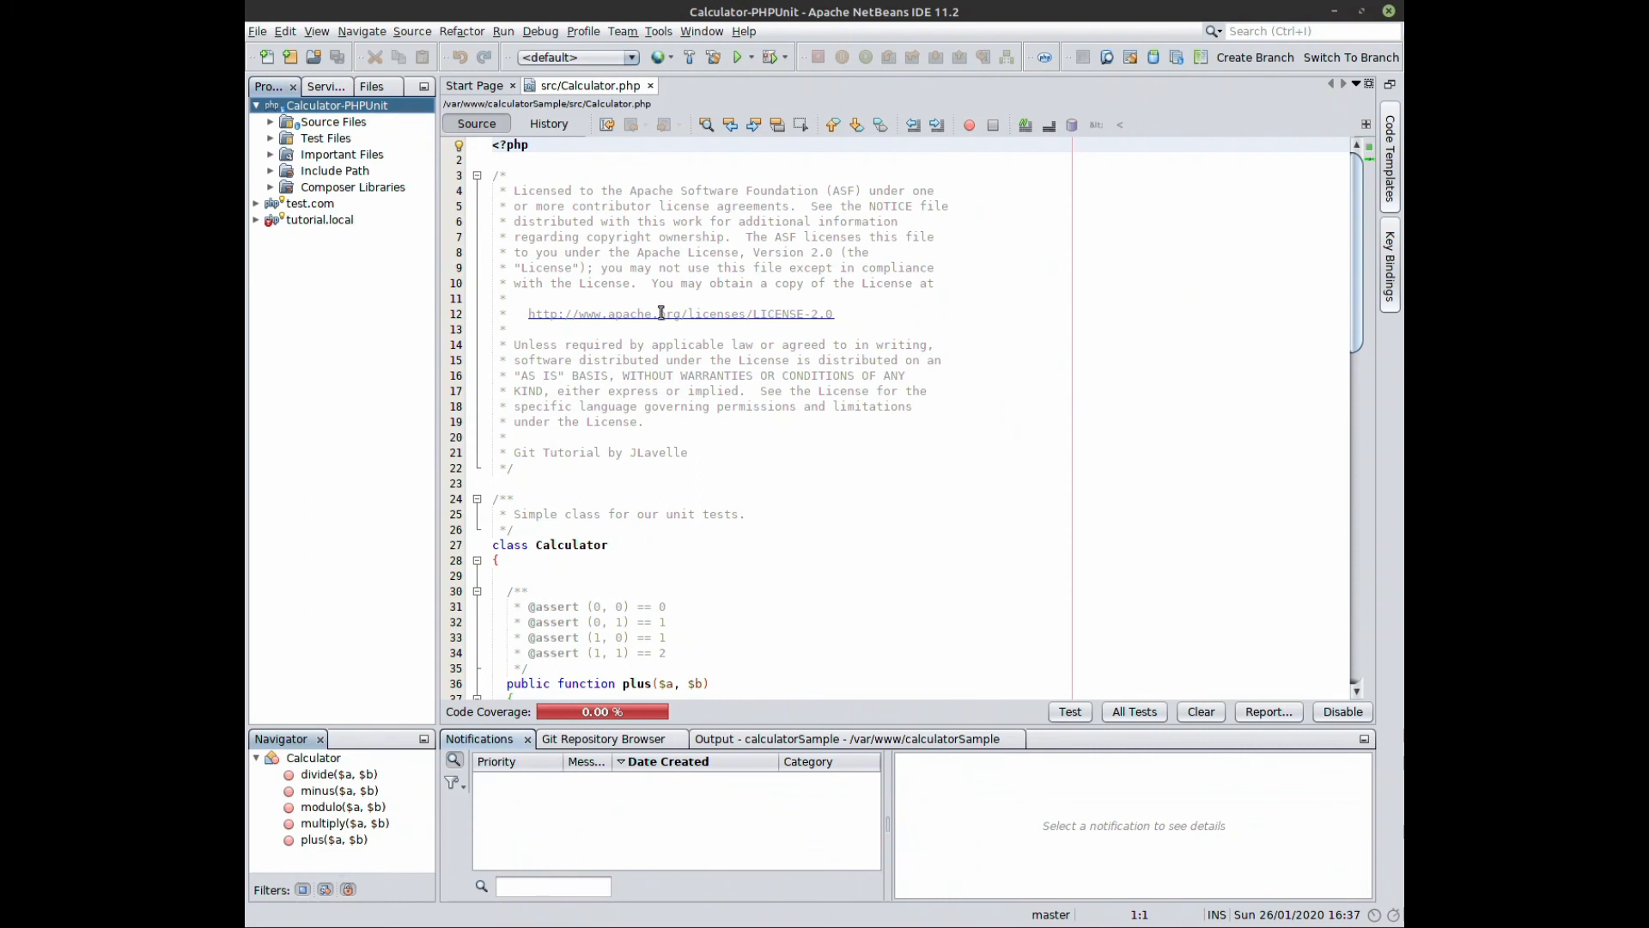
# - Expand Calculator-PHPUnit's Source Files node to reveal src, composer.json and readme.html
pyautogui.click(271, 122)
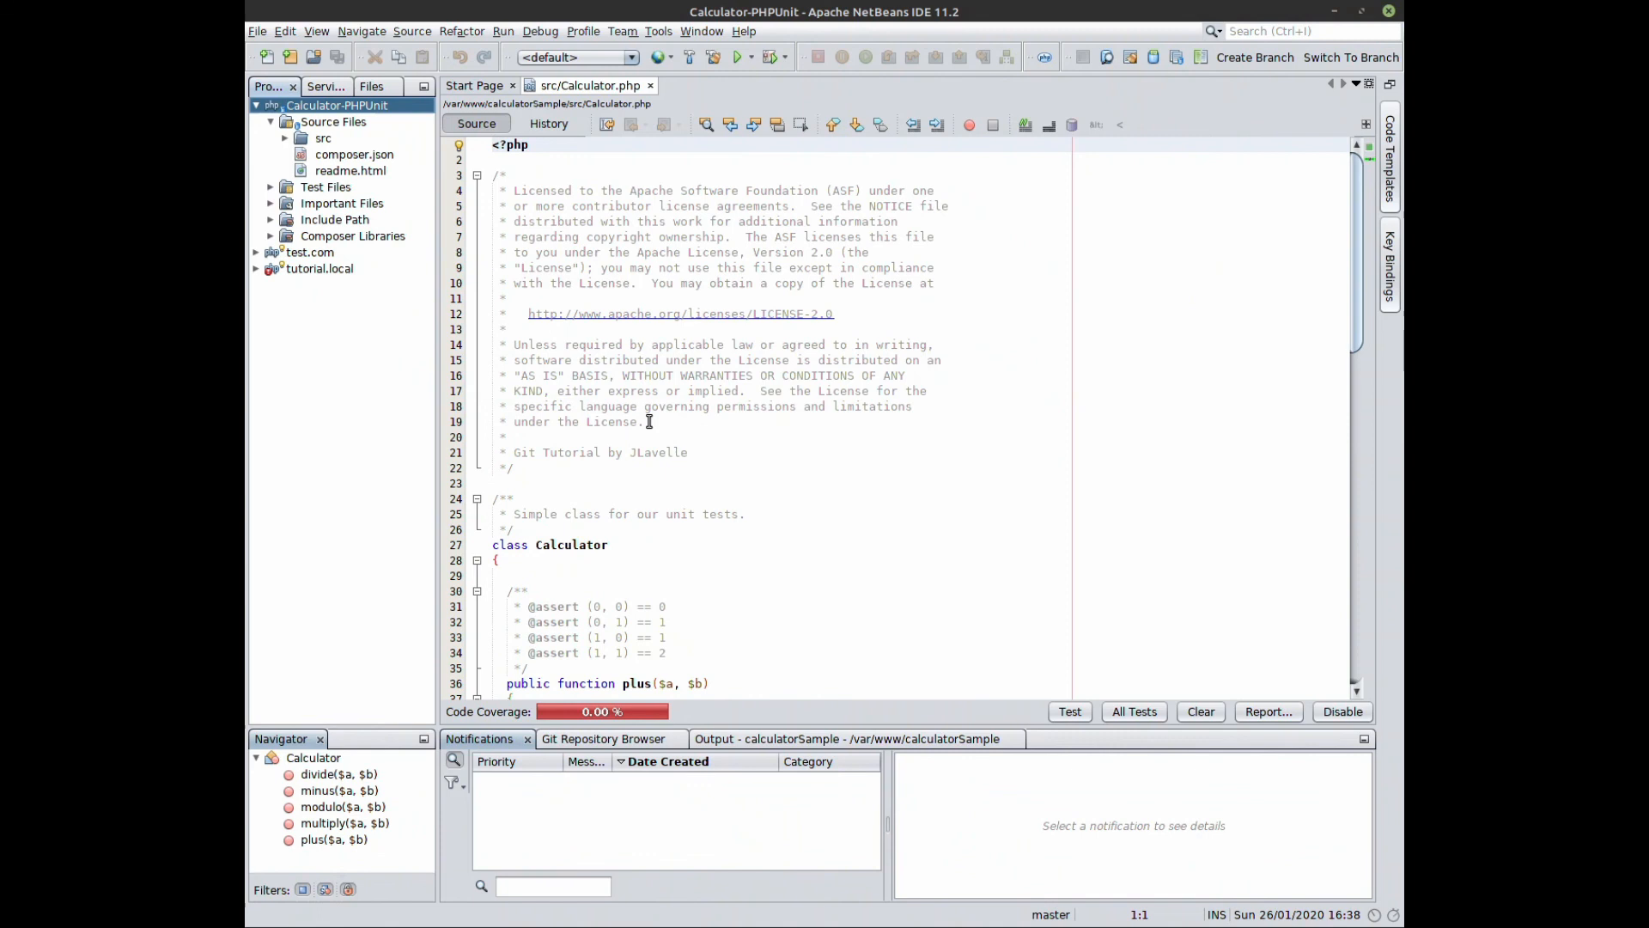
pyautogui.moveTo(571, 314)
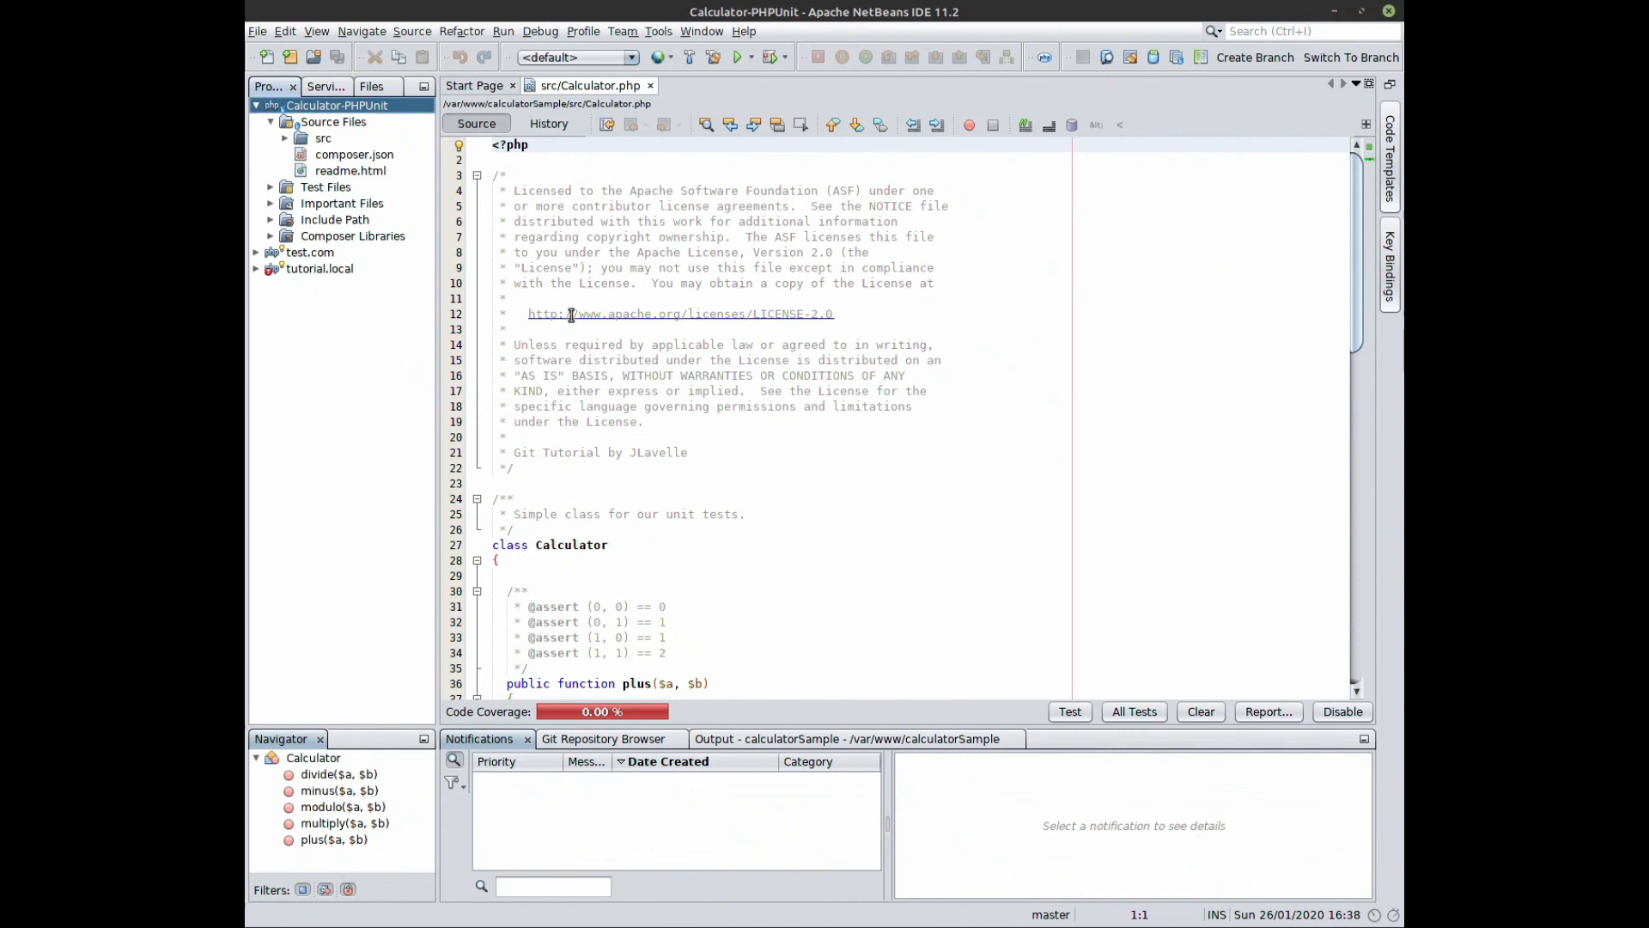
pyautogui.moveTo(605, 318)
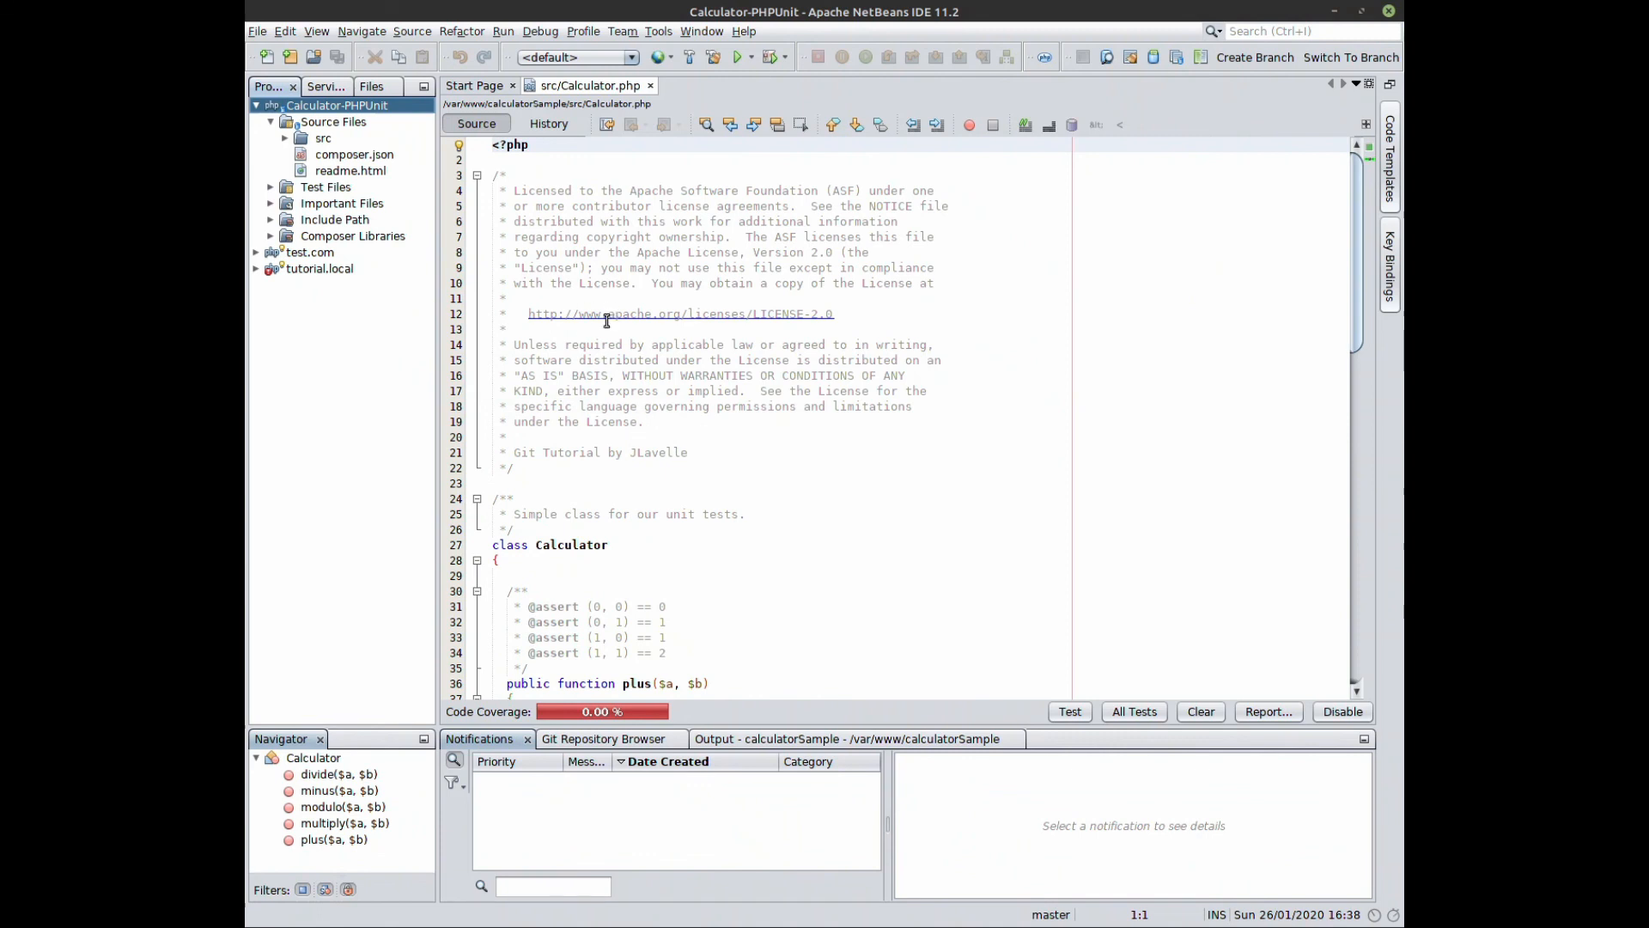